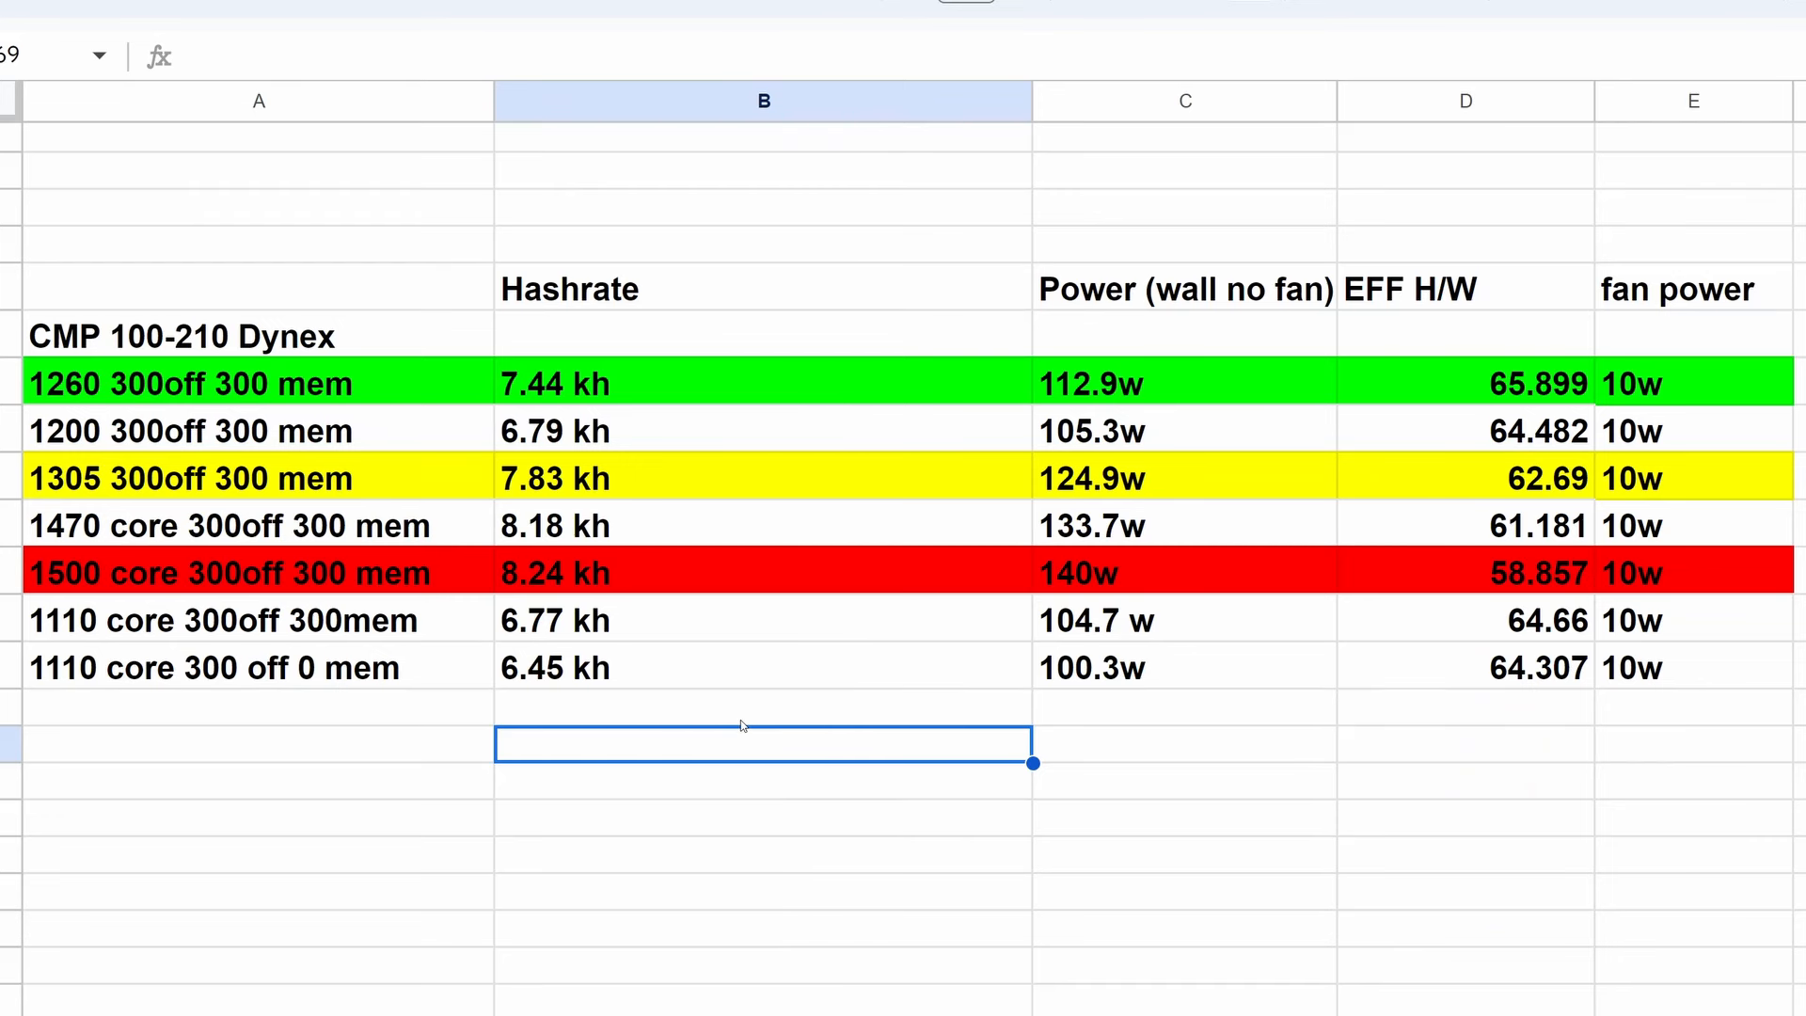
mouse_move(424, 496)
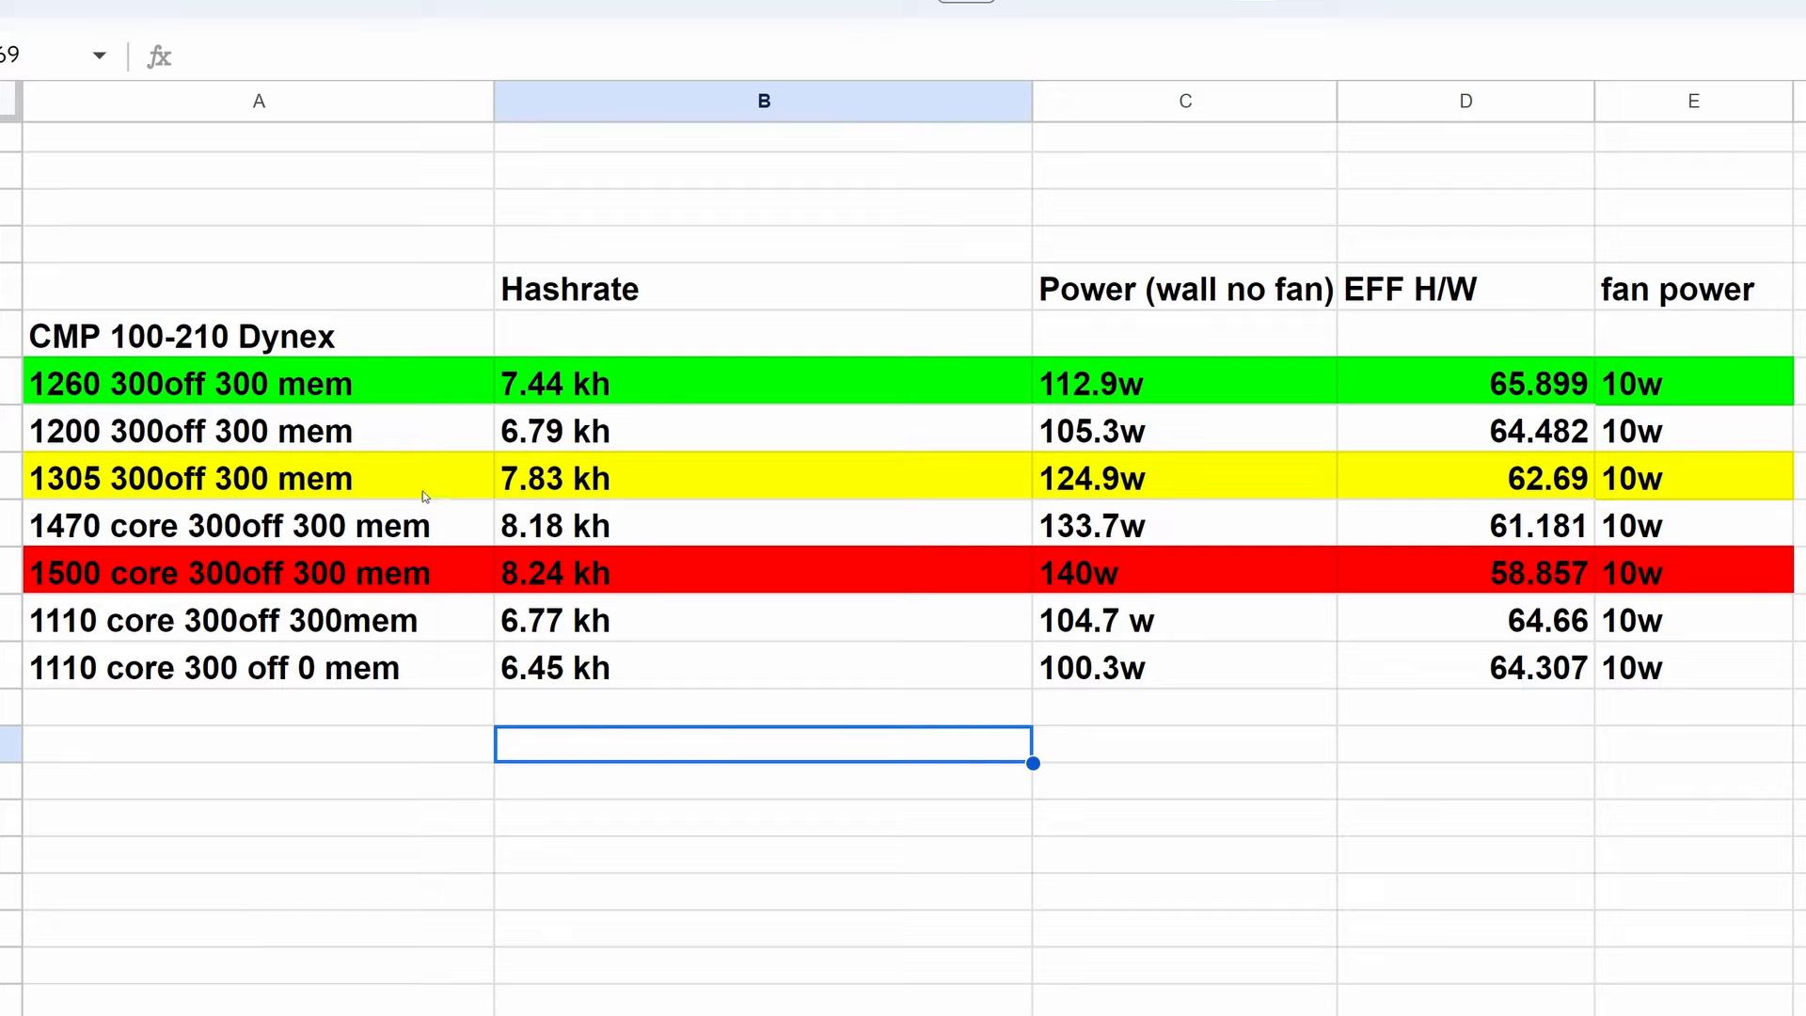
mouse_move(404, 492)
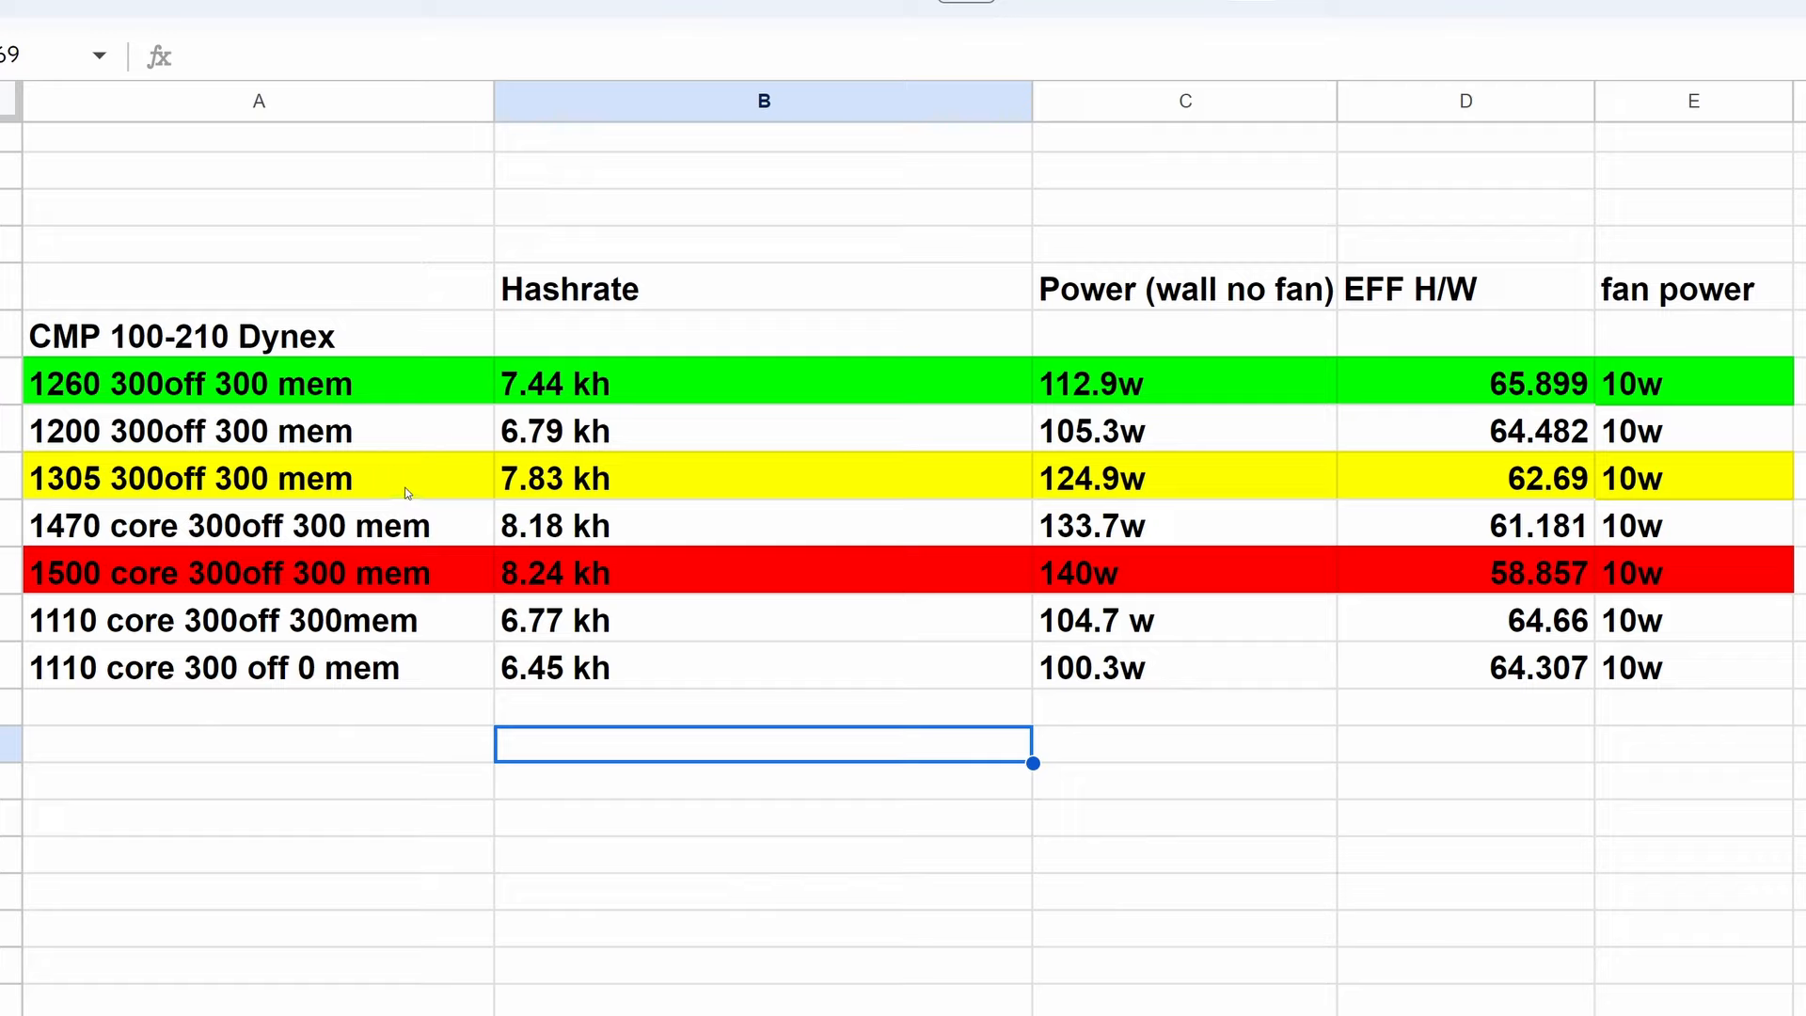
click(258, 478)
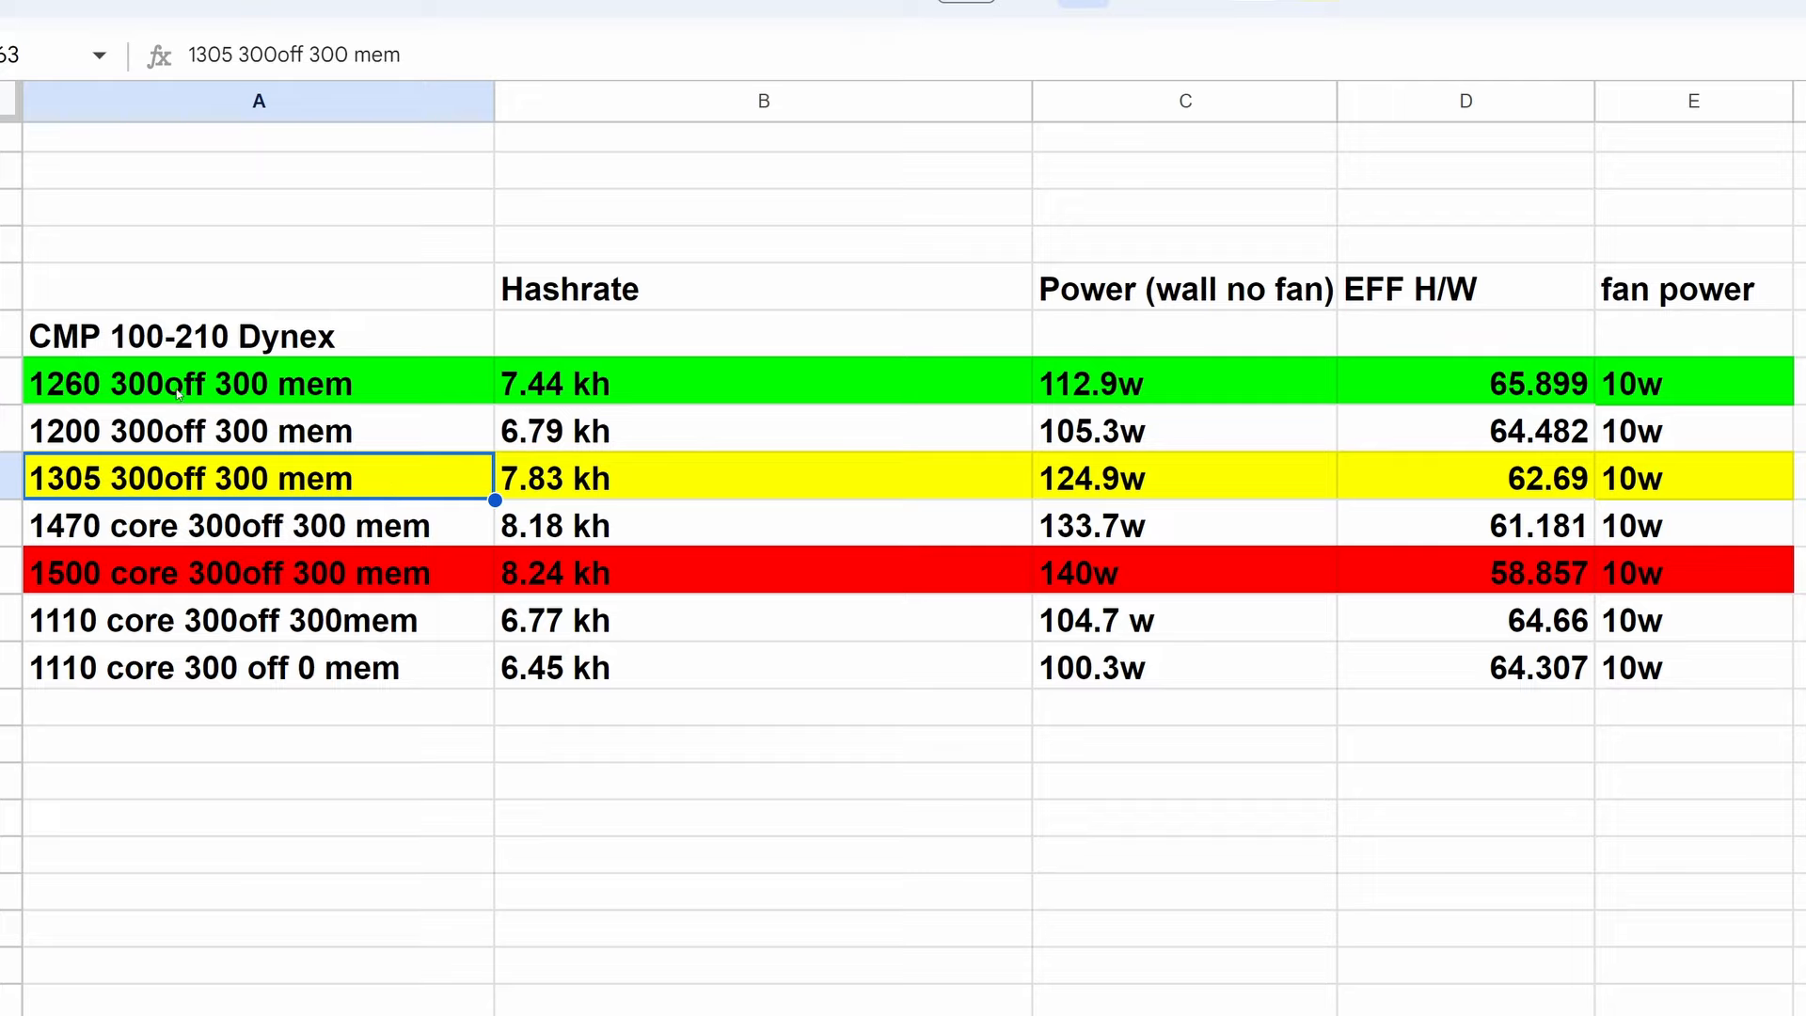
mouse_move(98, 447)
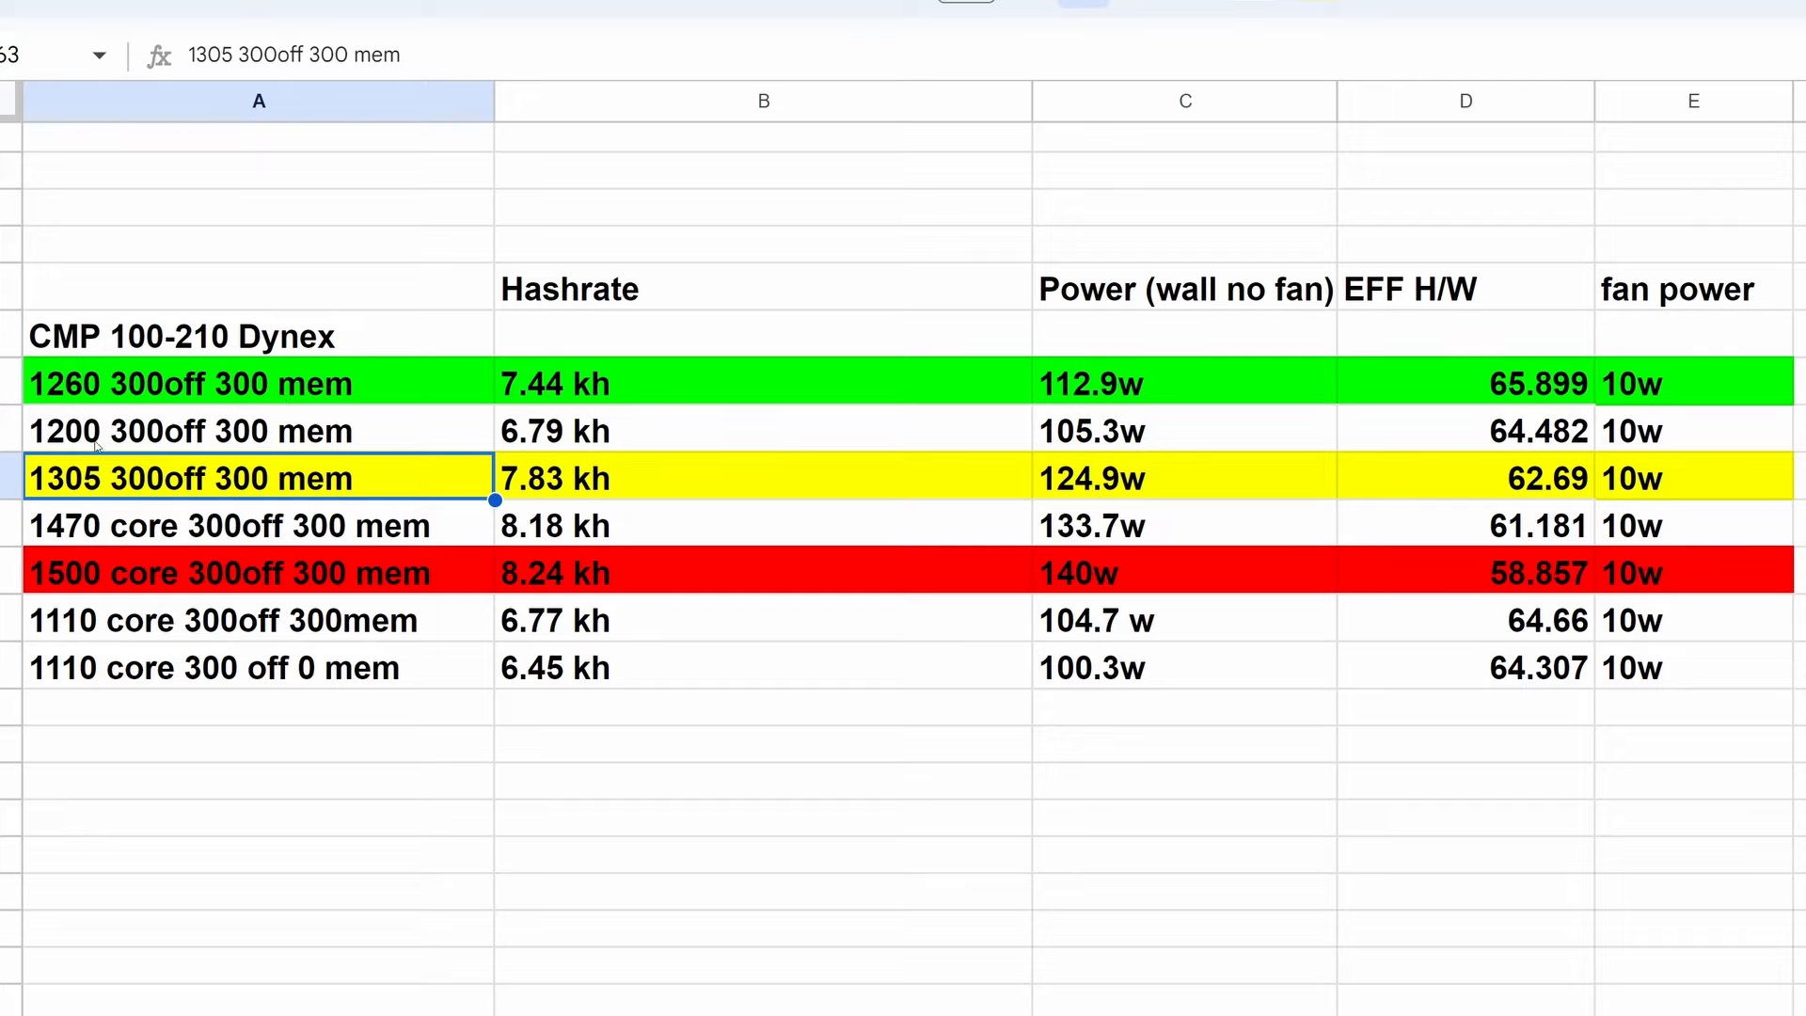
mouse_move(236, 489)
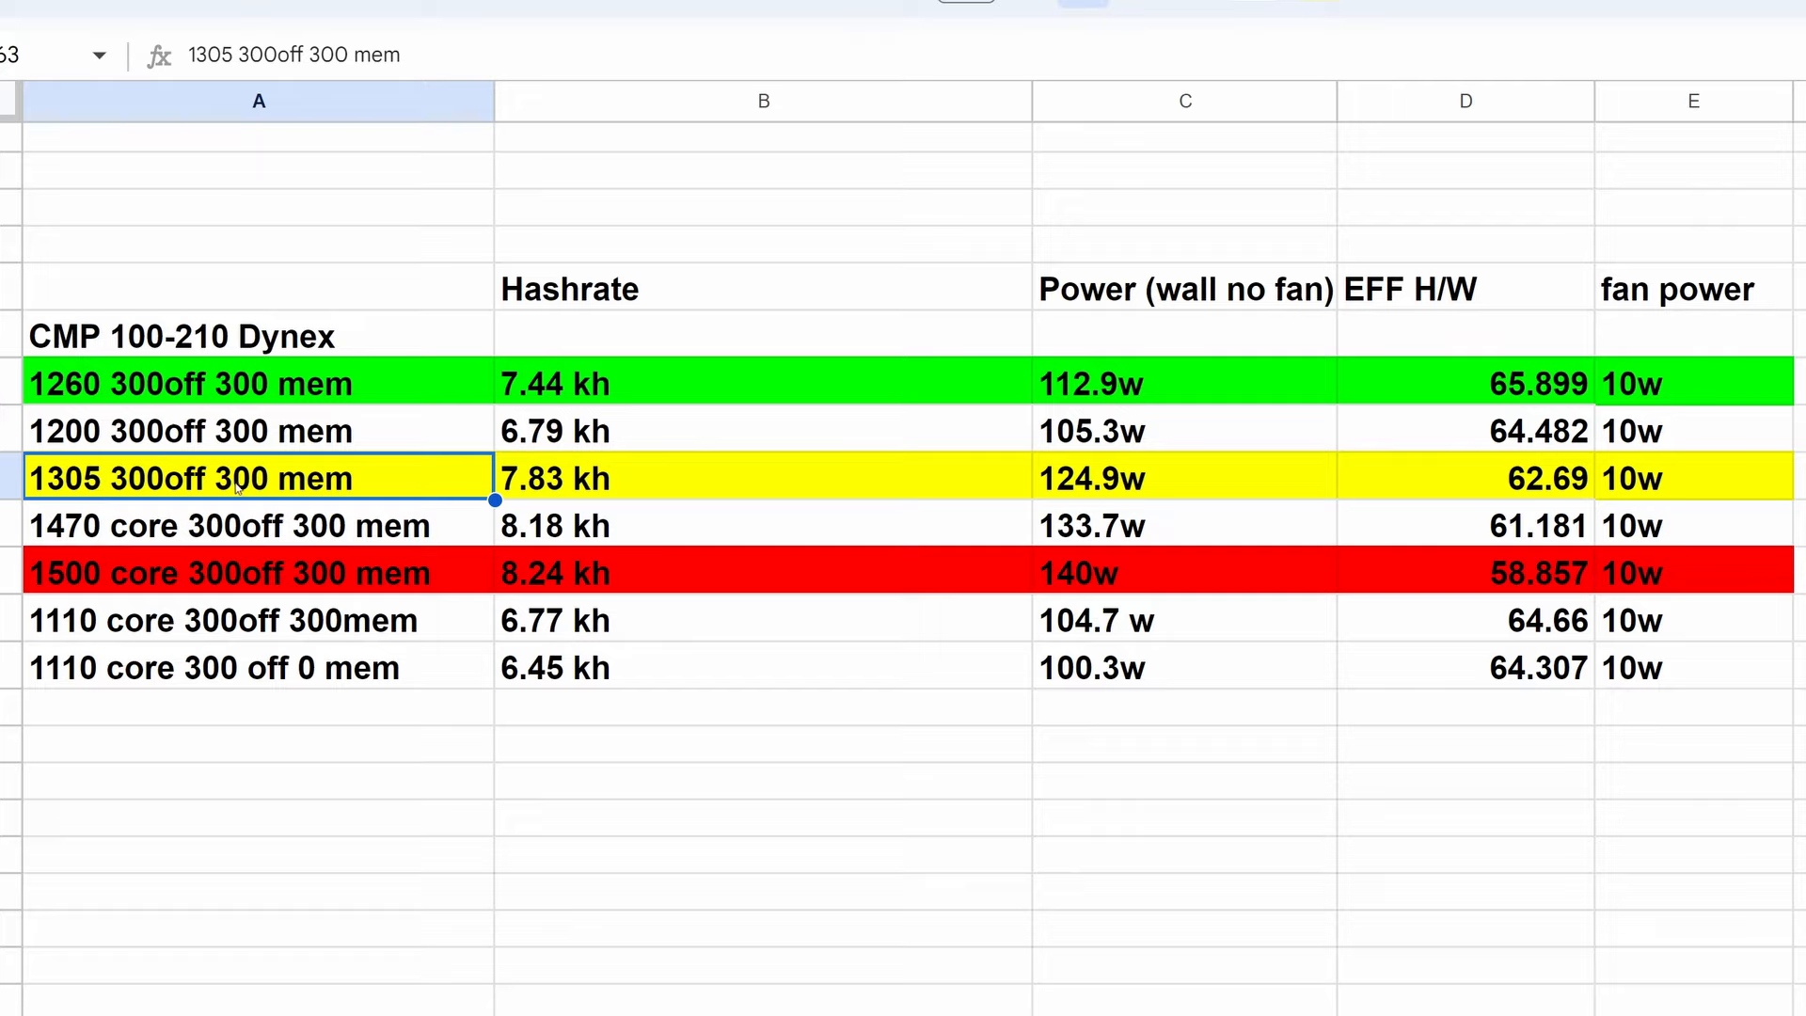
mouse_move(129, 574)
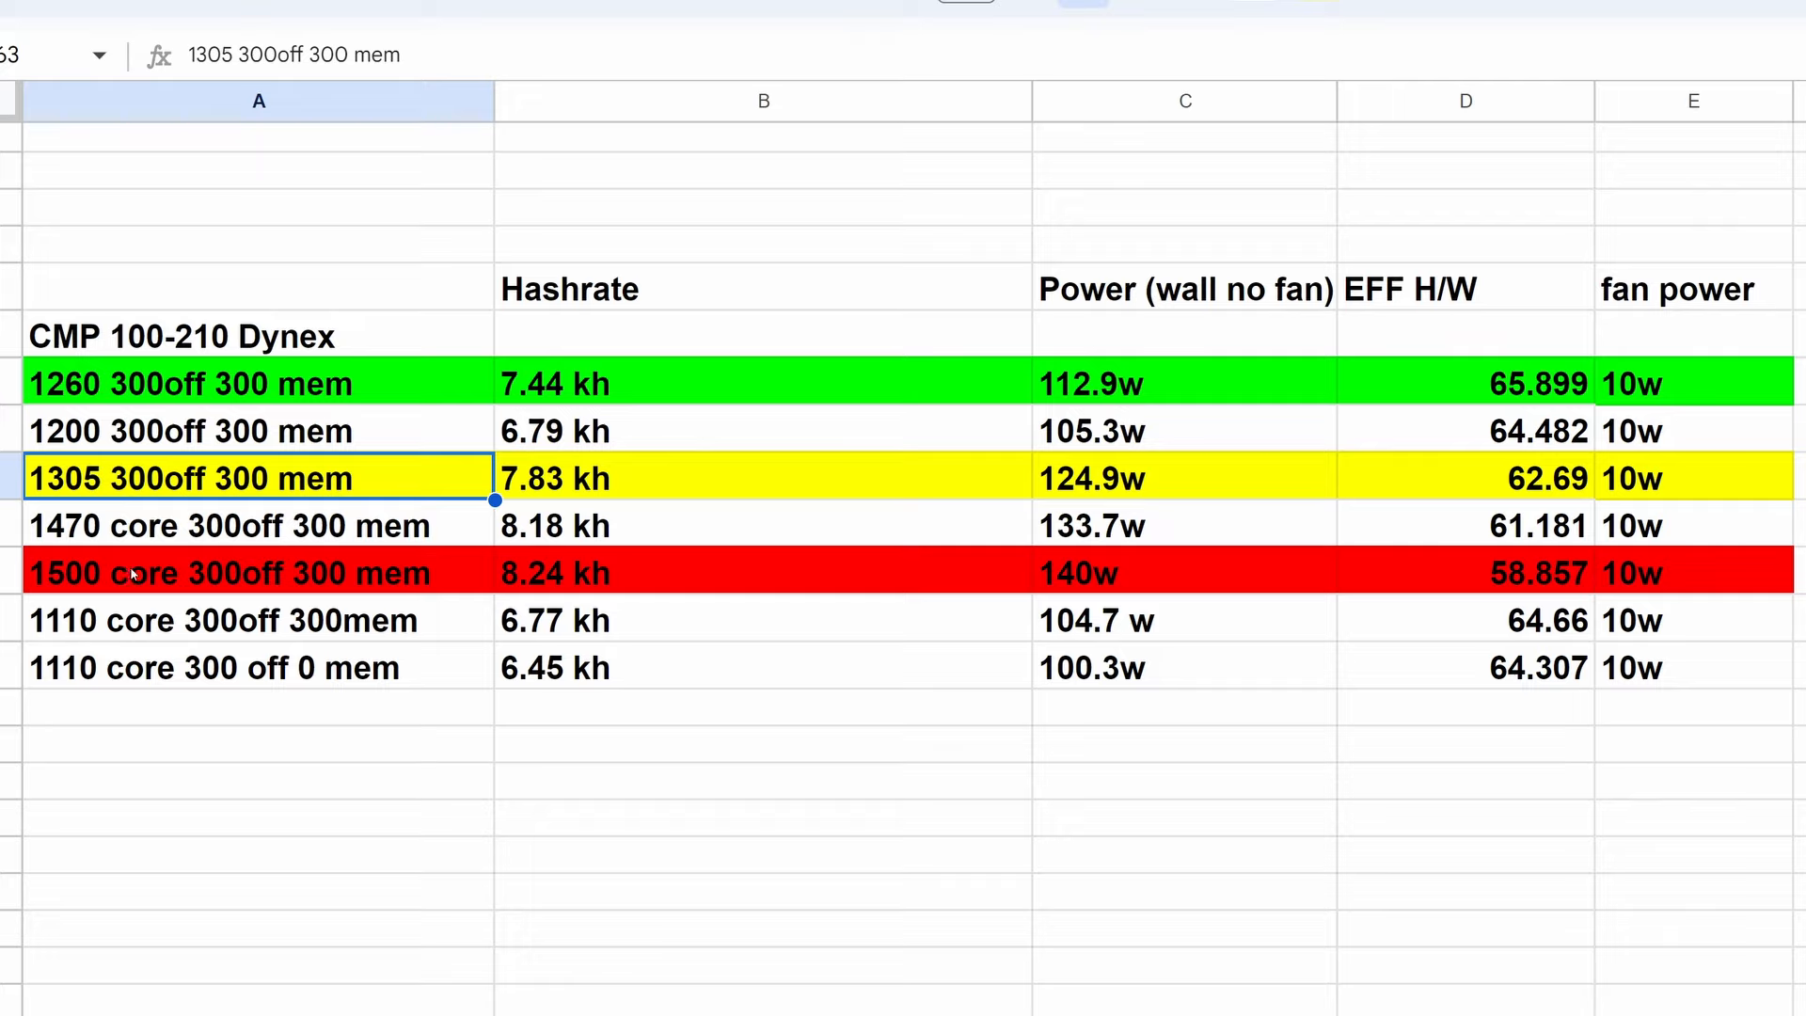
mouse_move(101, 594)
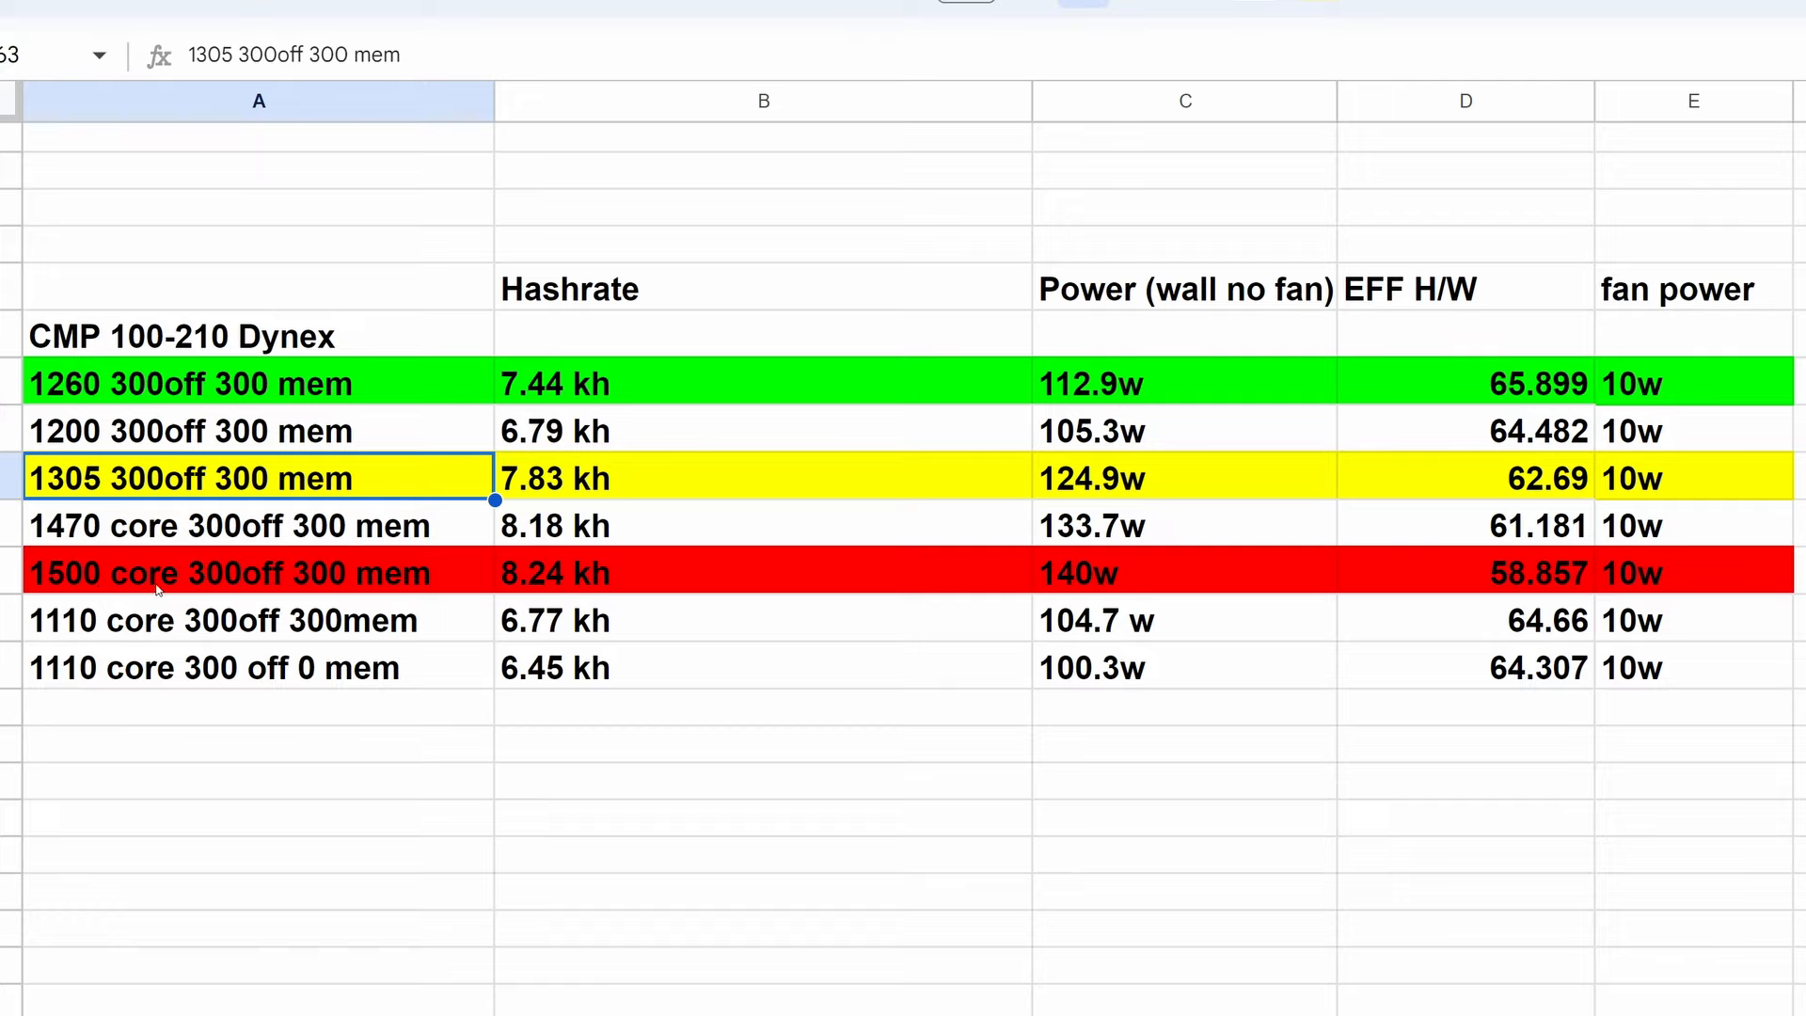
mouse_move(113, 682)
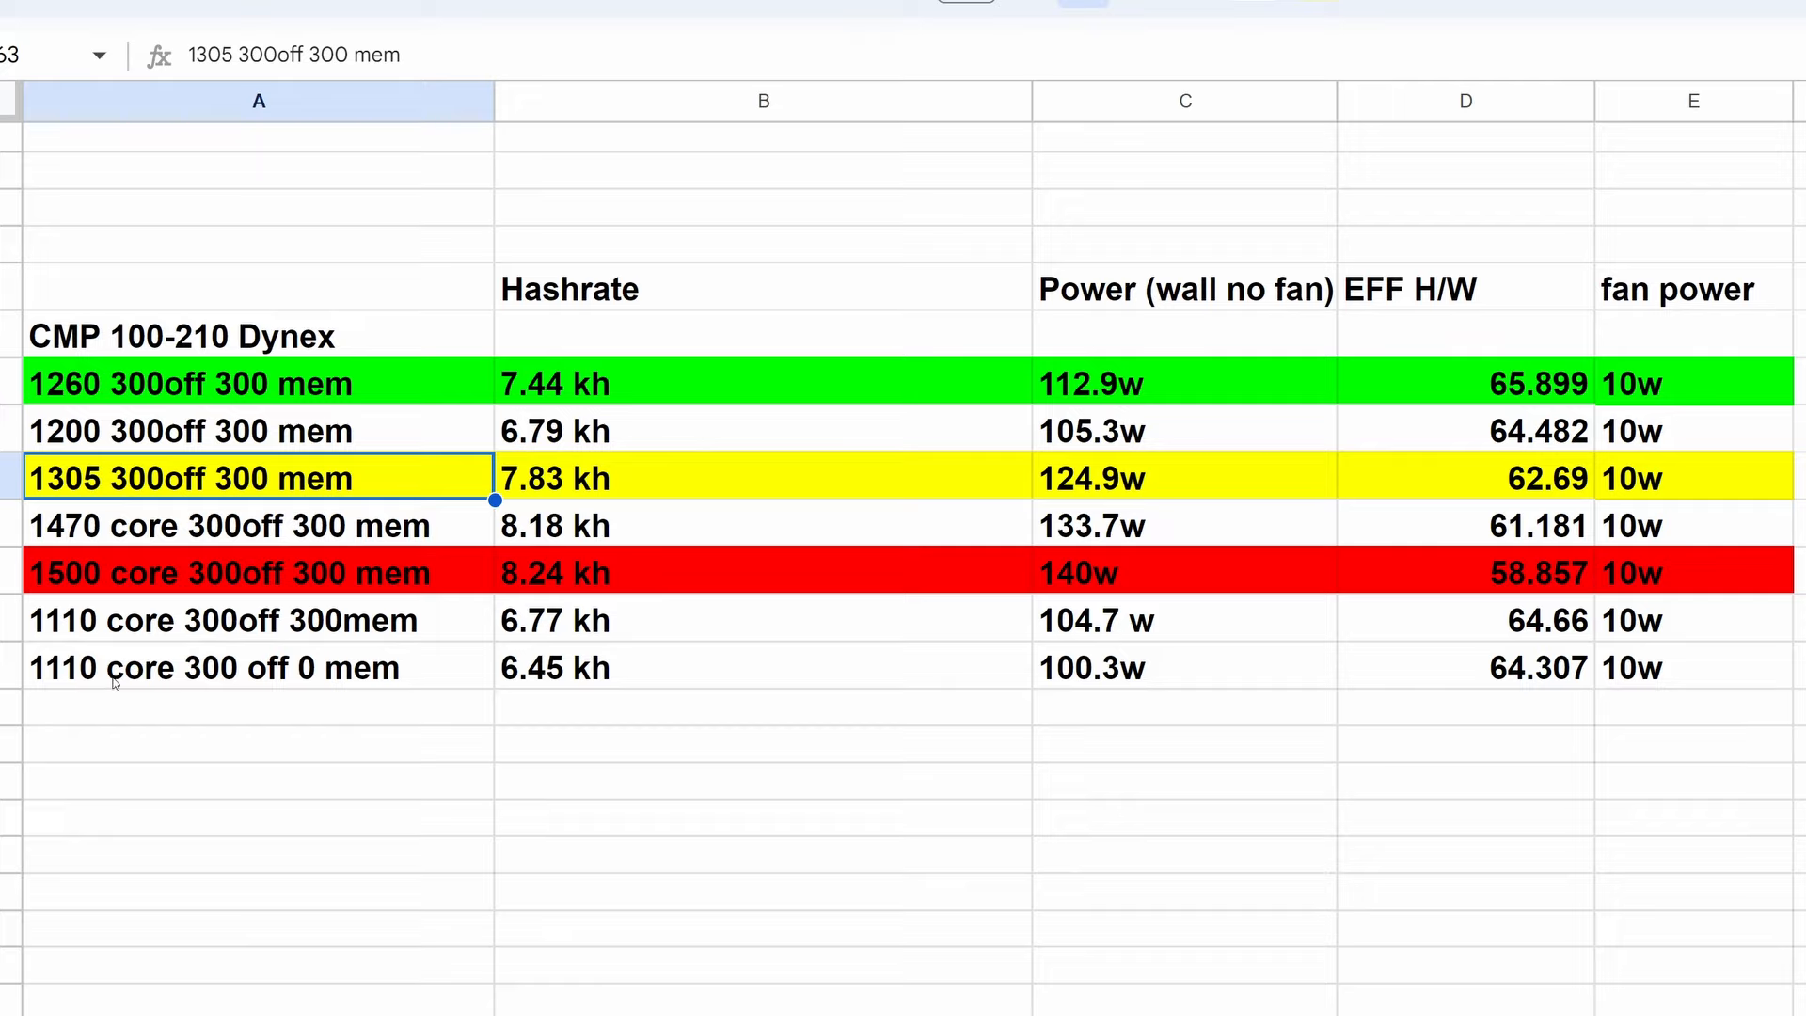
mouse_move(245, 424)
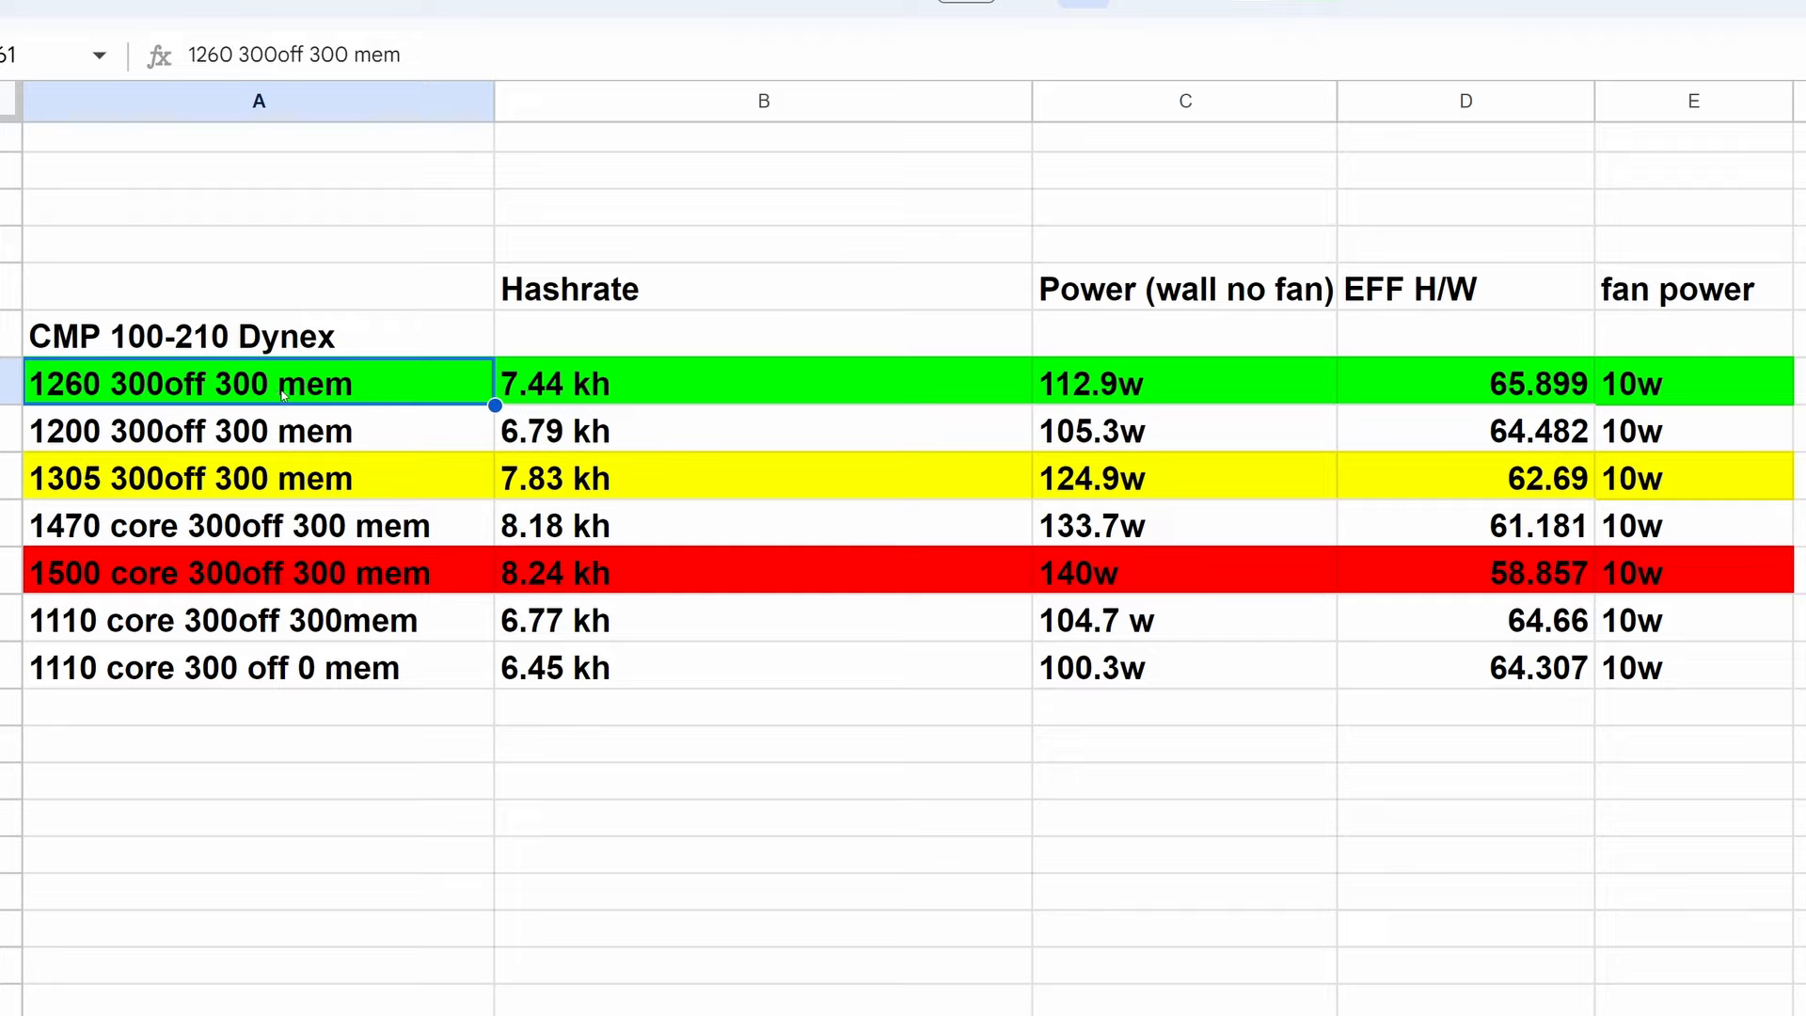
mouse_move(450, 391)
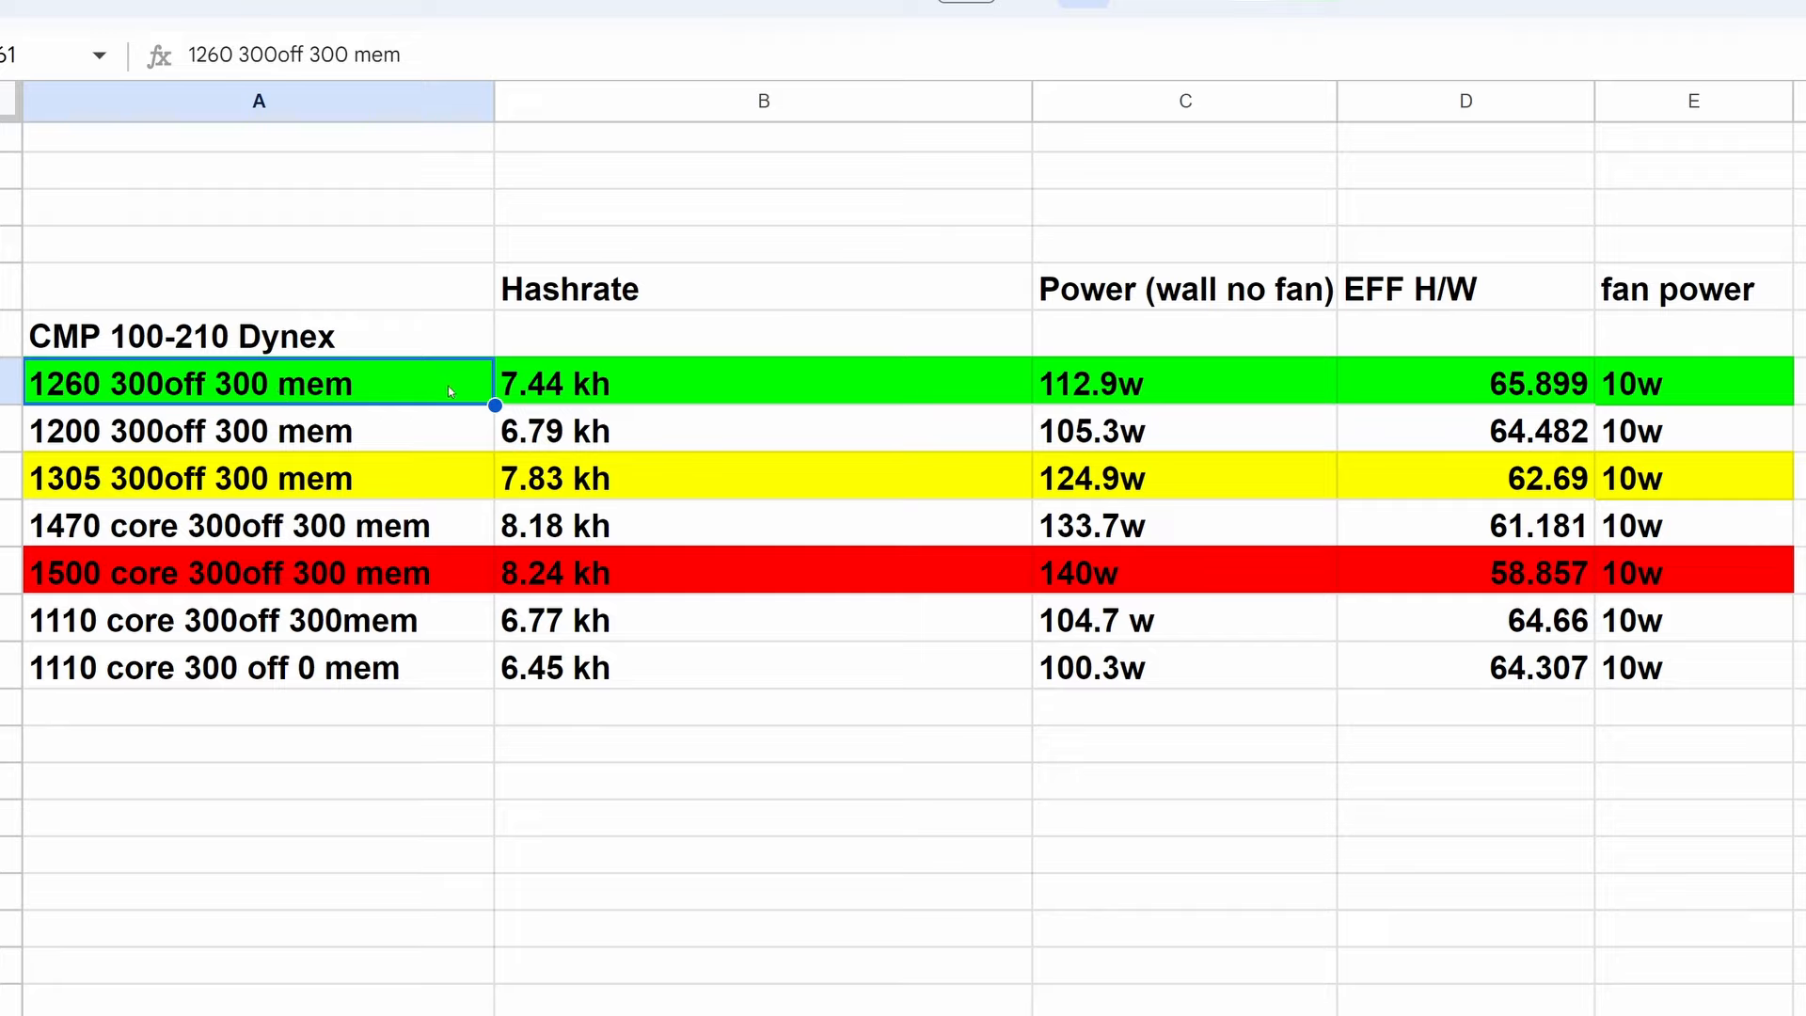
click(763, 384)
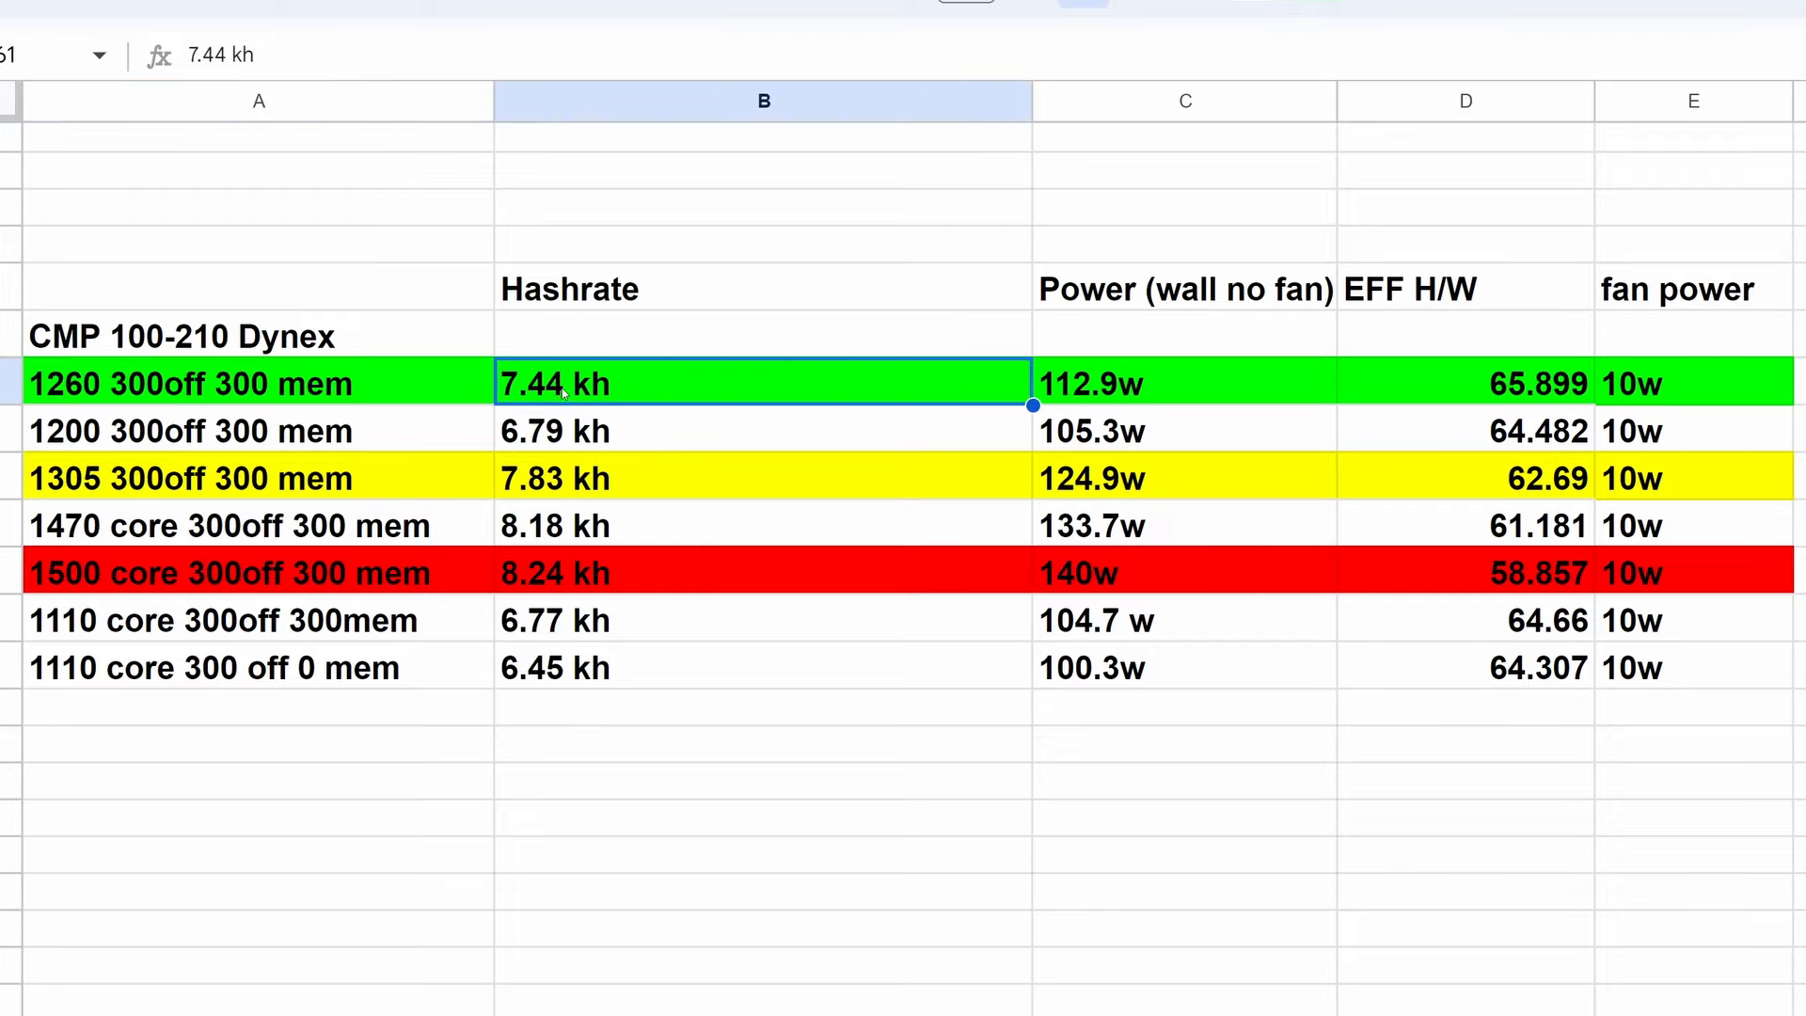
click(1184, 383)
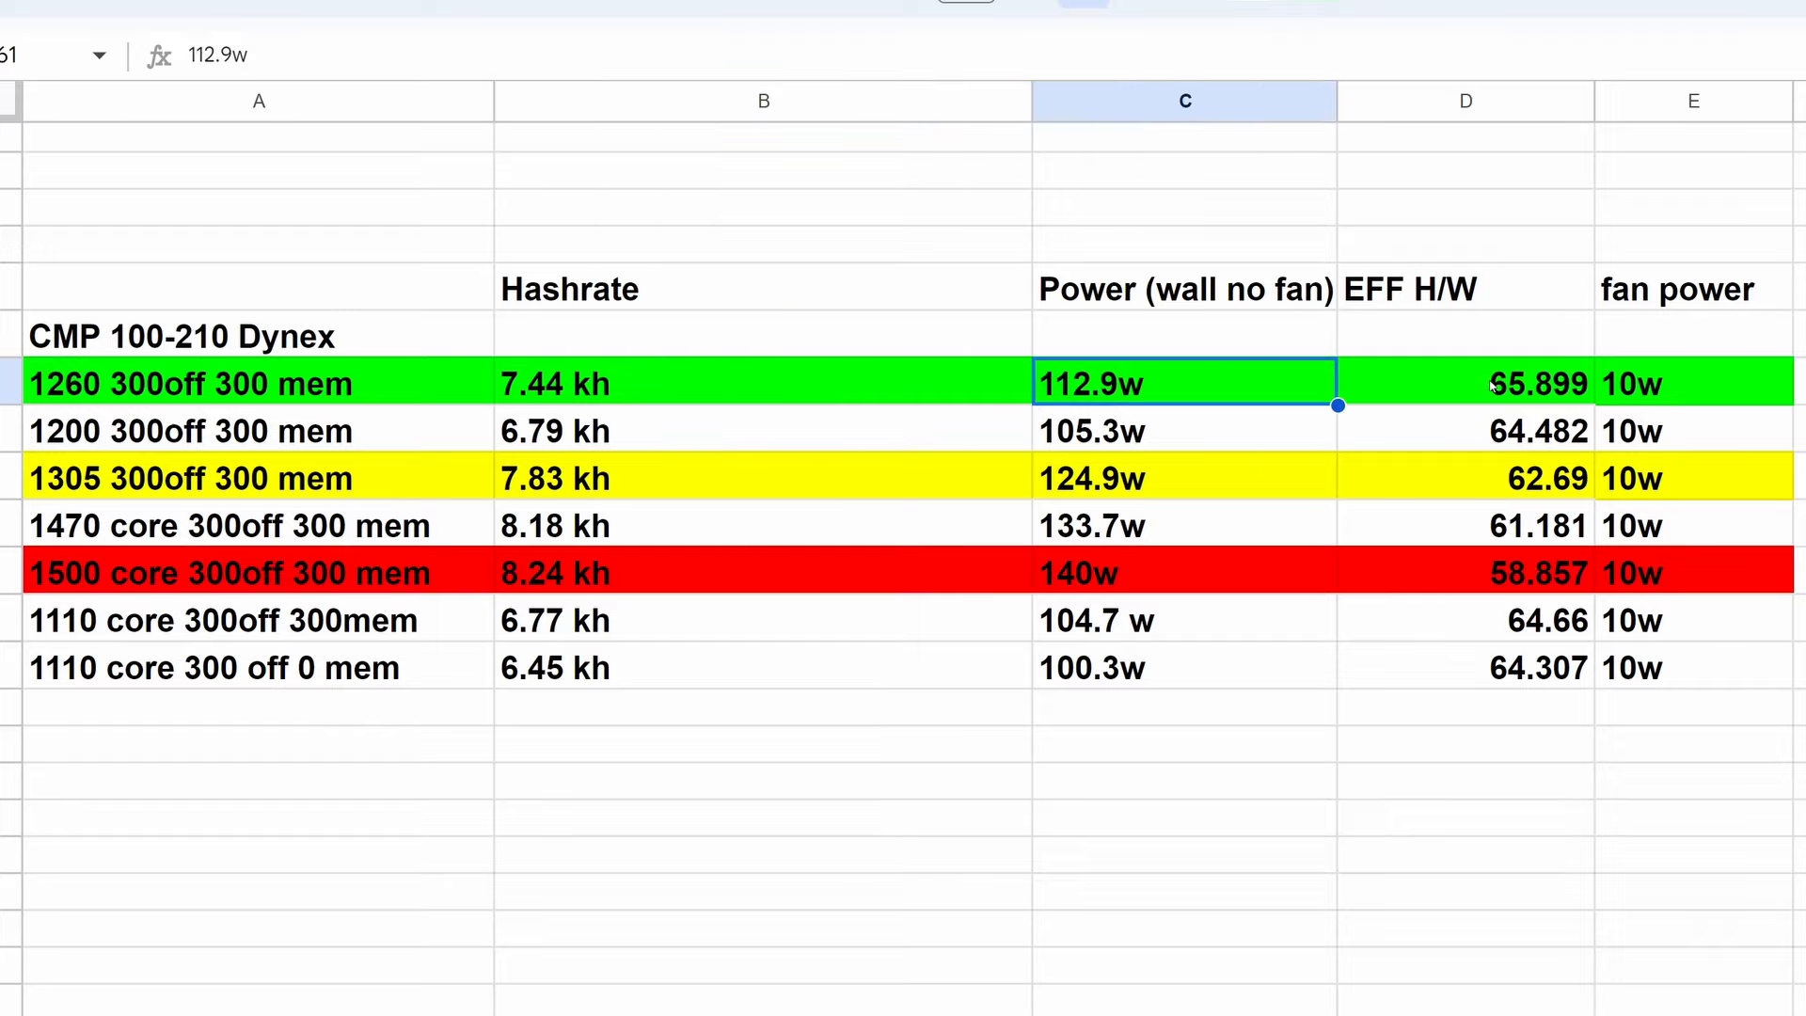
click(1467, 384)
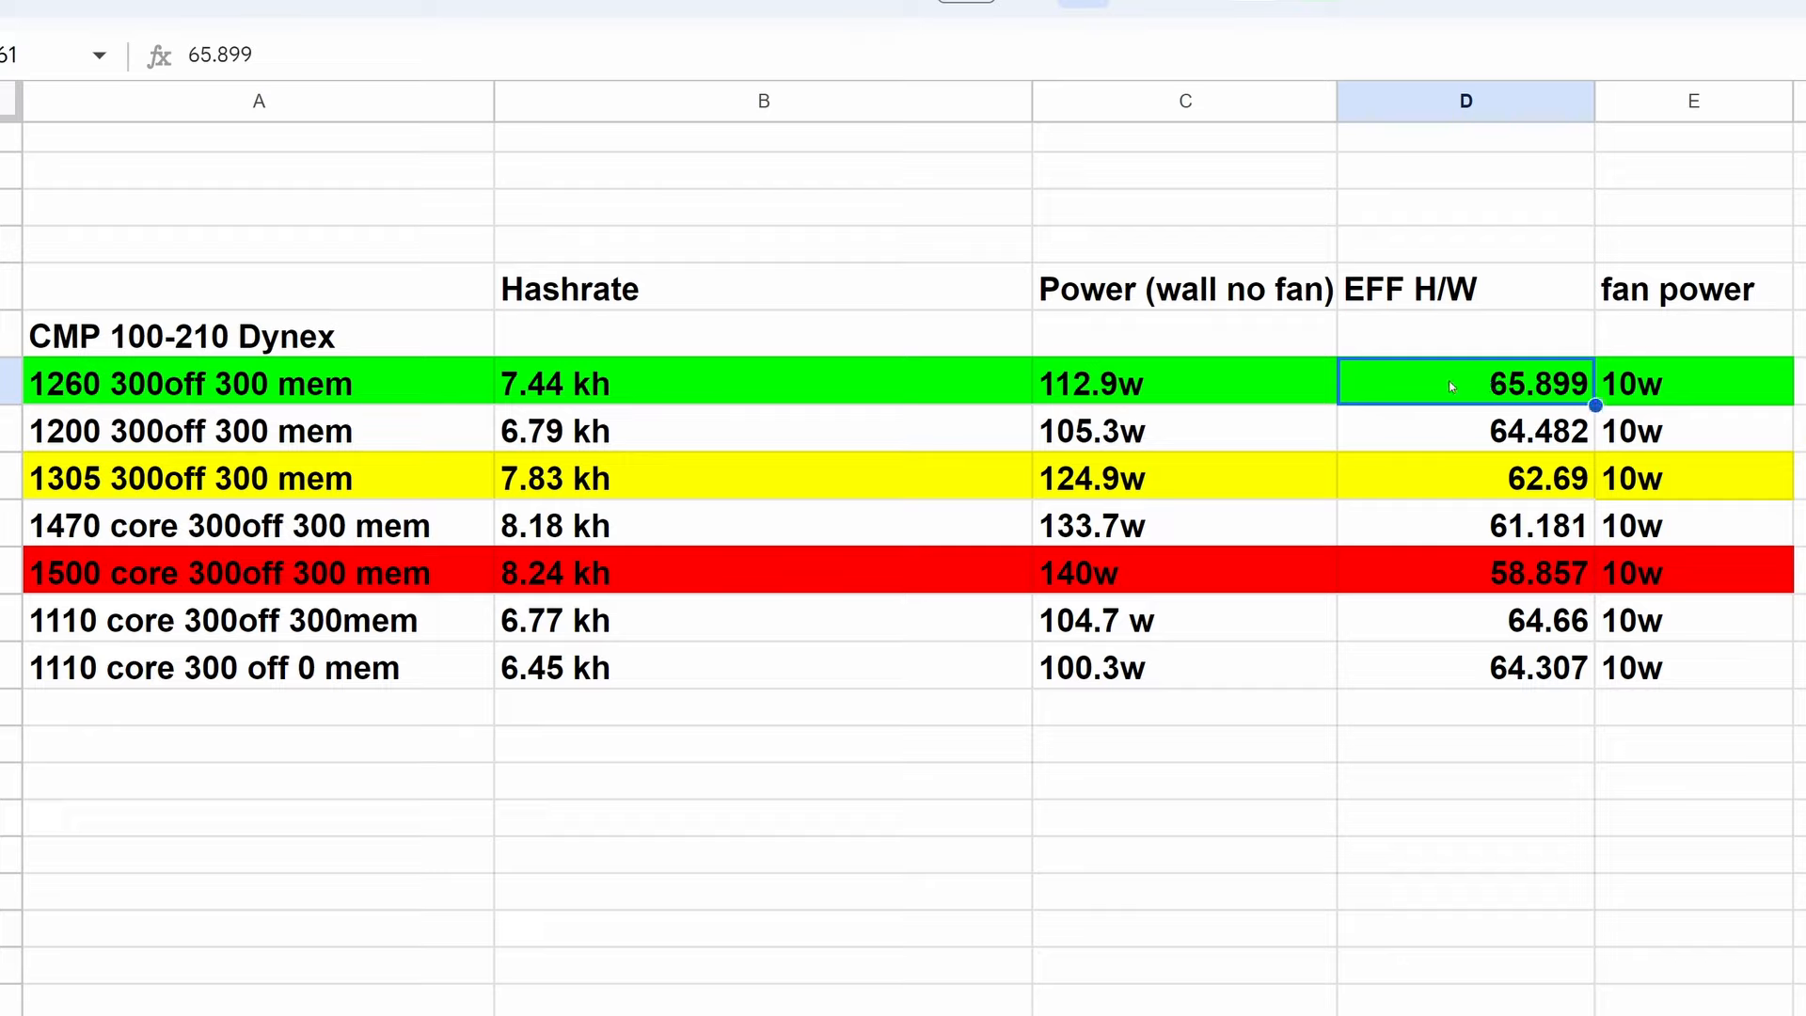
mouse_move(1569, 397)
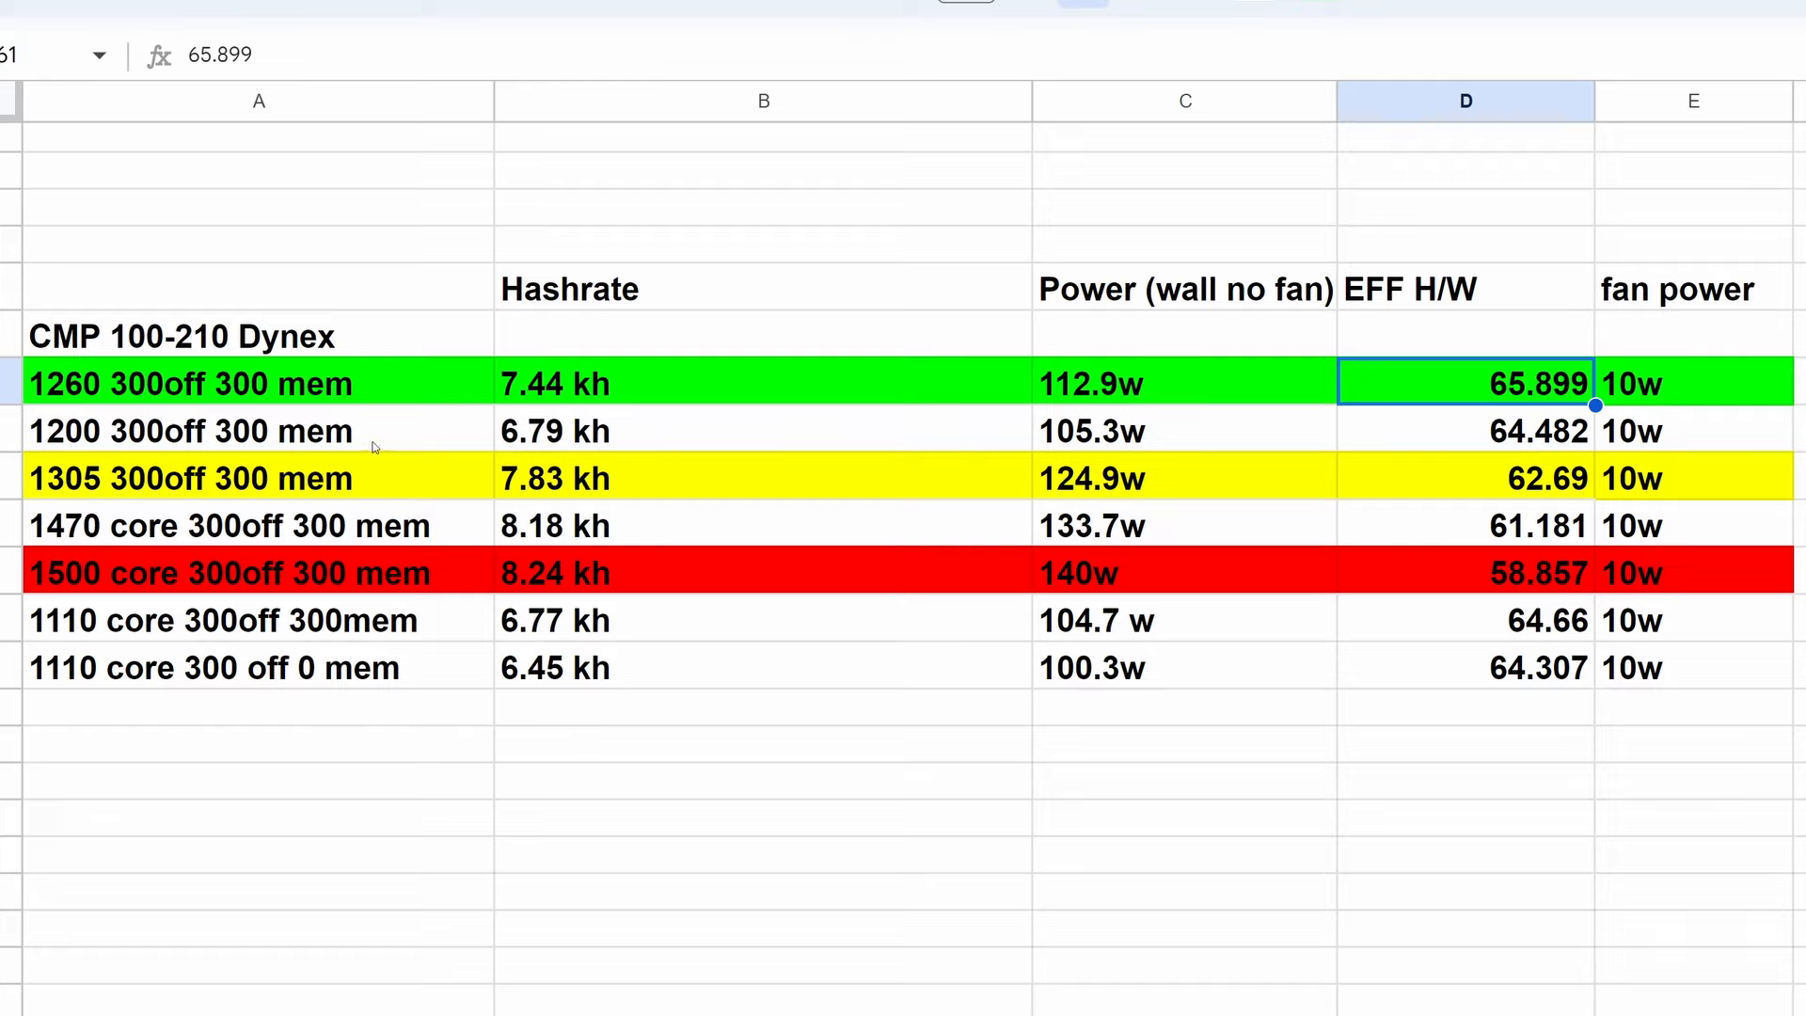
mouse_move(205, 450)
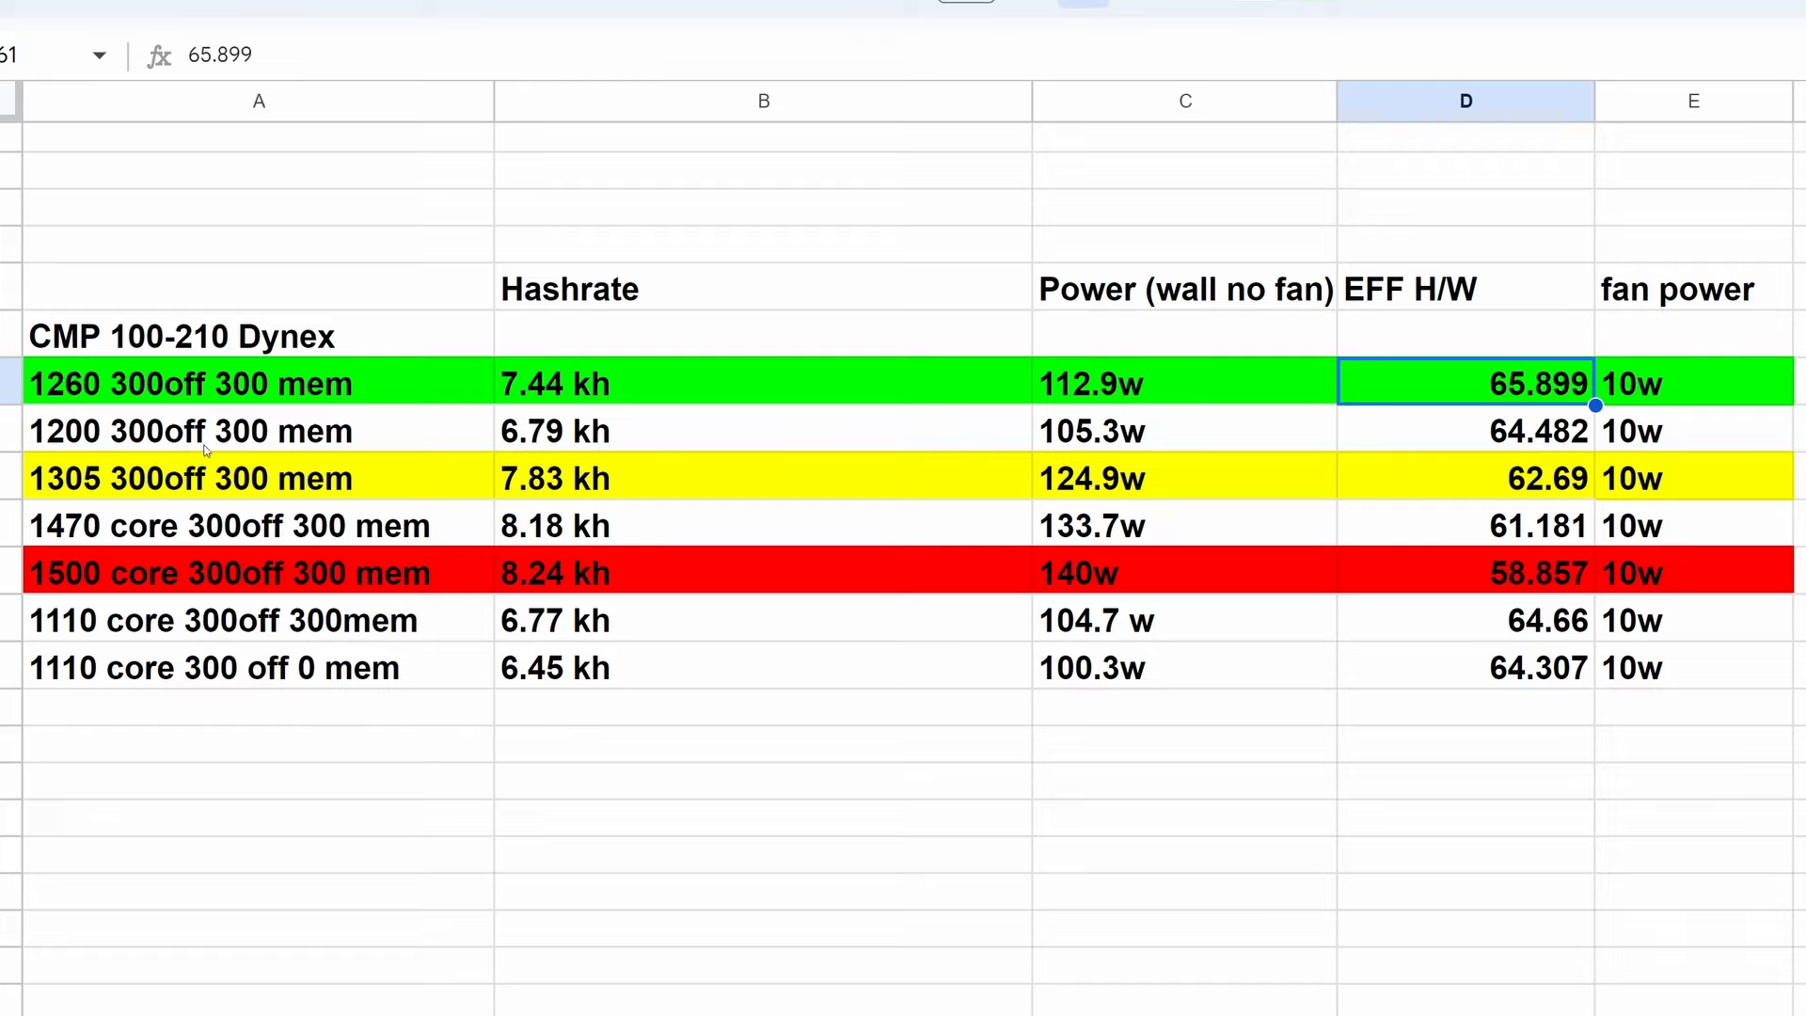
mouse_move(558, 449)
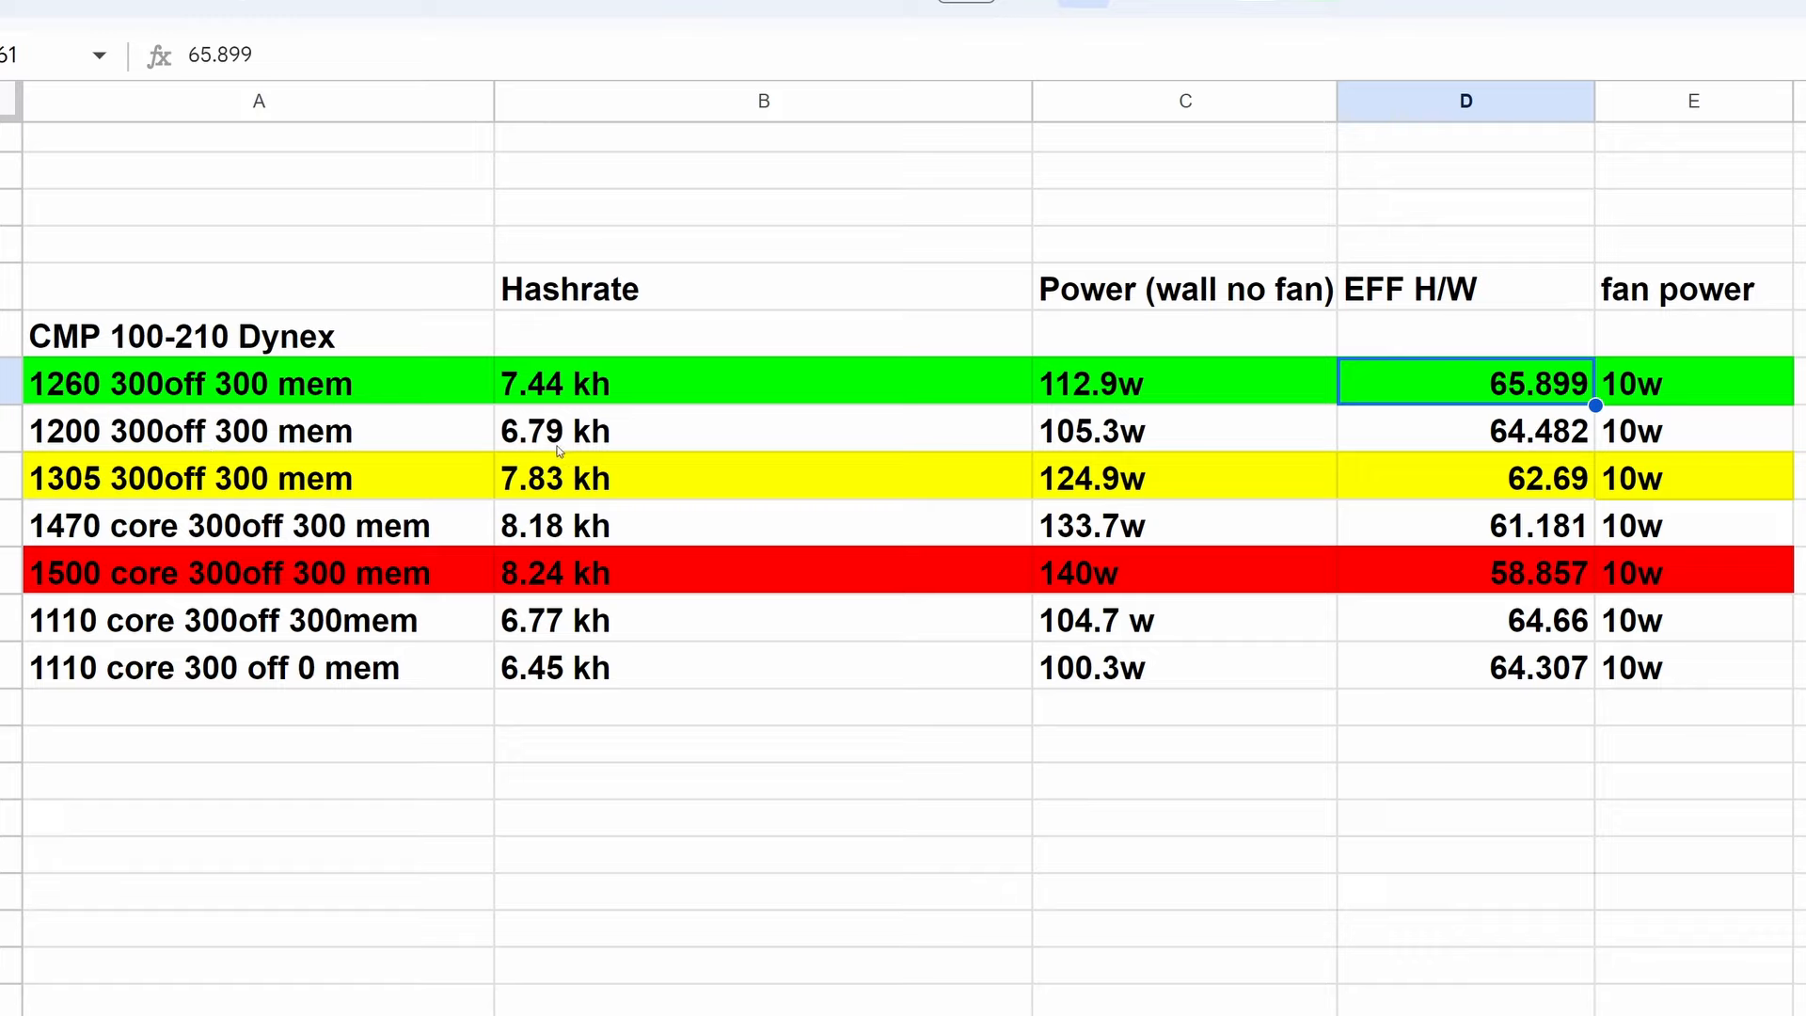
click(1184, 431)
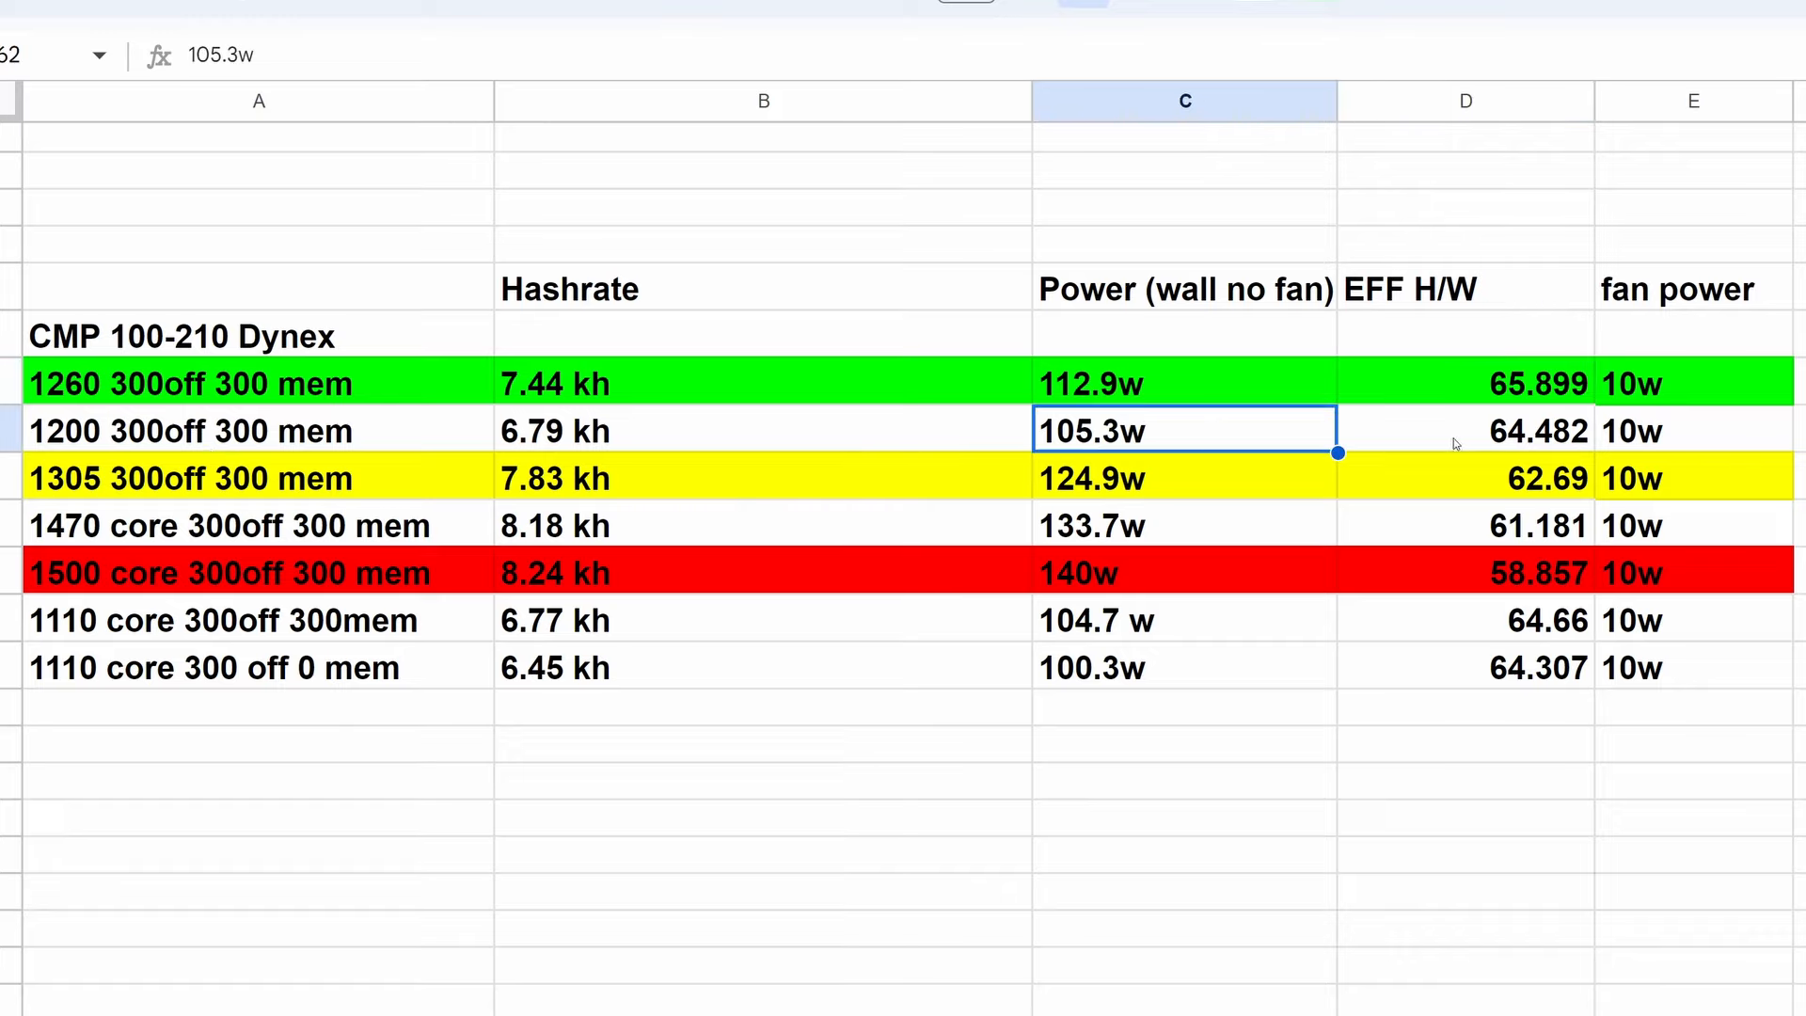
click(1466, 431)
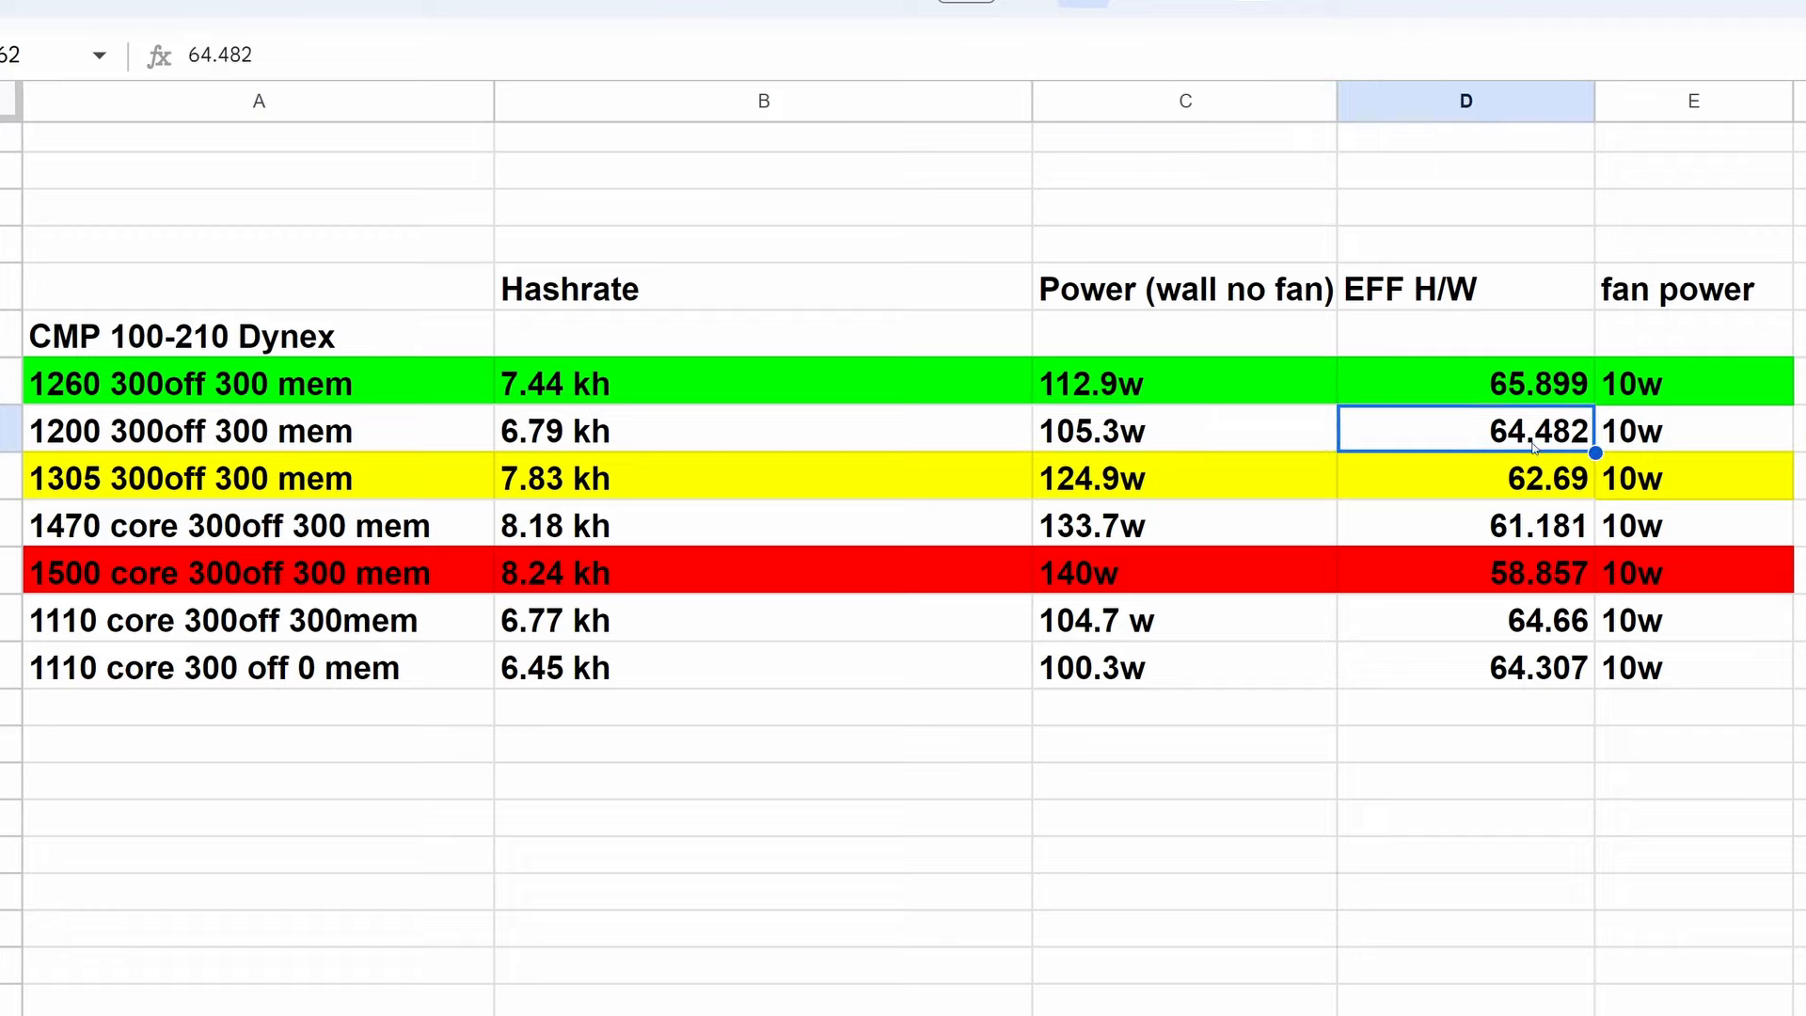
click(260, 478)
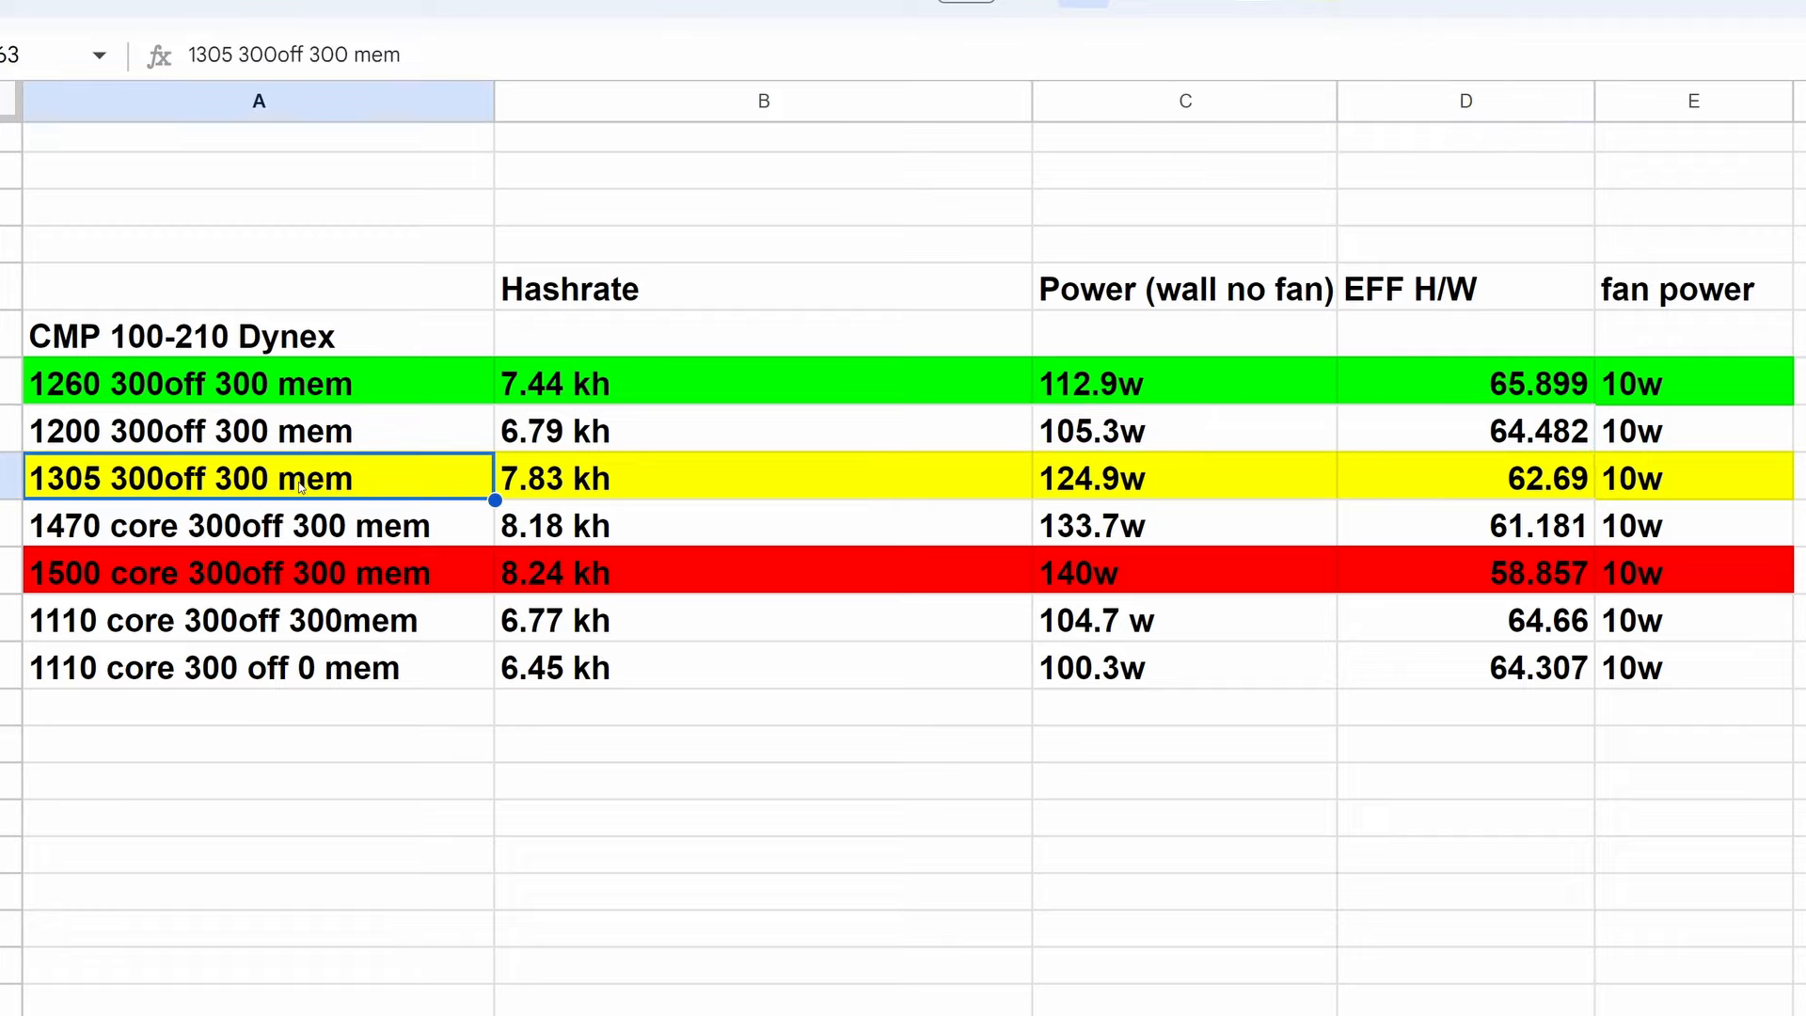
mouse_move(375, 486)
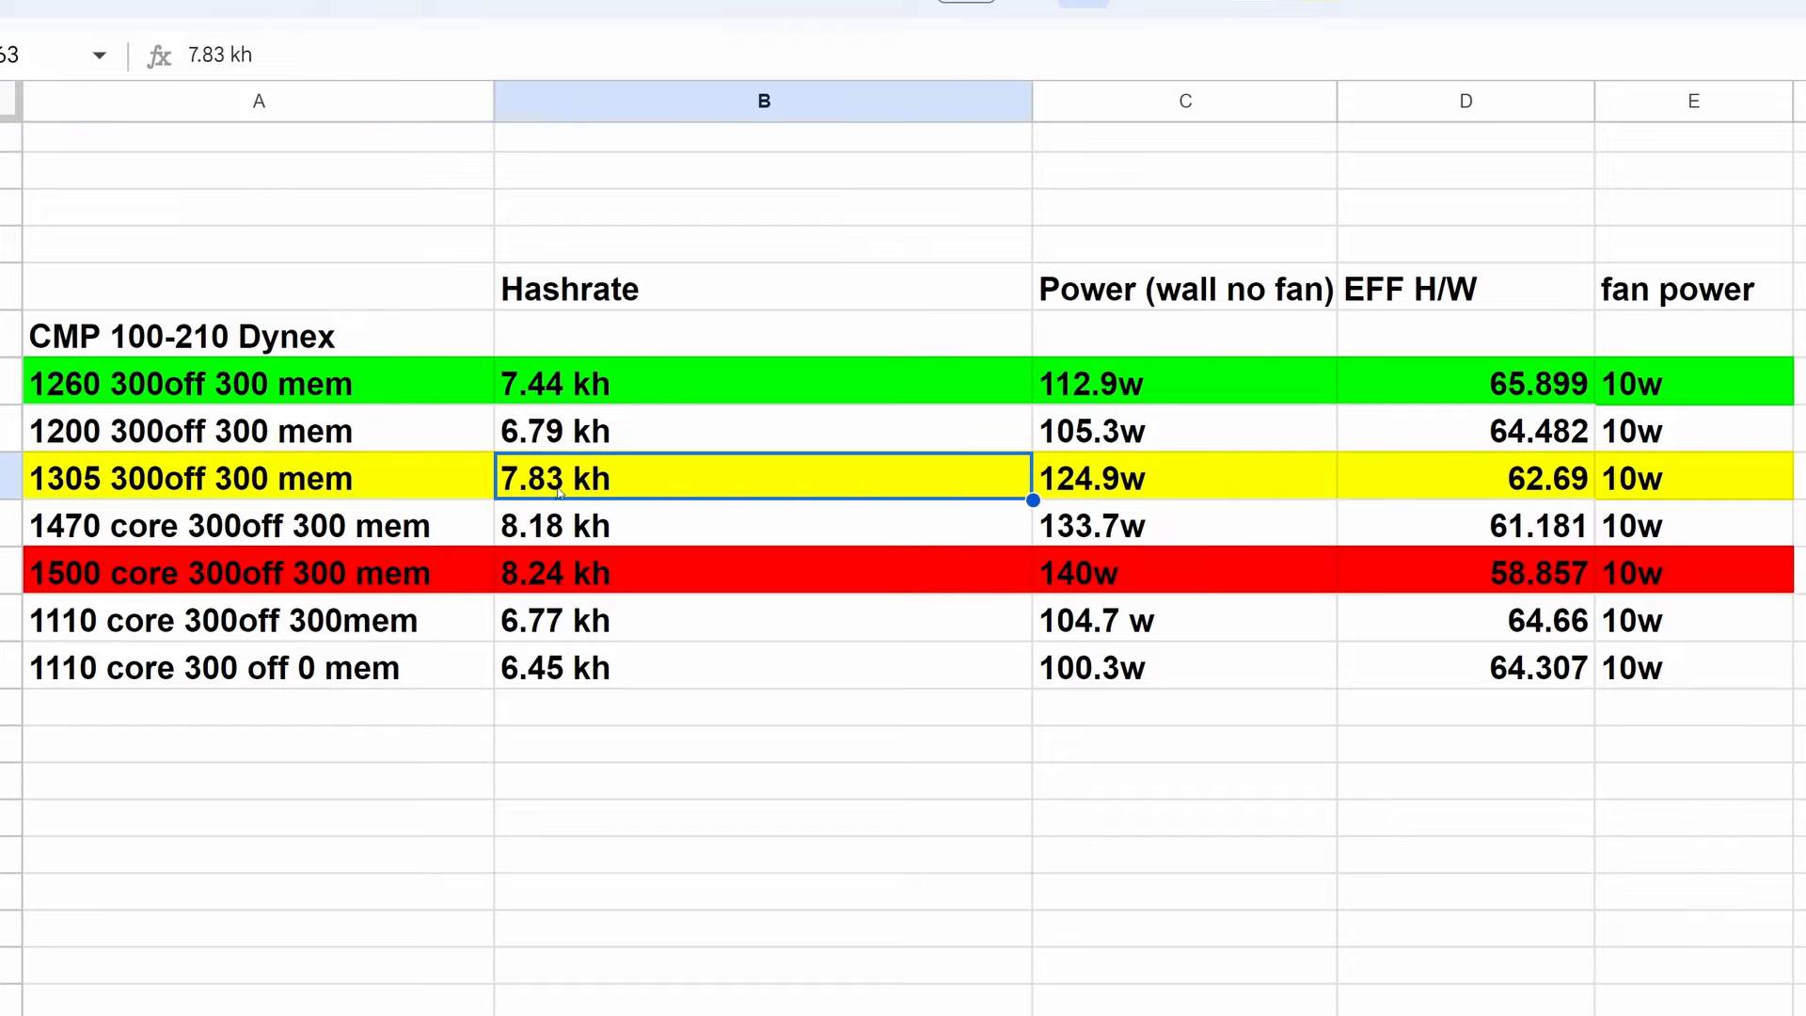
click(1185, 478)
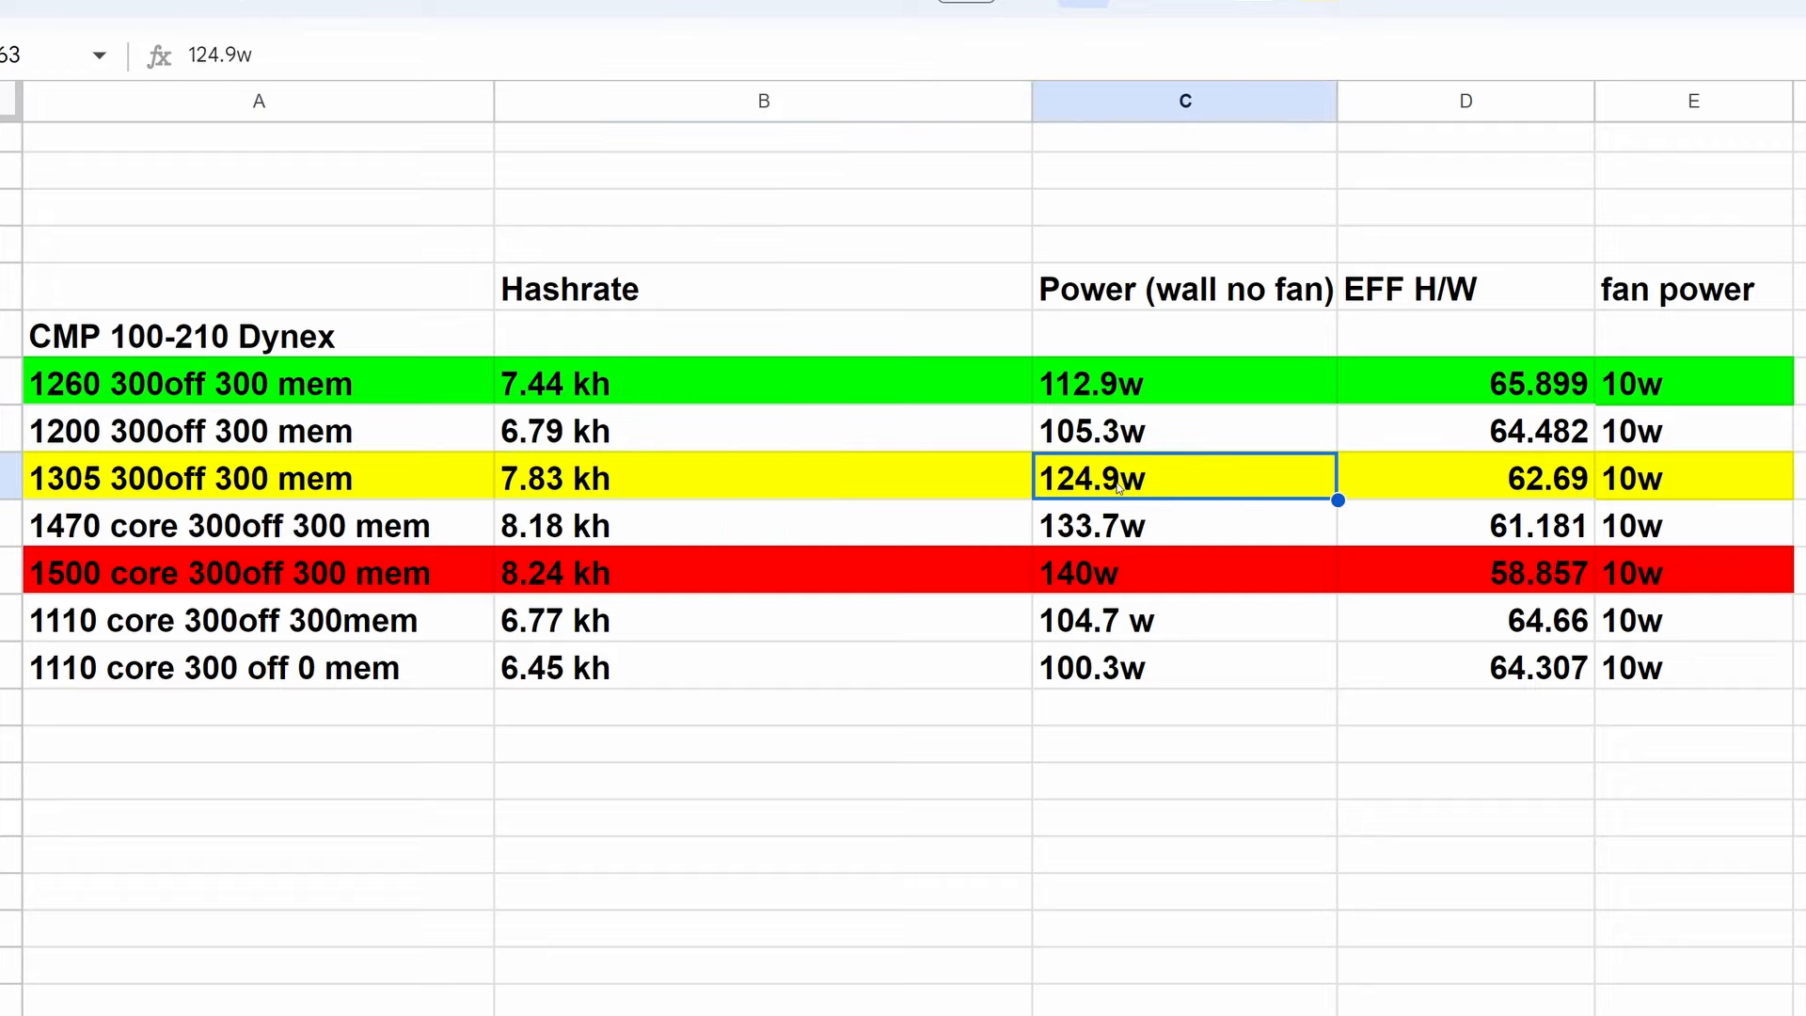
click(1466, 478)
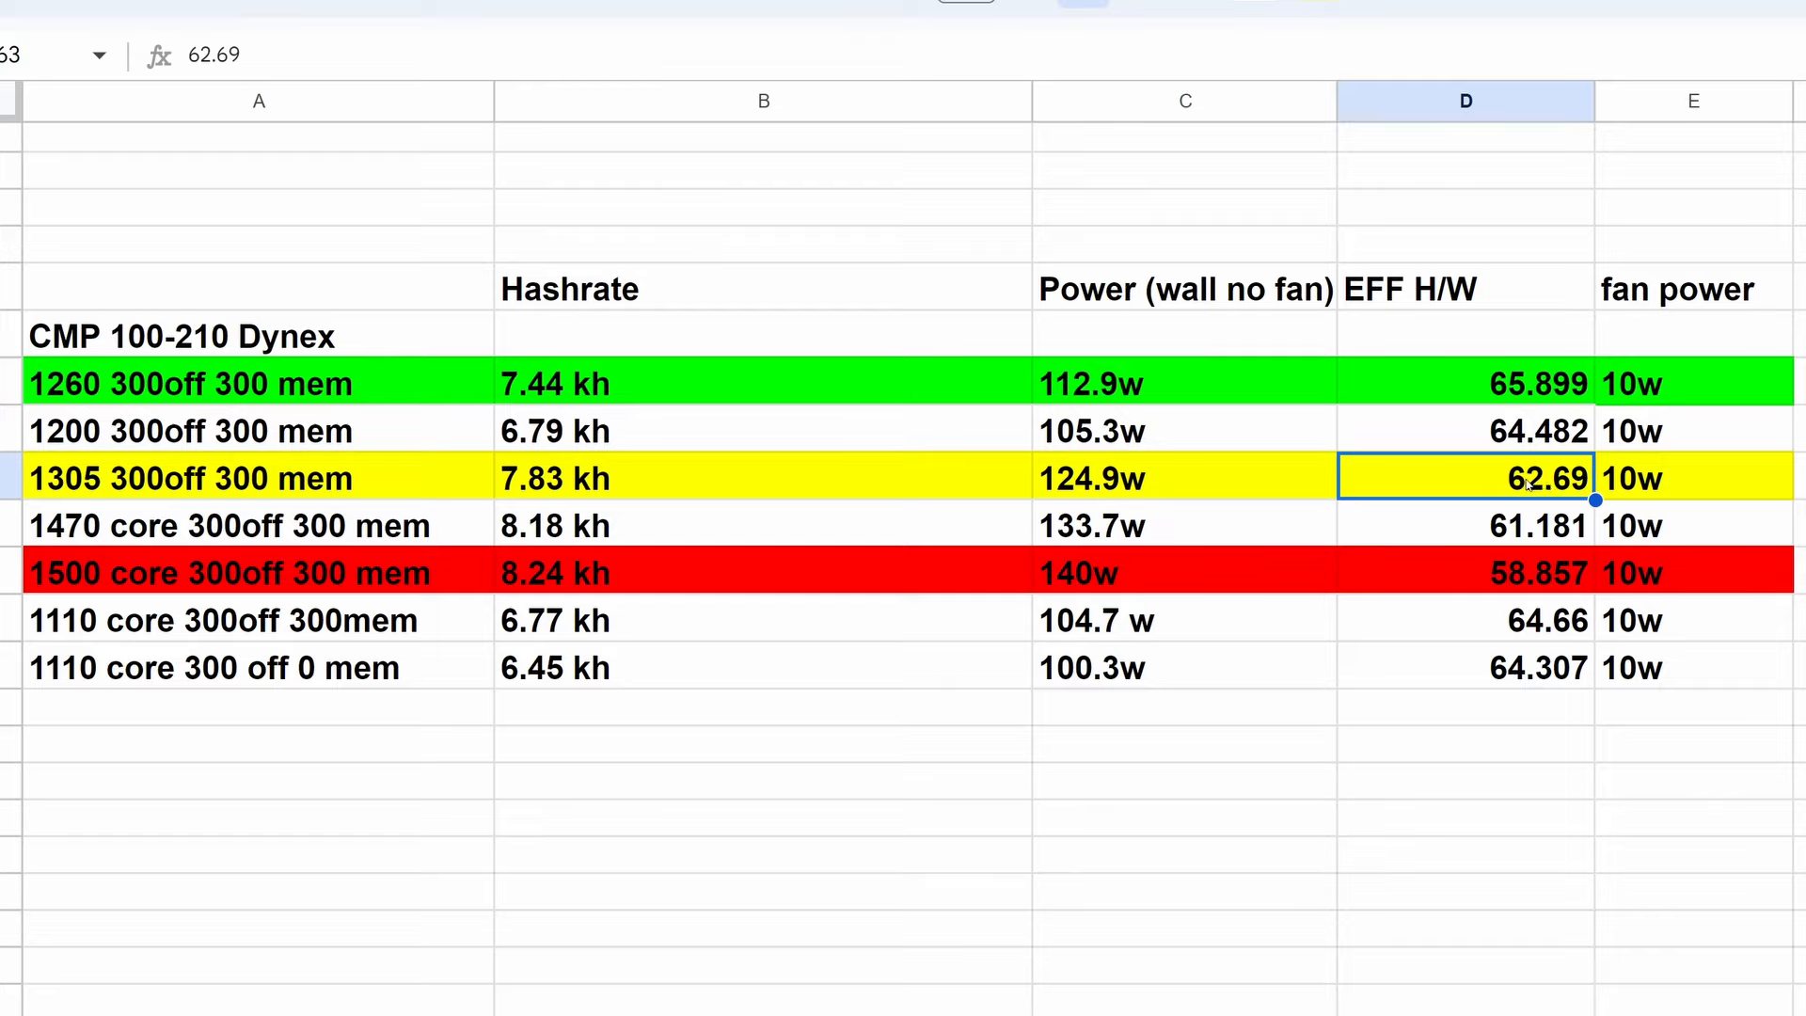
mouse_move(1432, 427)
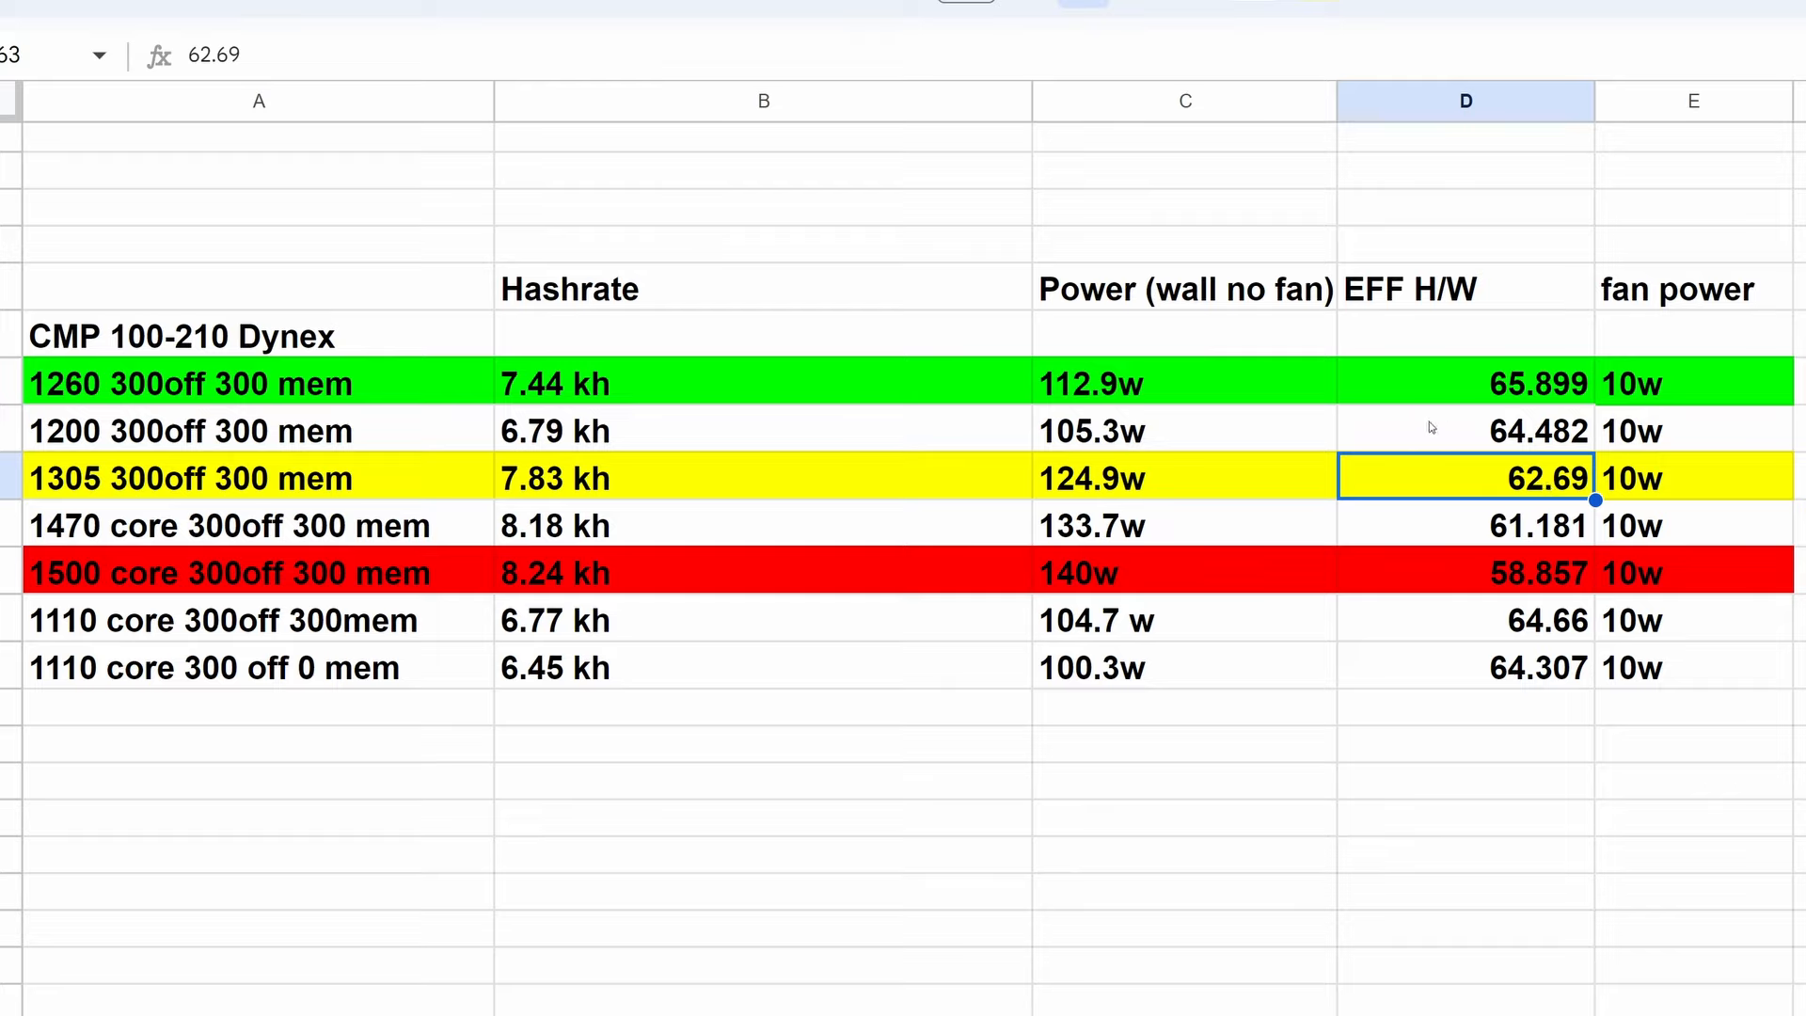
mouse_move(581, 487)
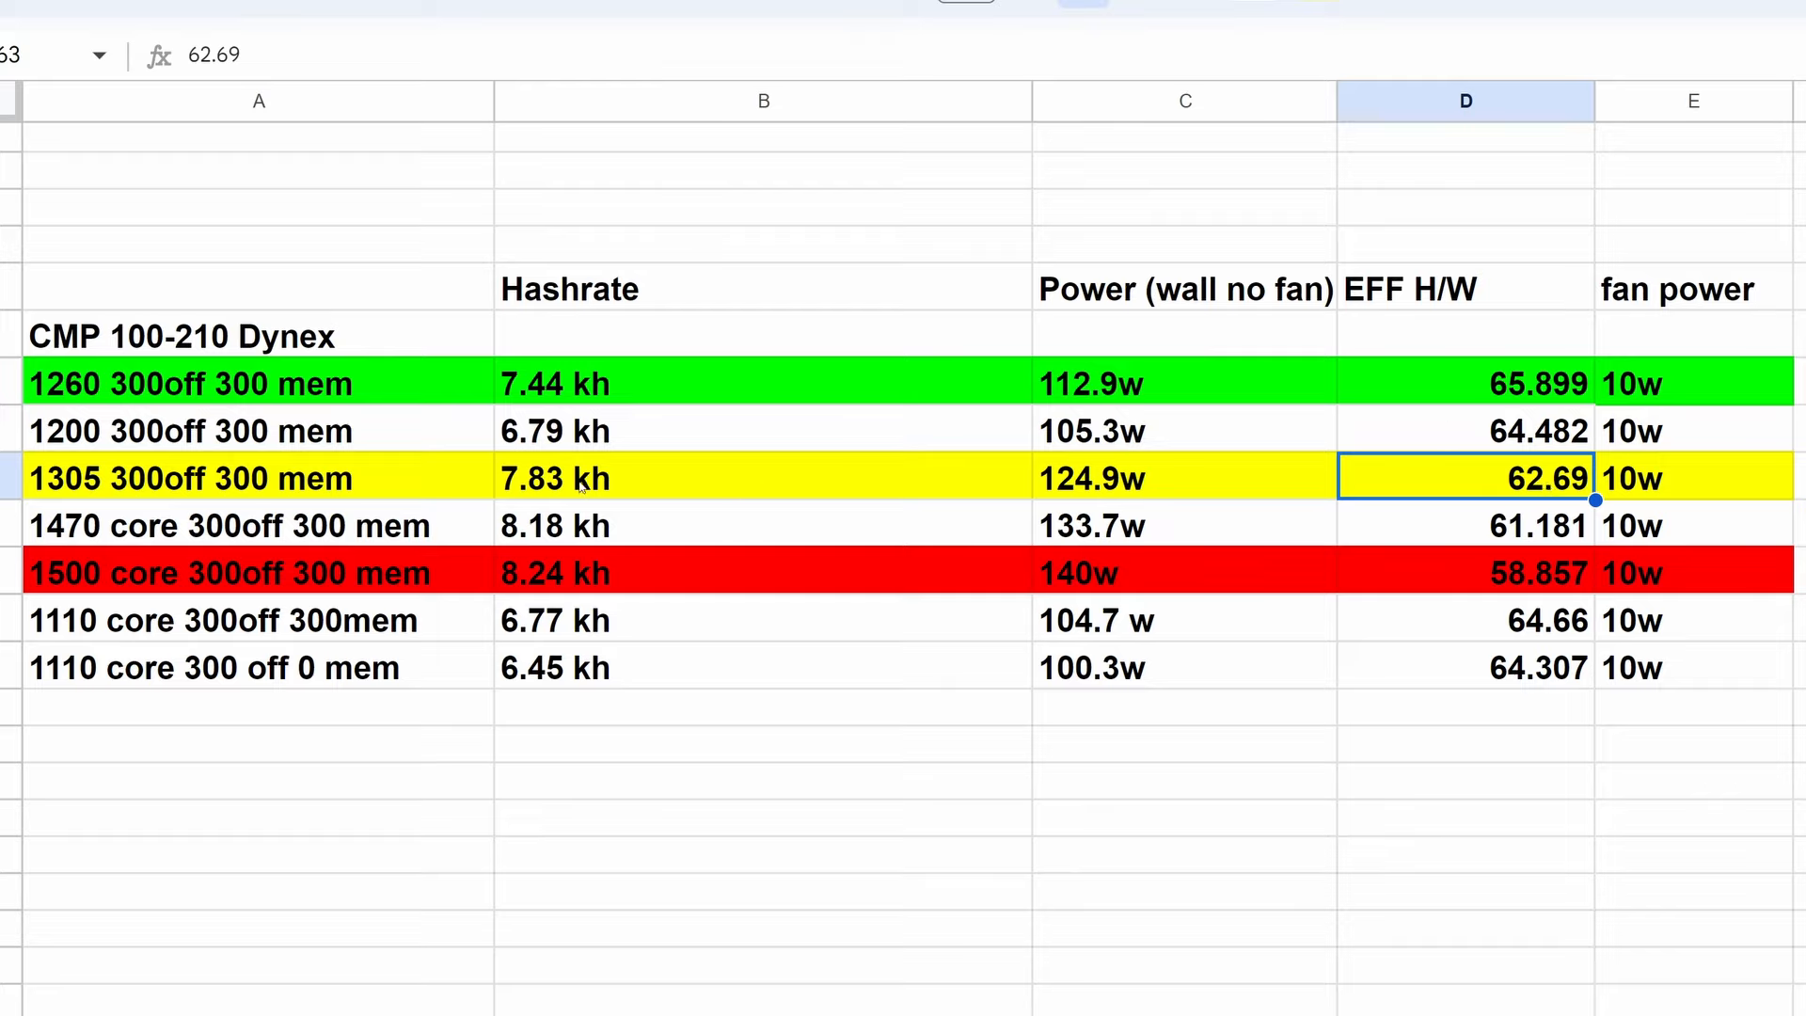
mouse_move(1307, 467)
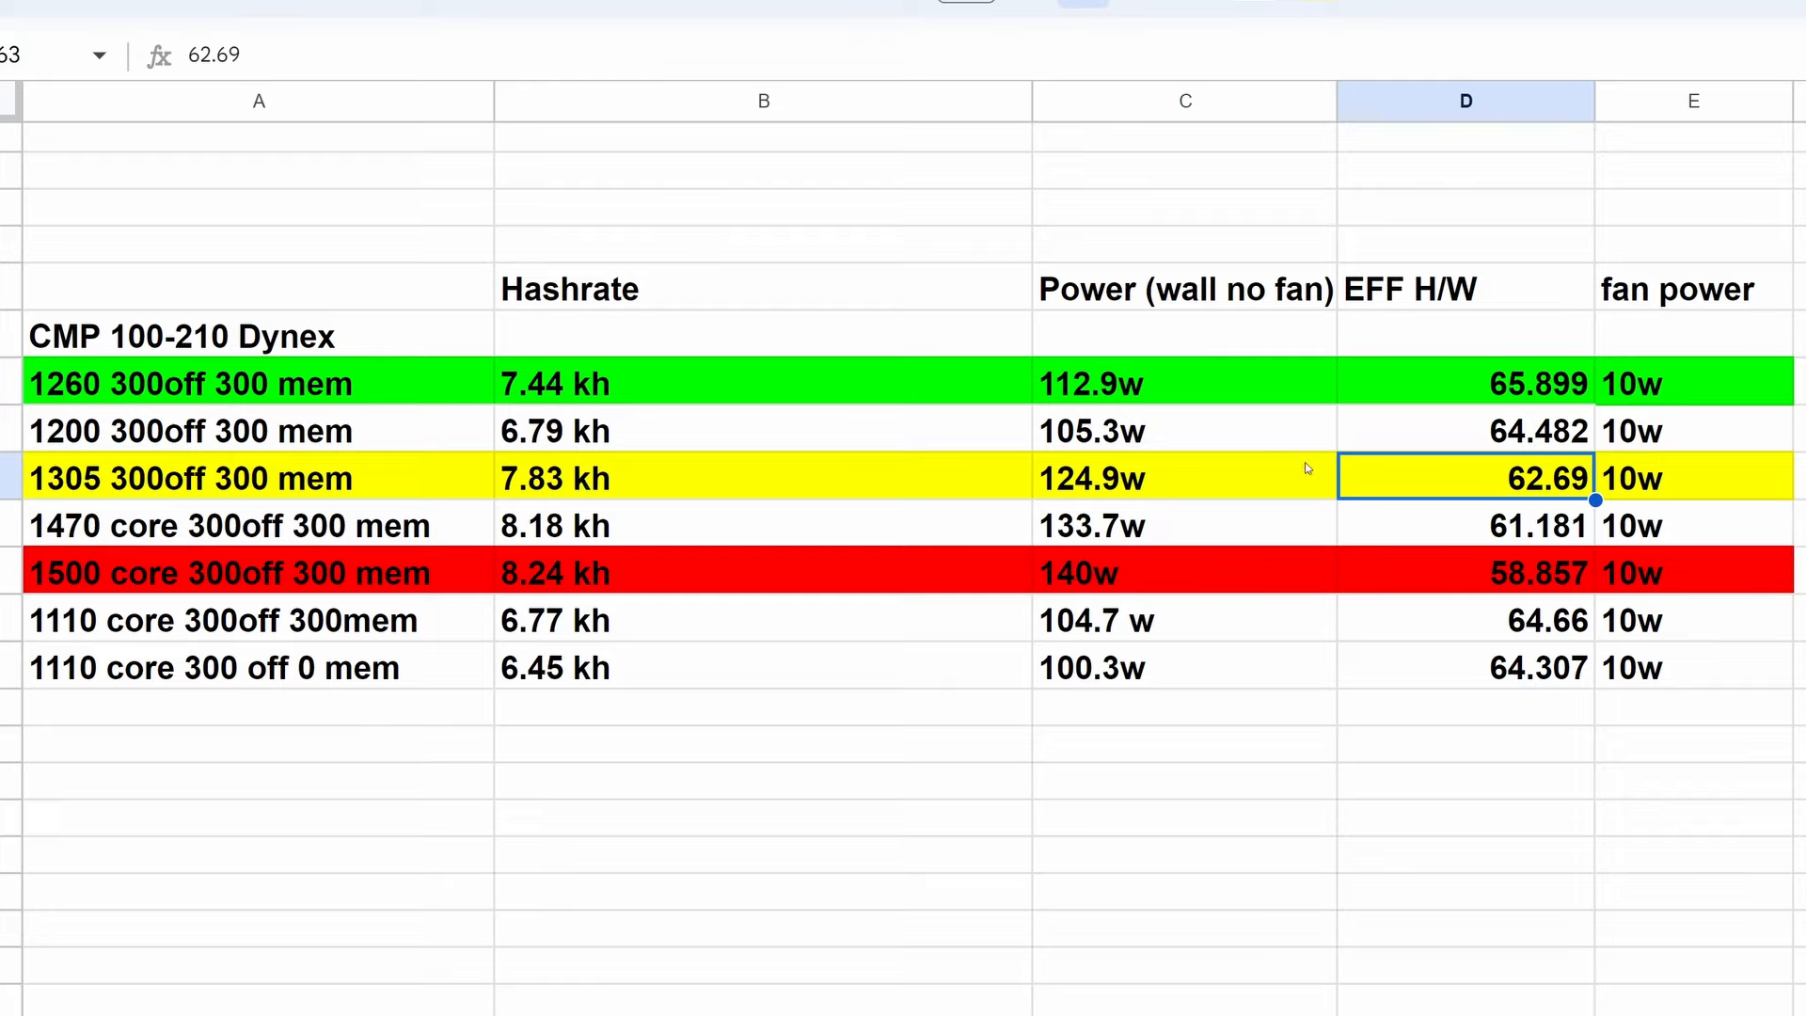
mouse_move(1402, 479)
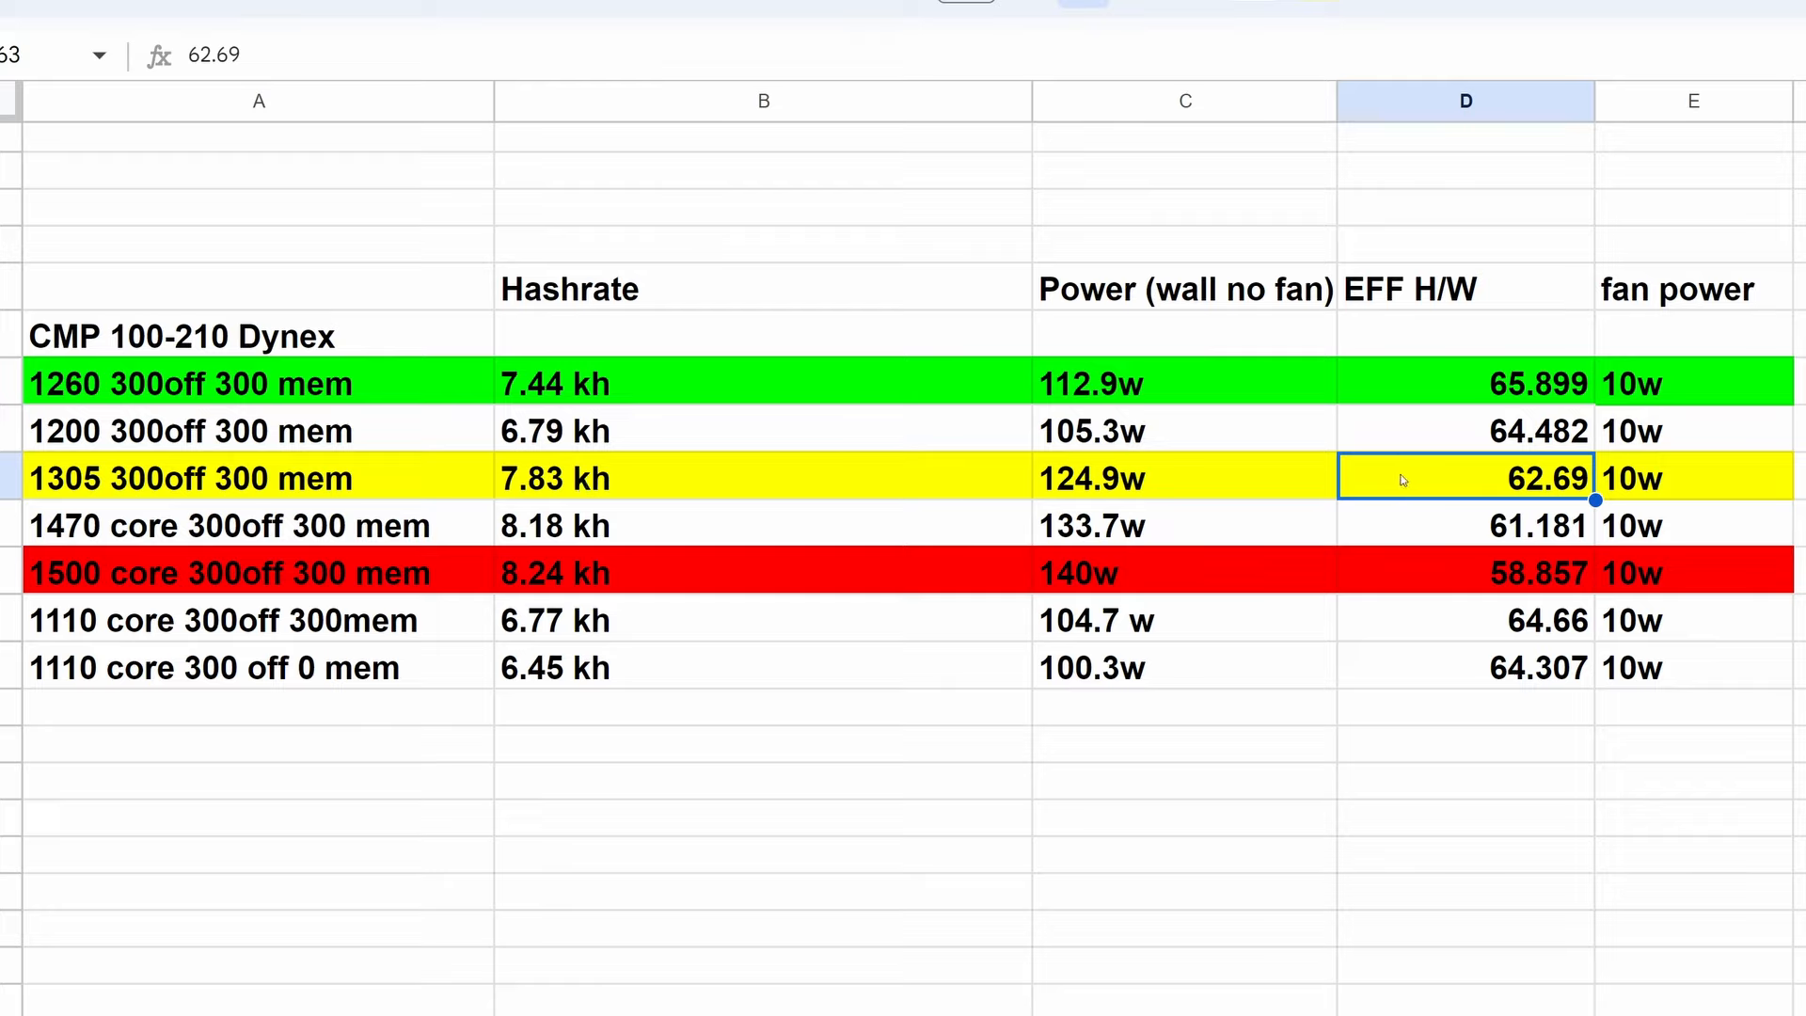
mouse_move(437, 488)
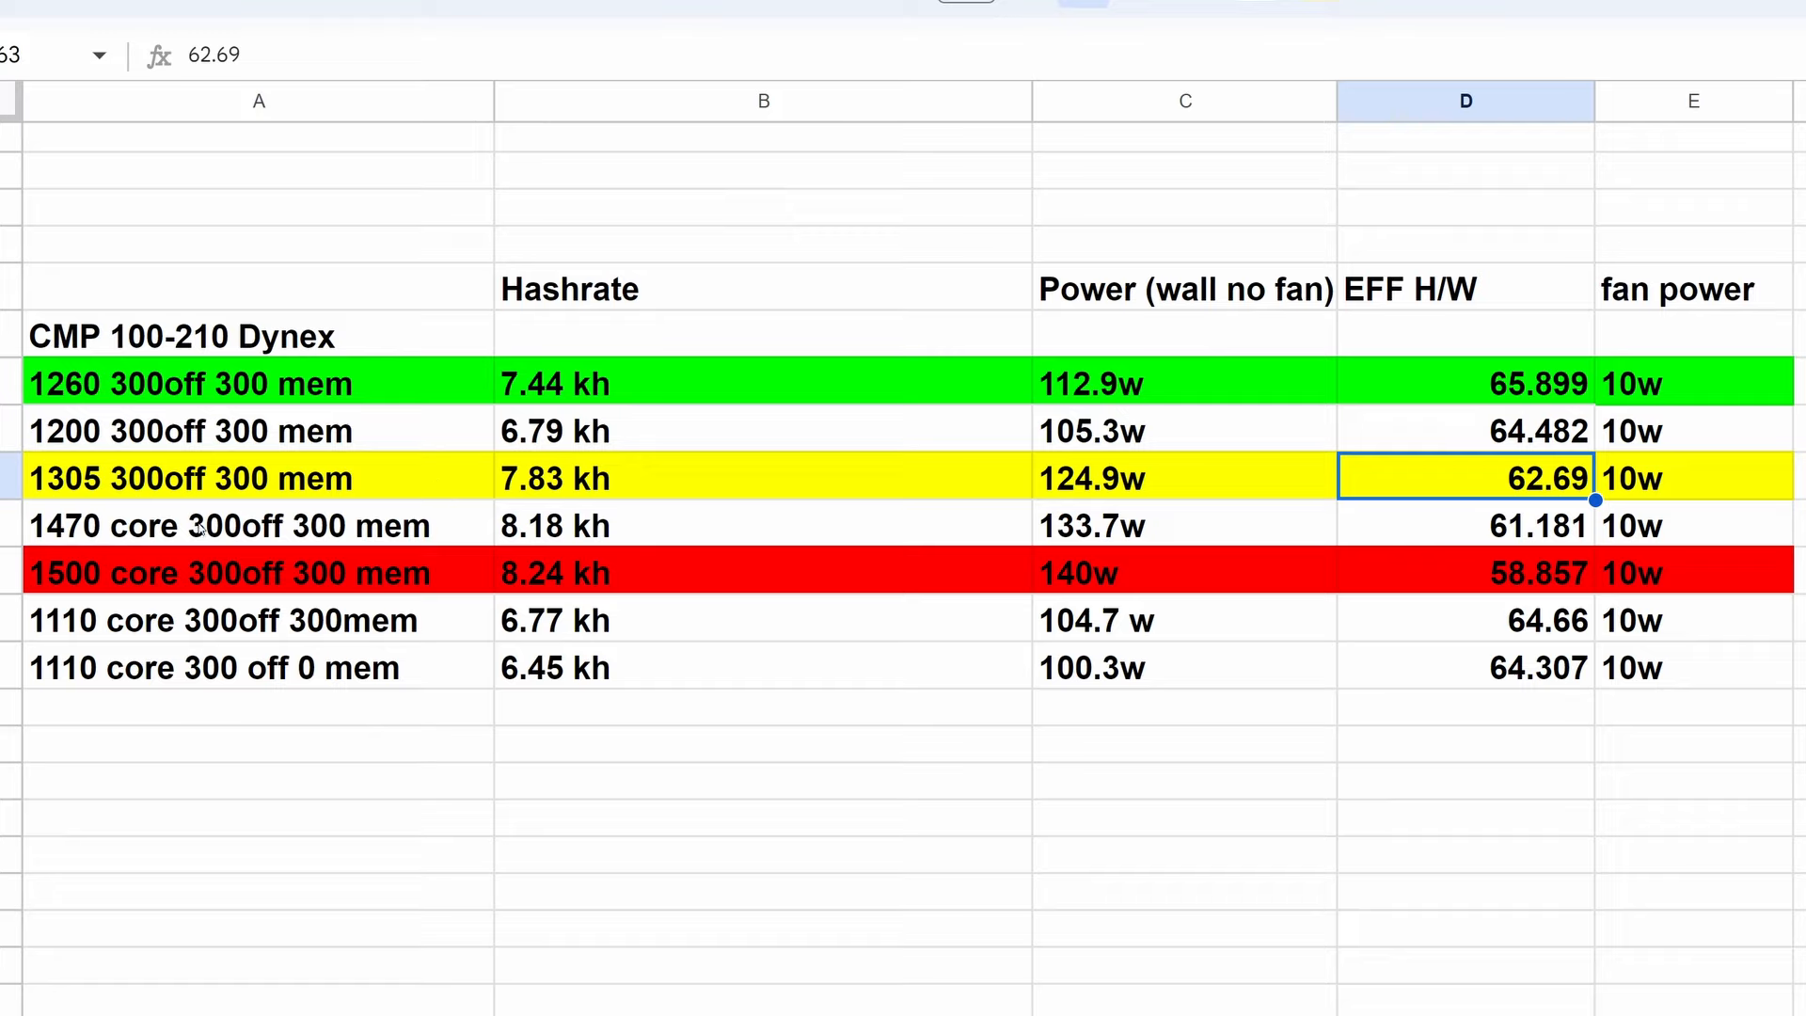
mouse_move(451, 535)
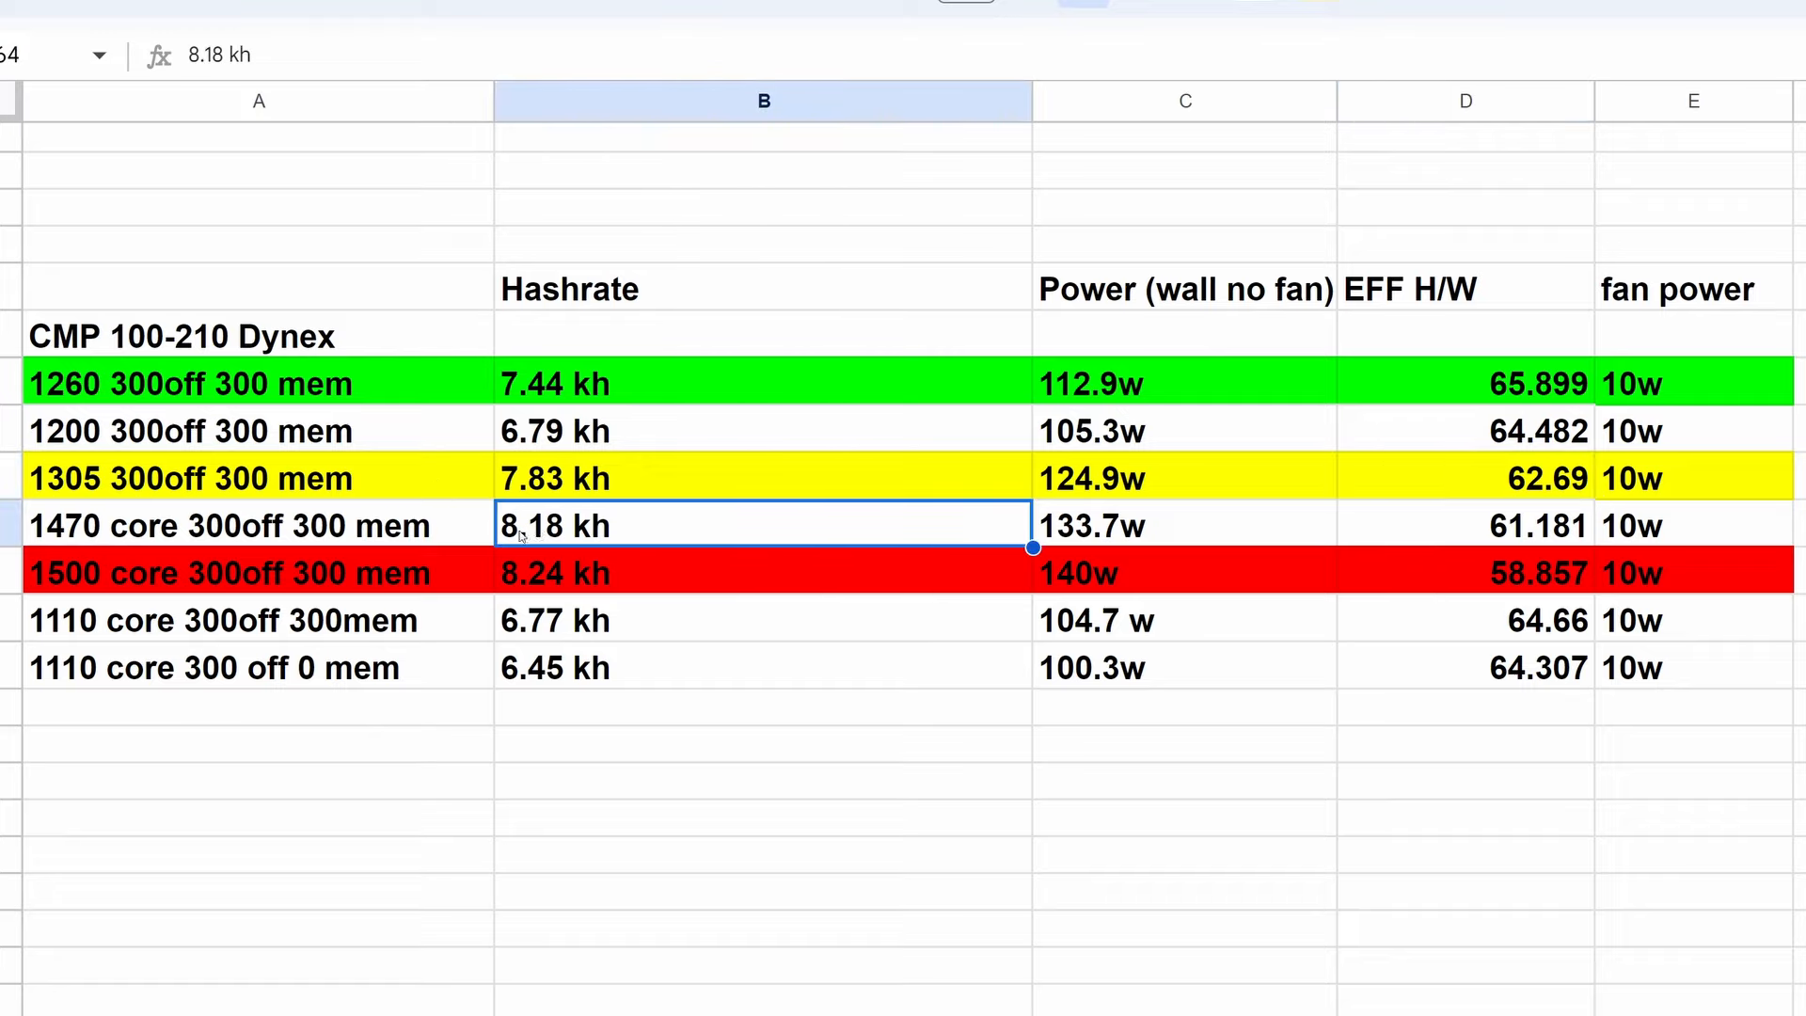
click(1184, 524)
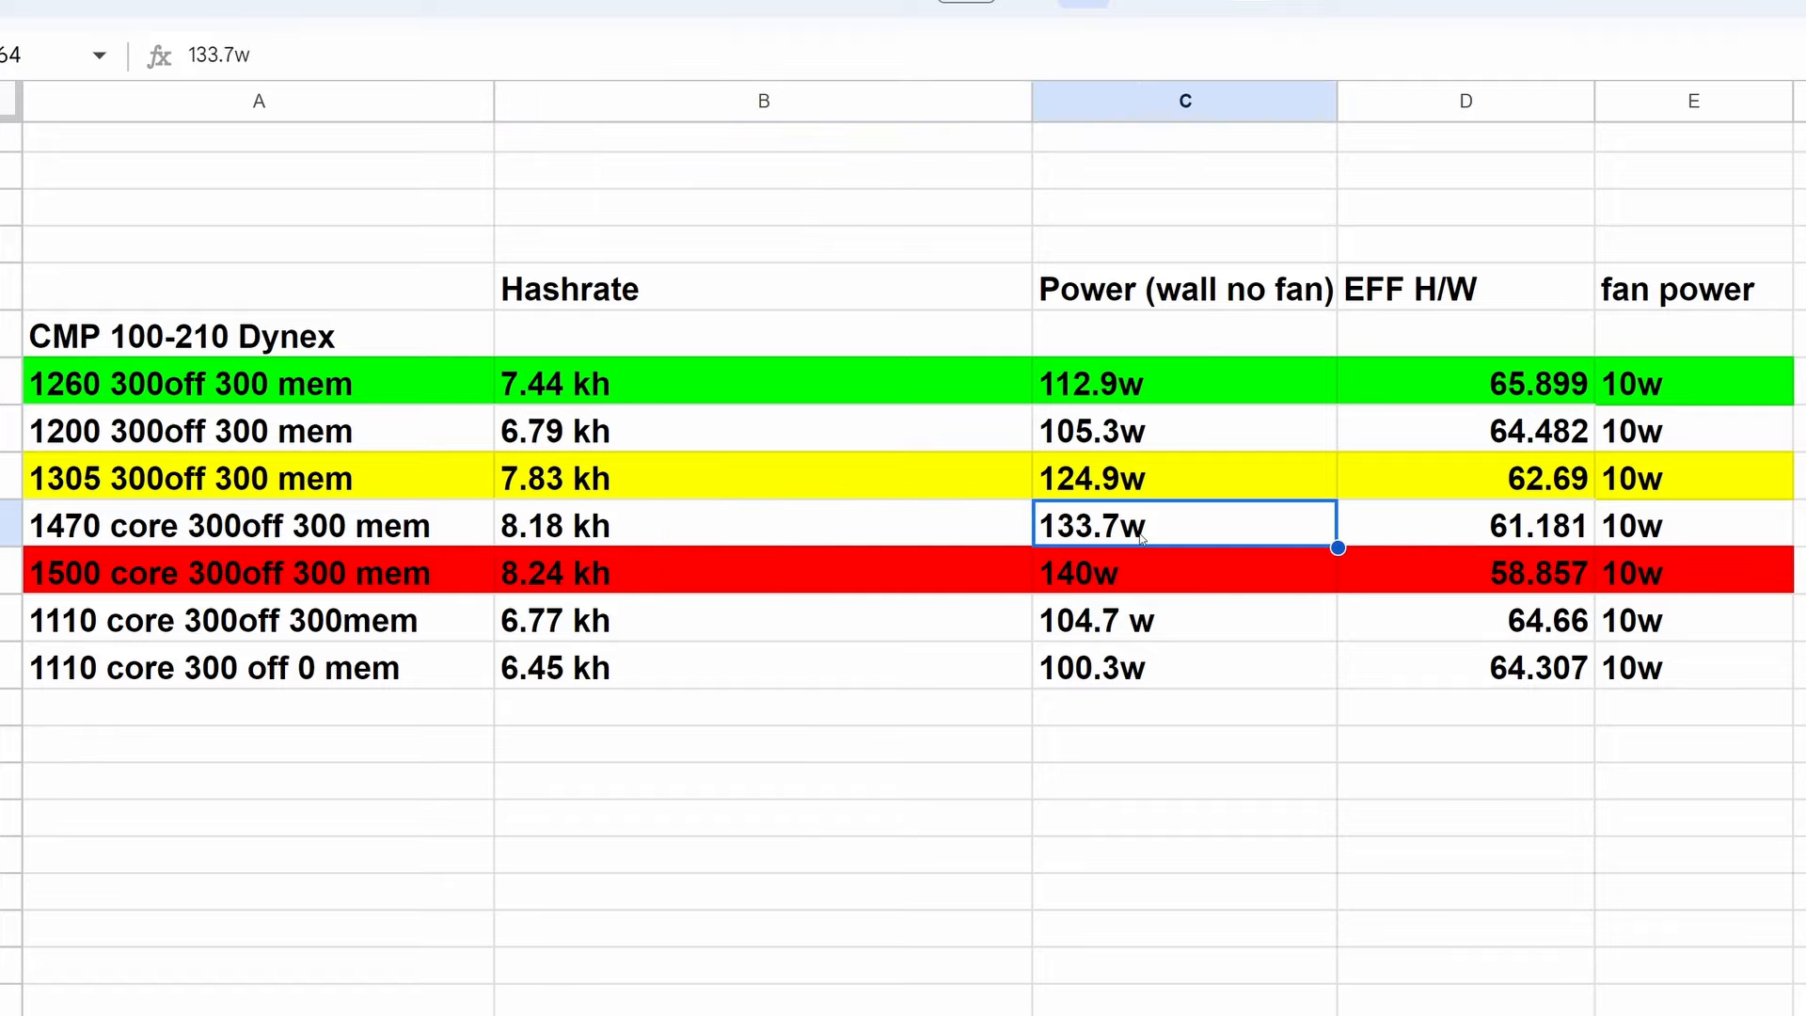
mouse_move(1423, 530)
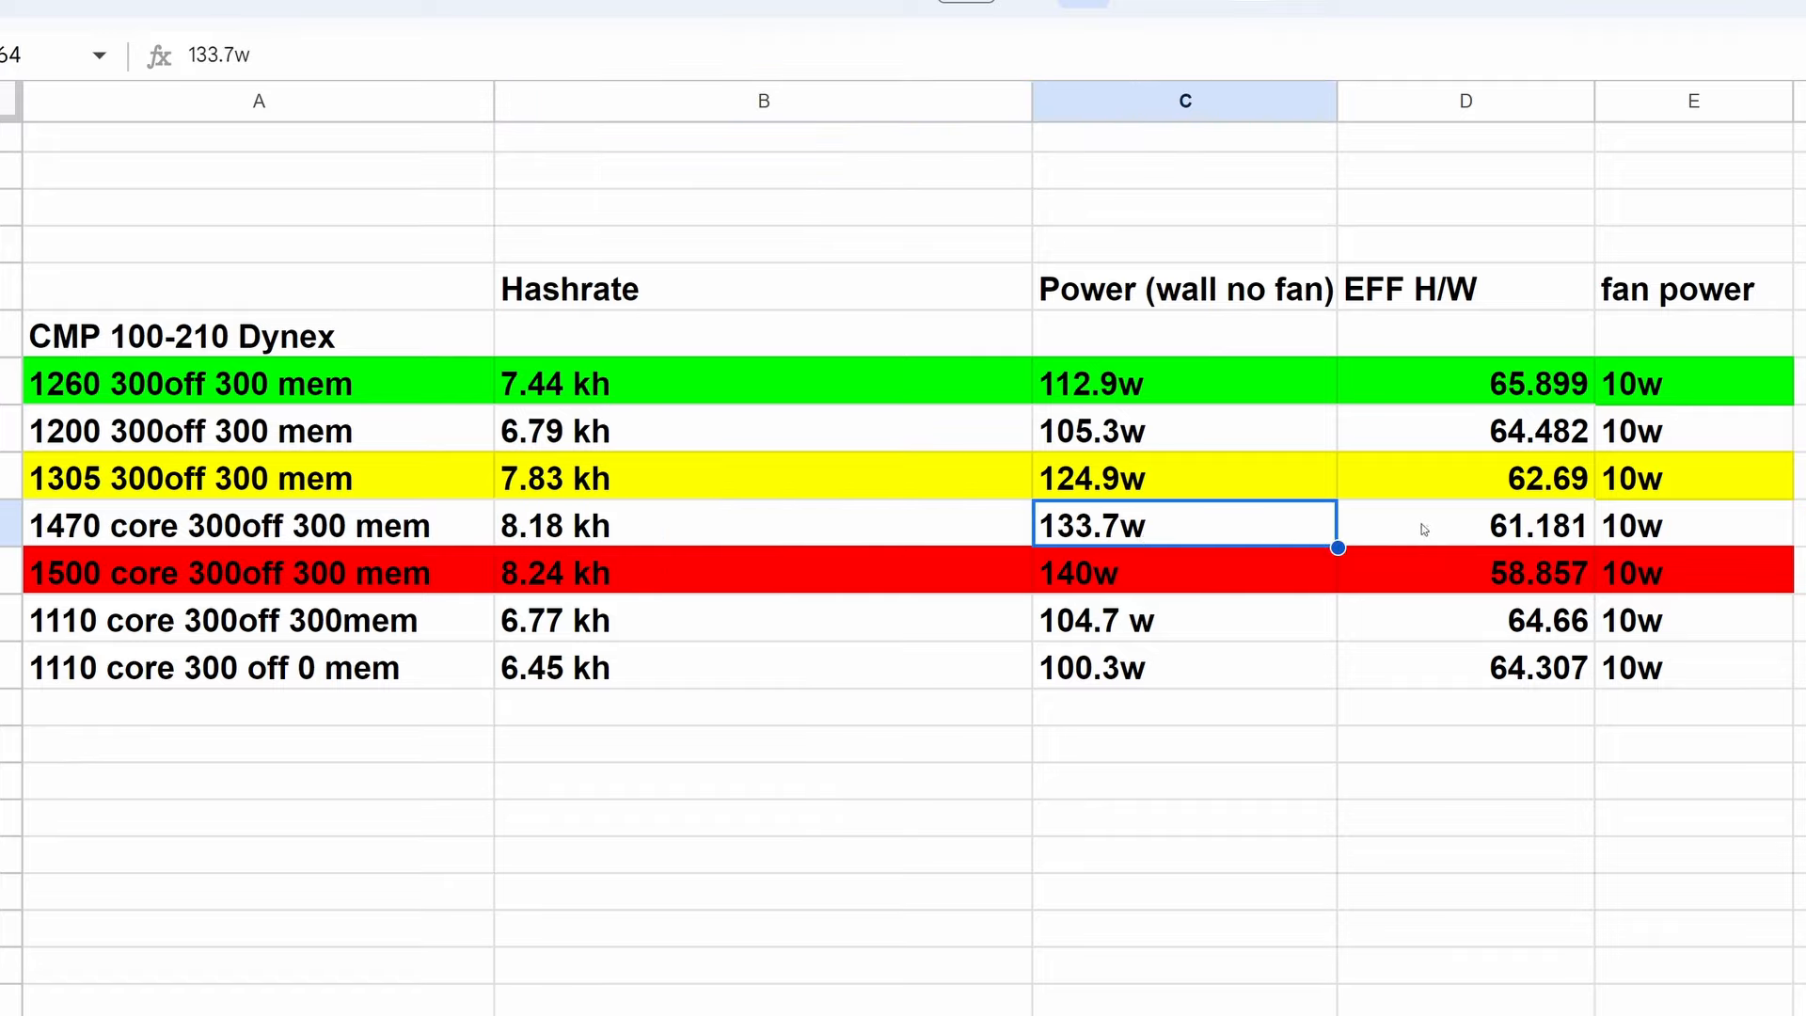
click(1465, 525)
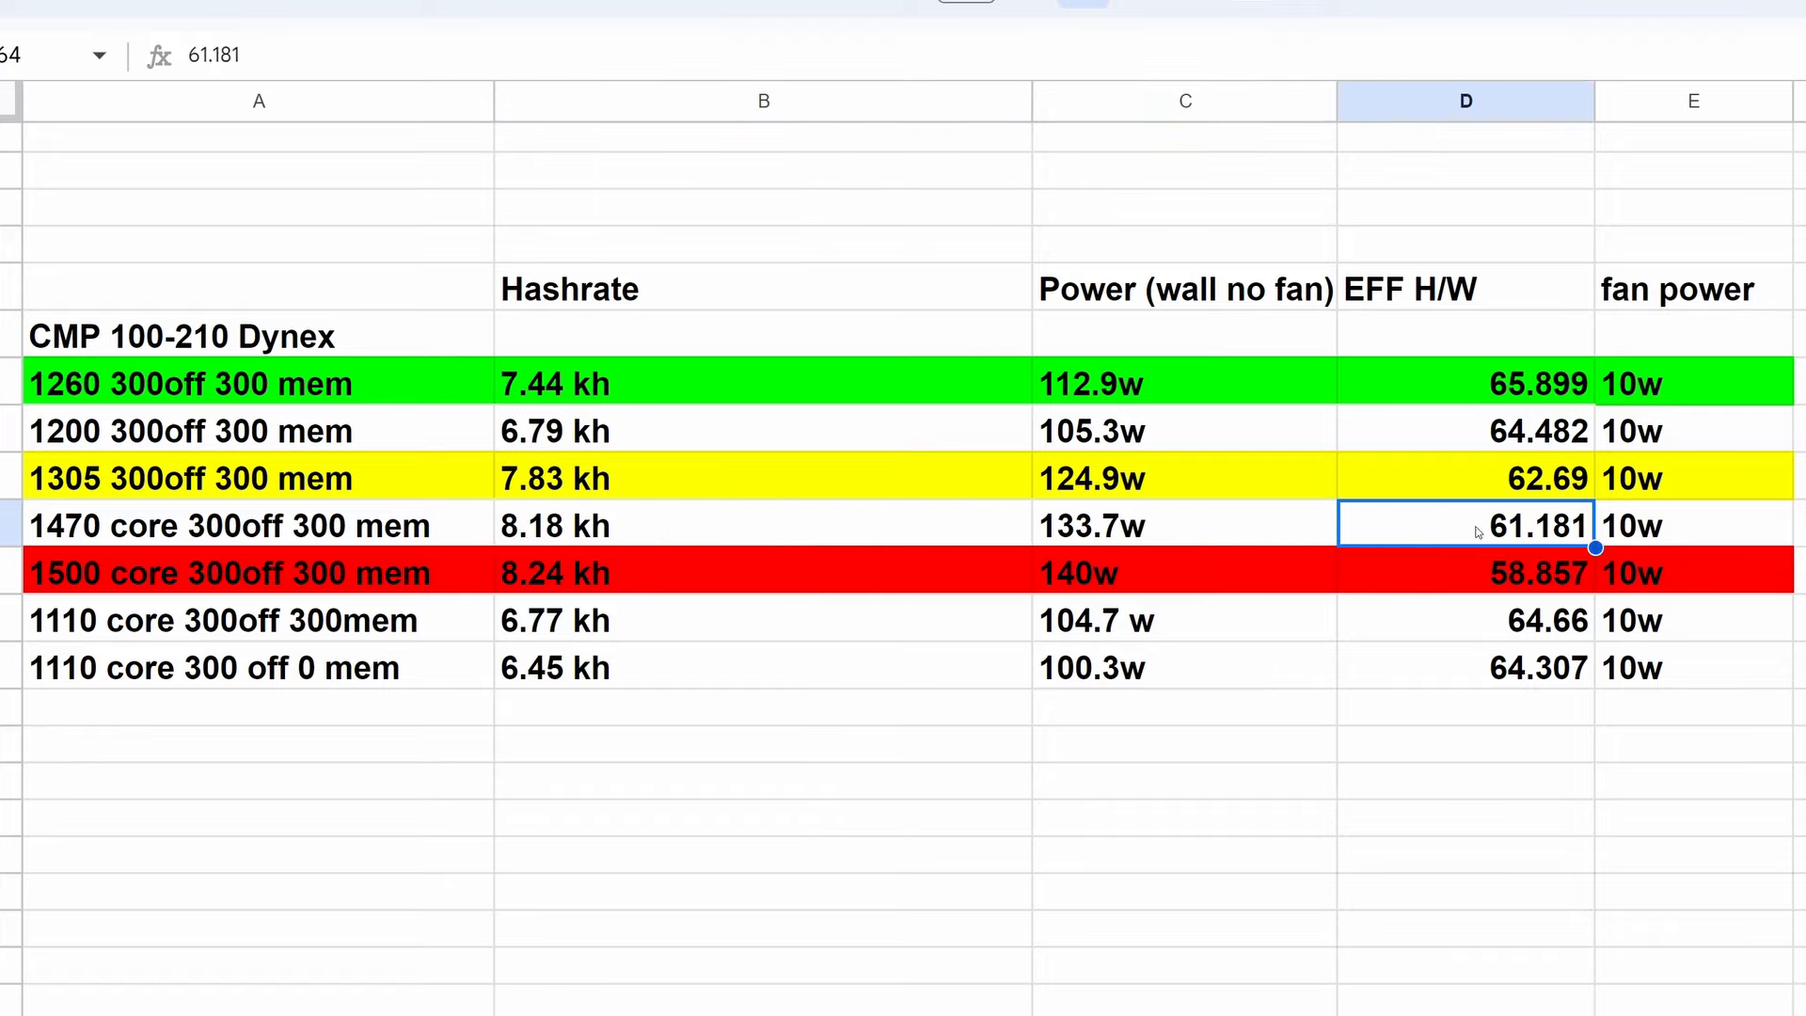
mouse_move(1405, 532)
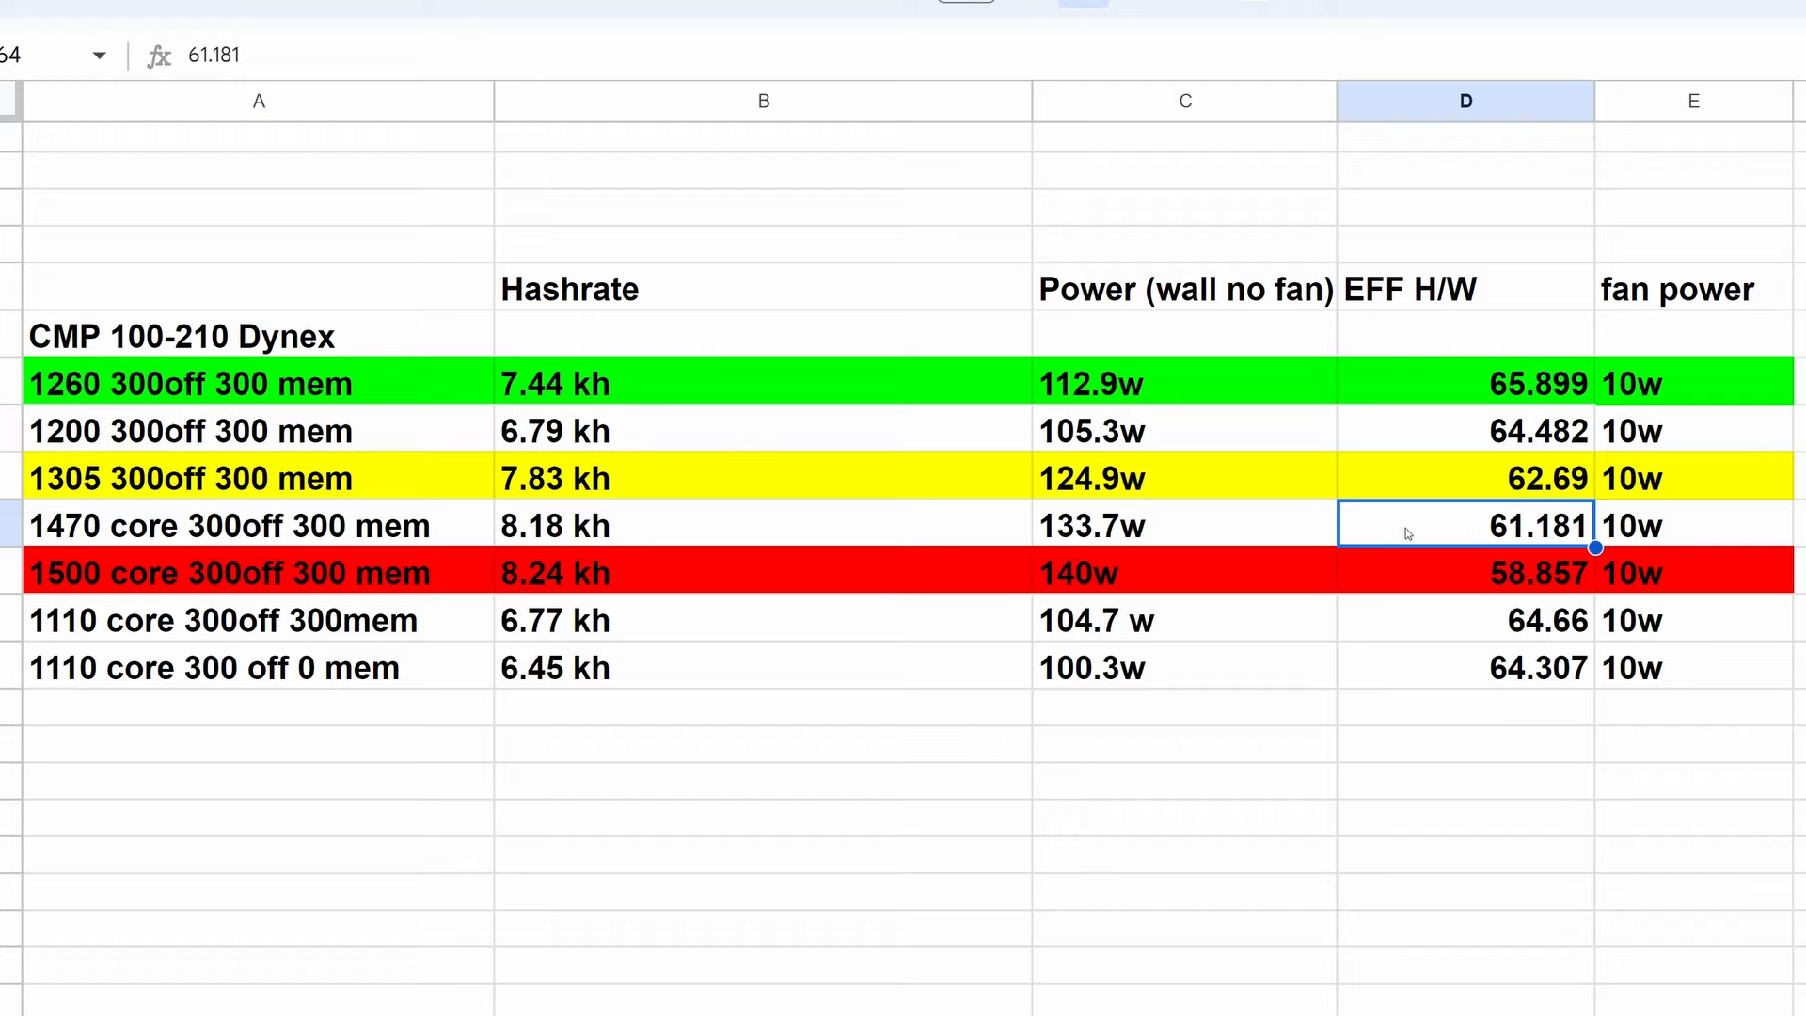
click(227, 573)
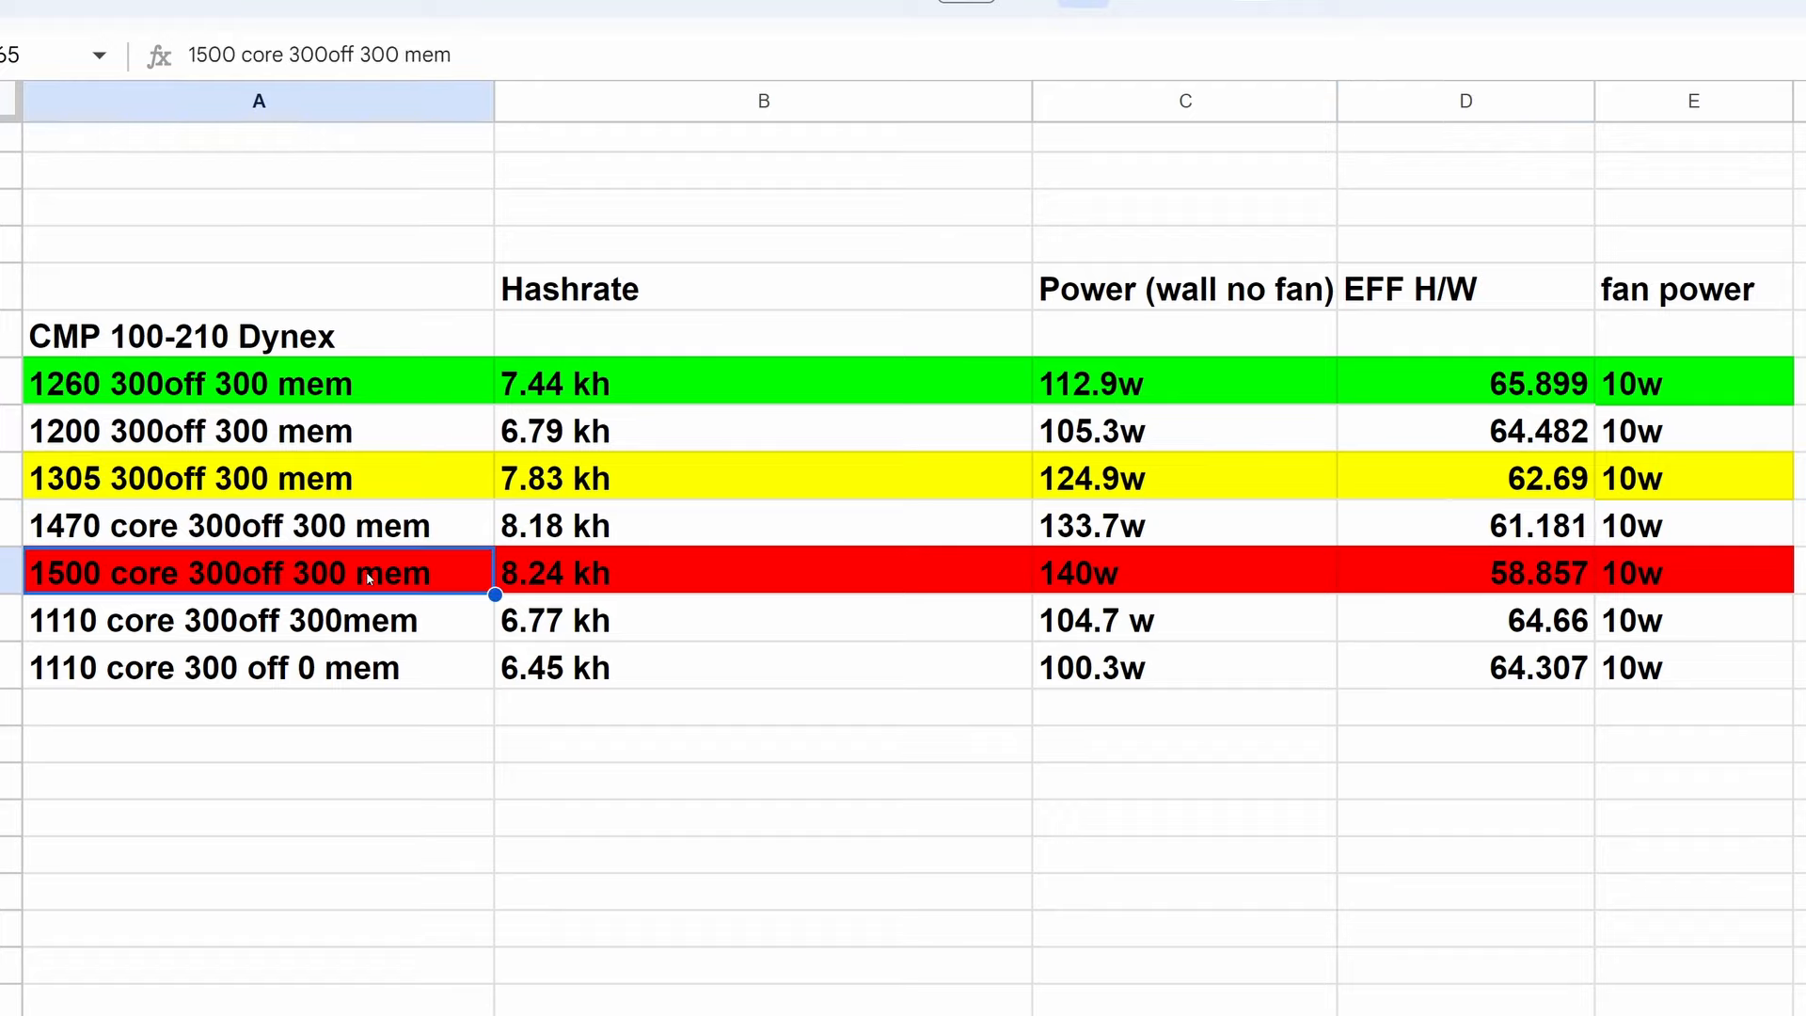
mouse_move(276, 584)
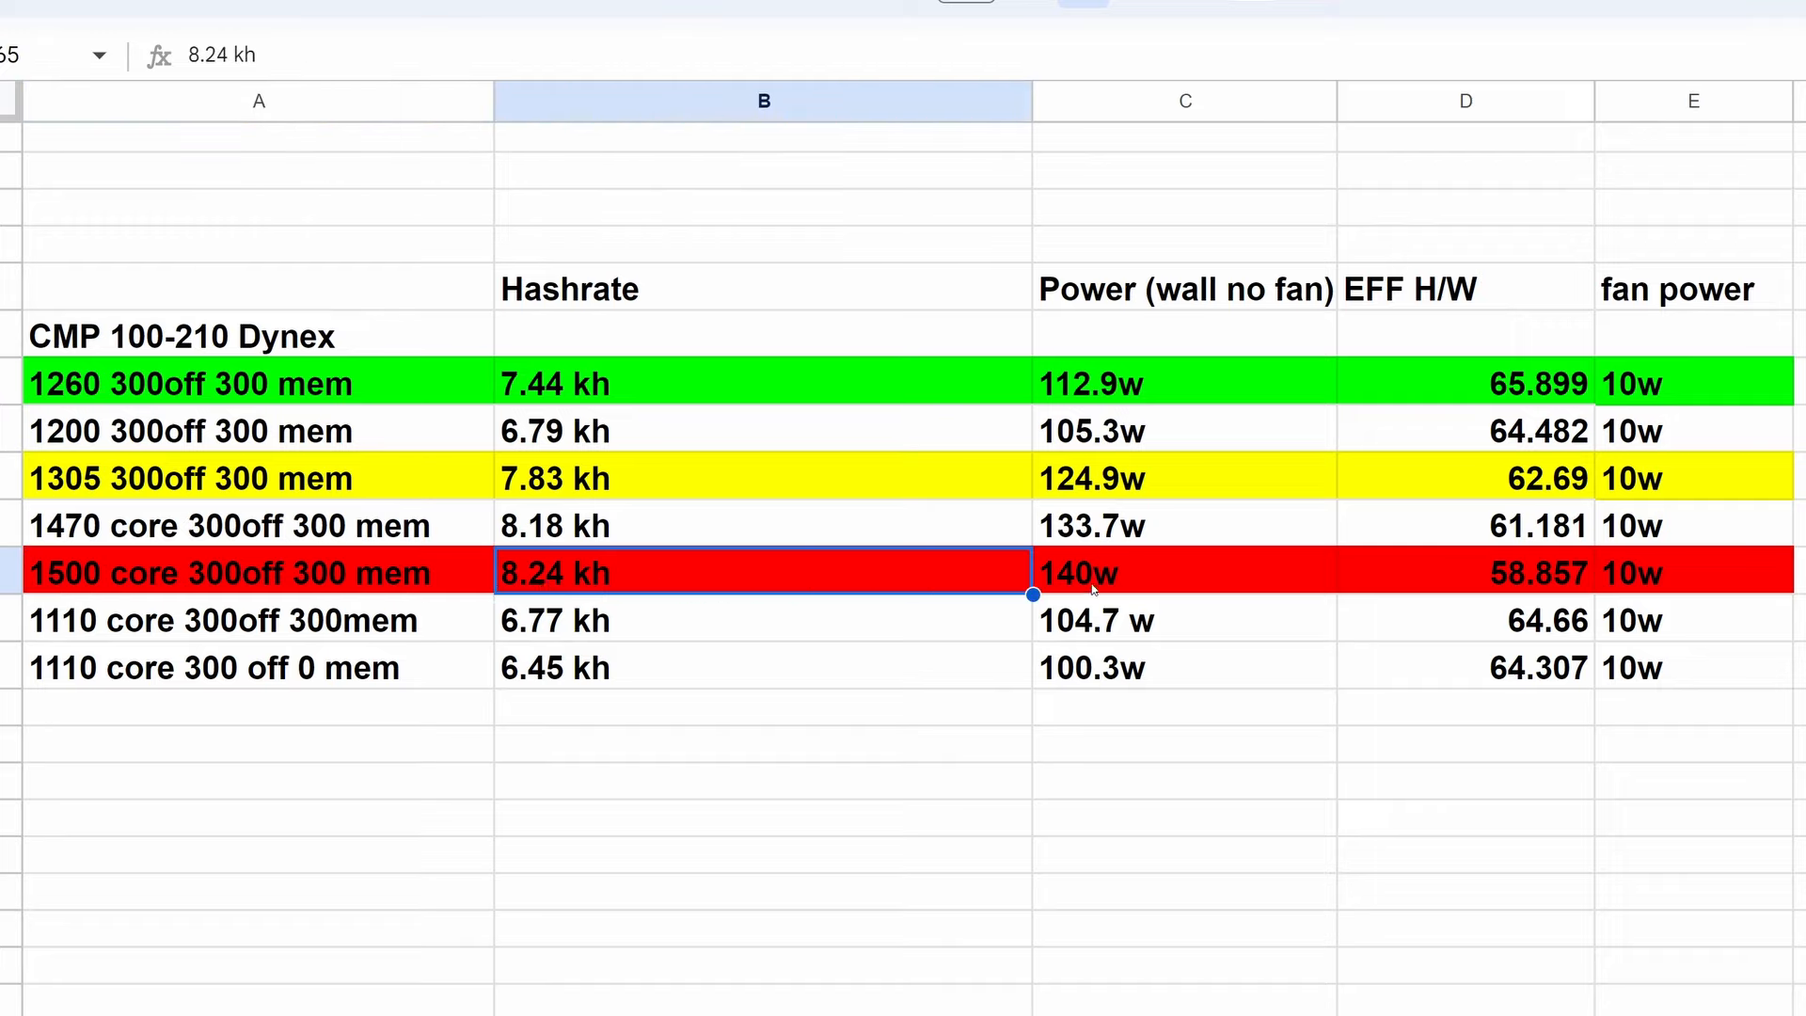
click(1465, 573)
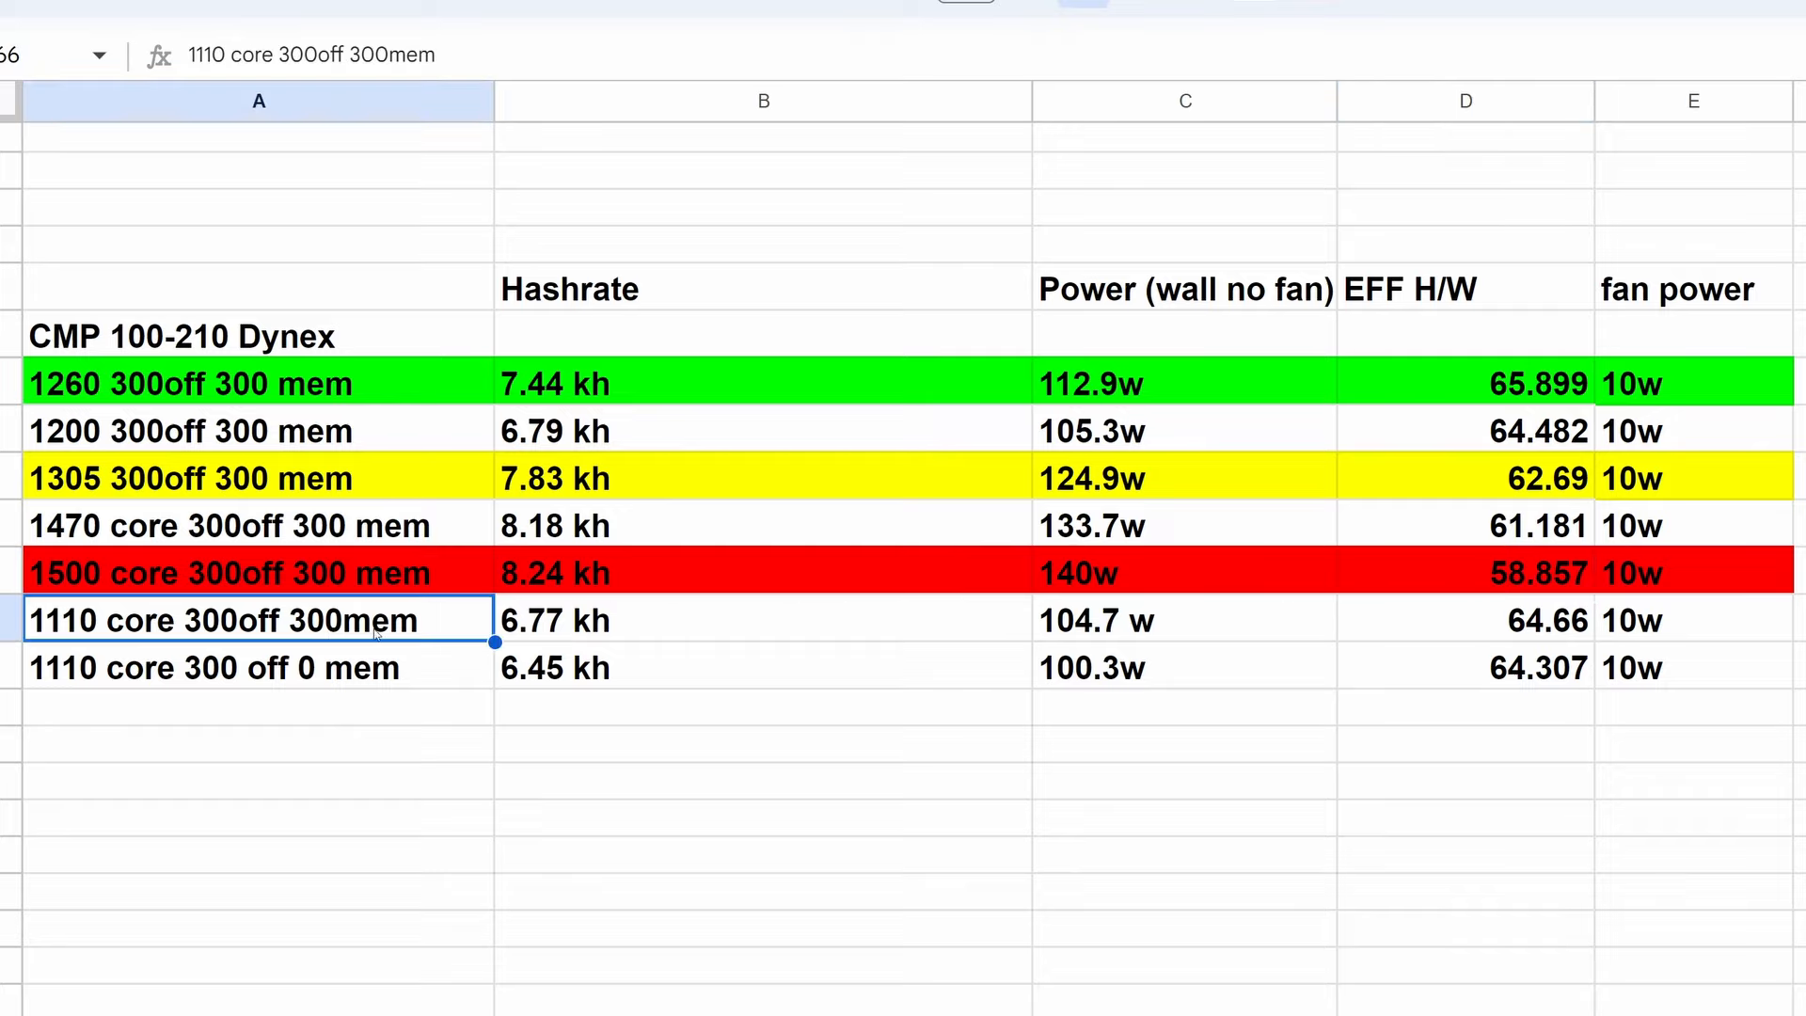
click(761, 620)
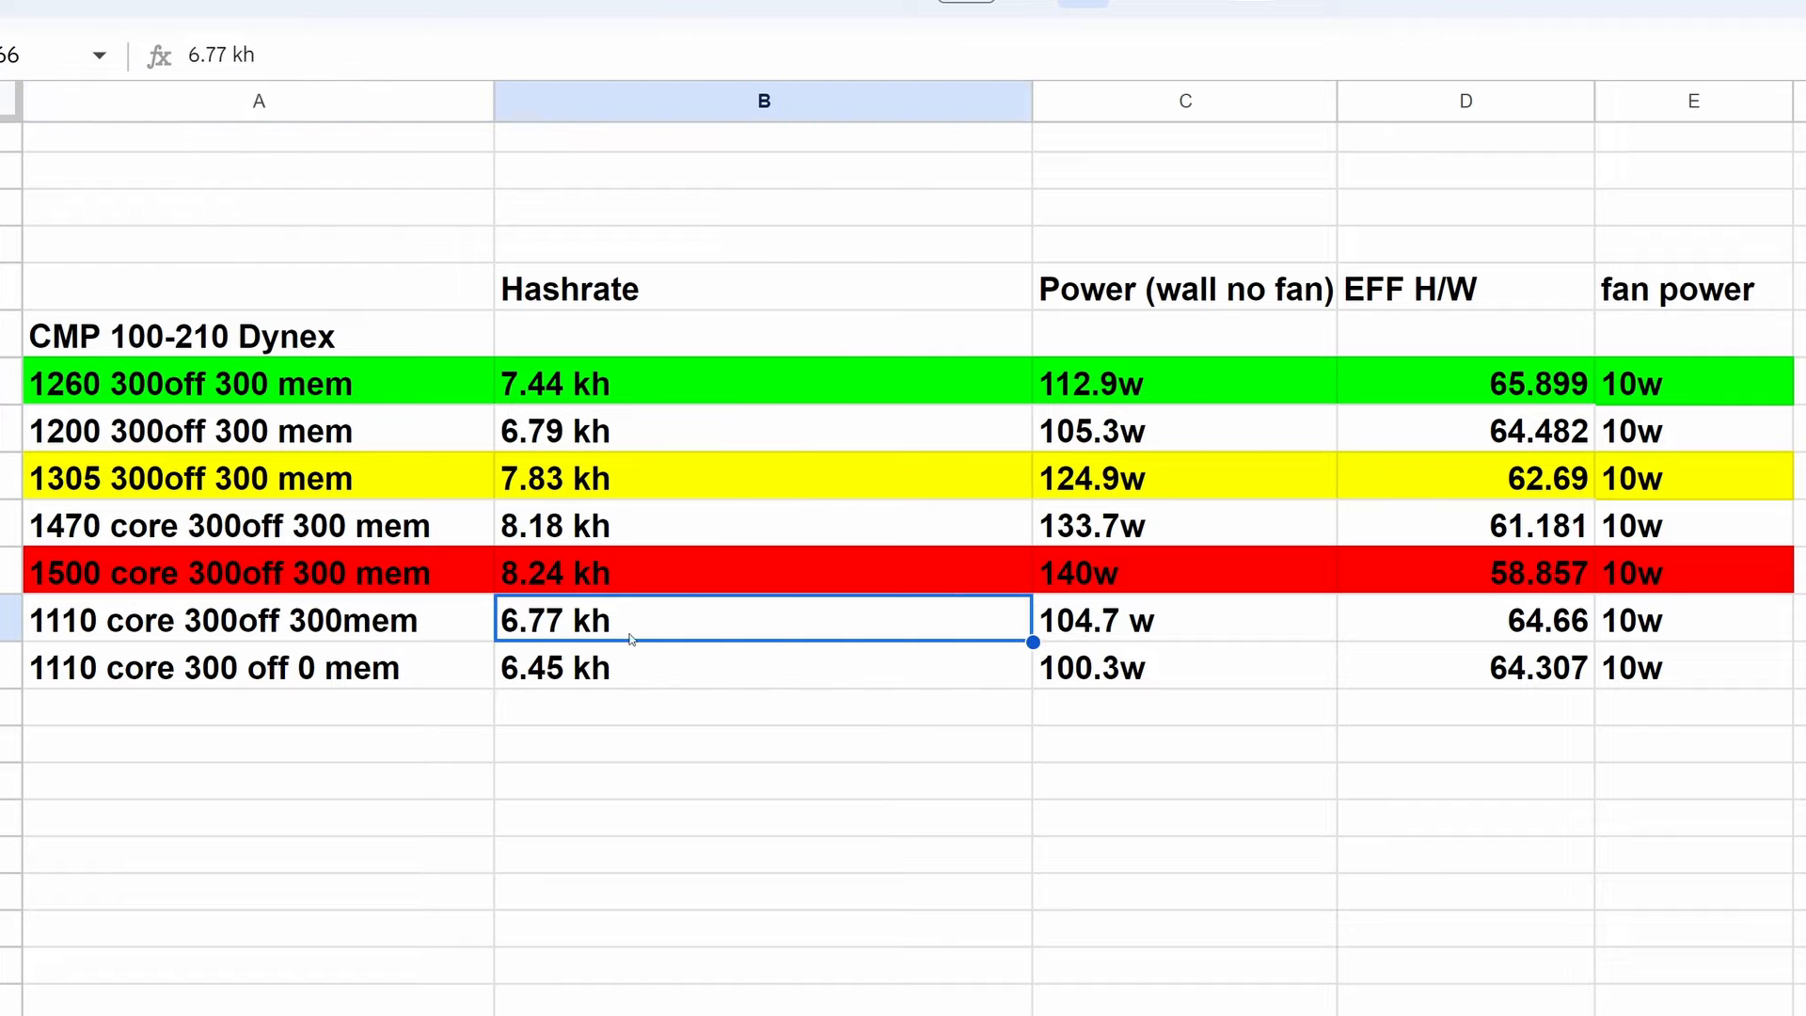
click(1184, 619)
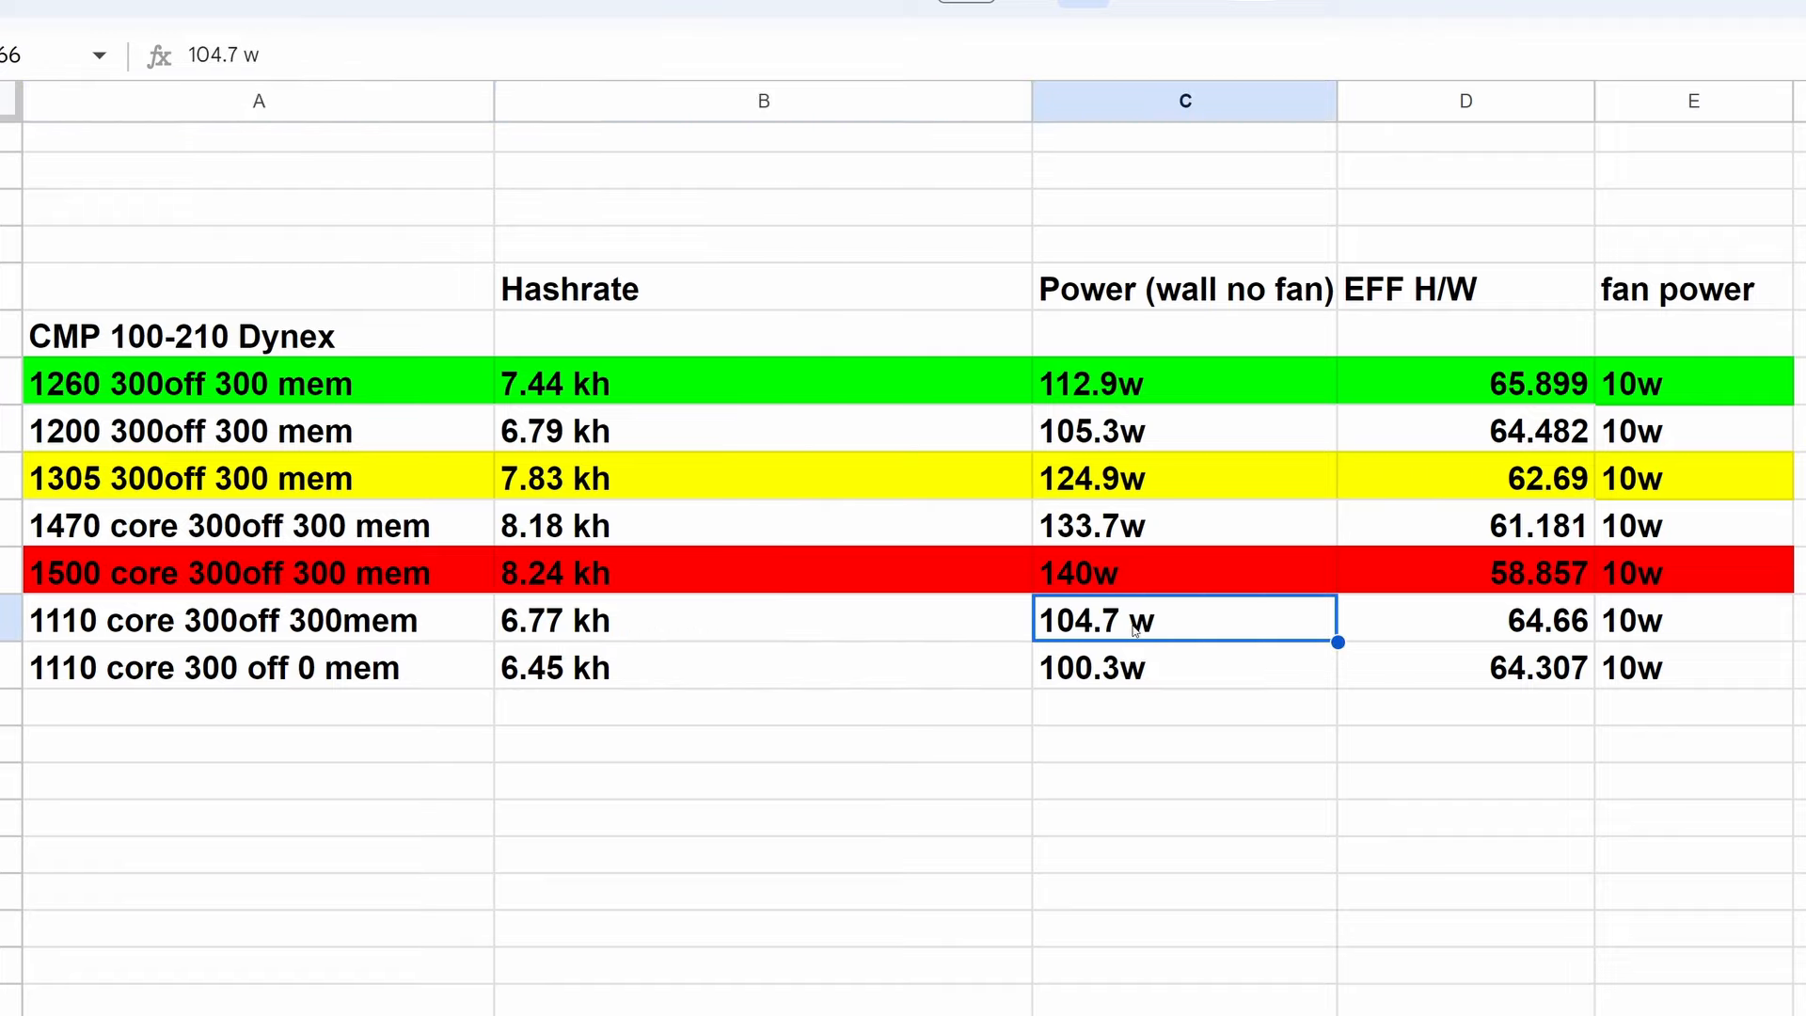
click(1463, 620)
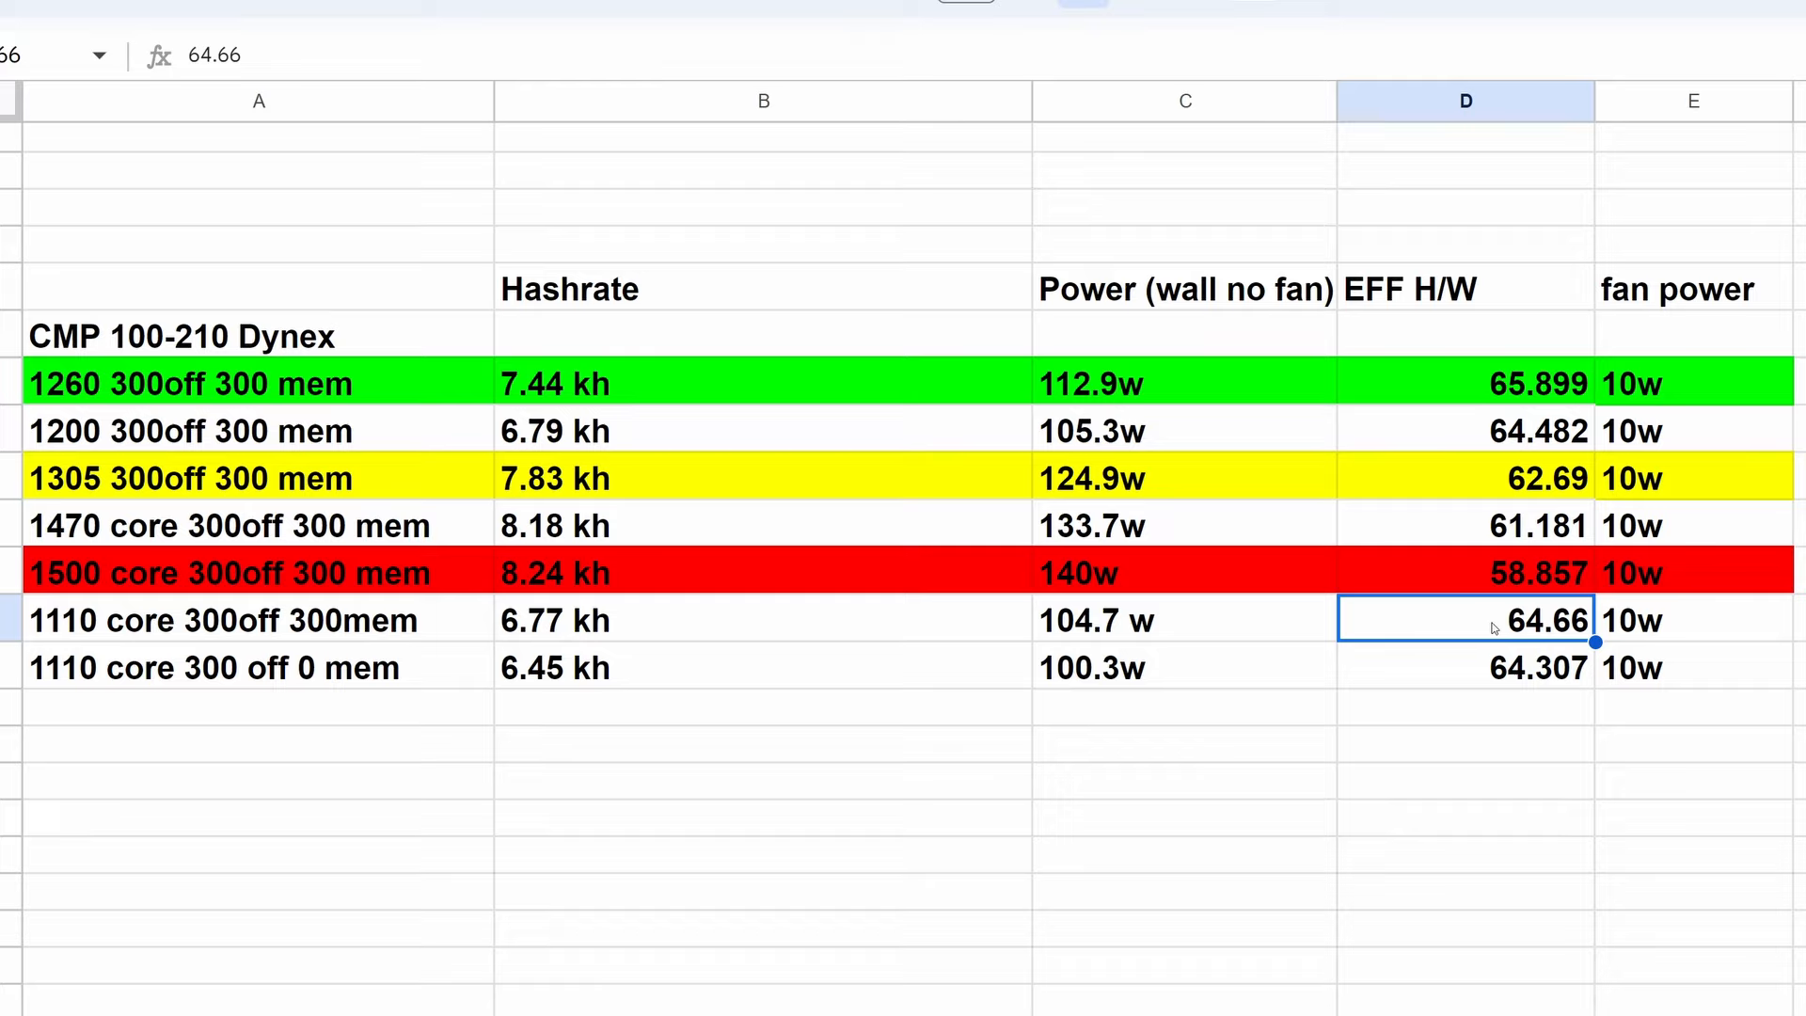
mouse_move(424, 672)
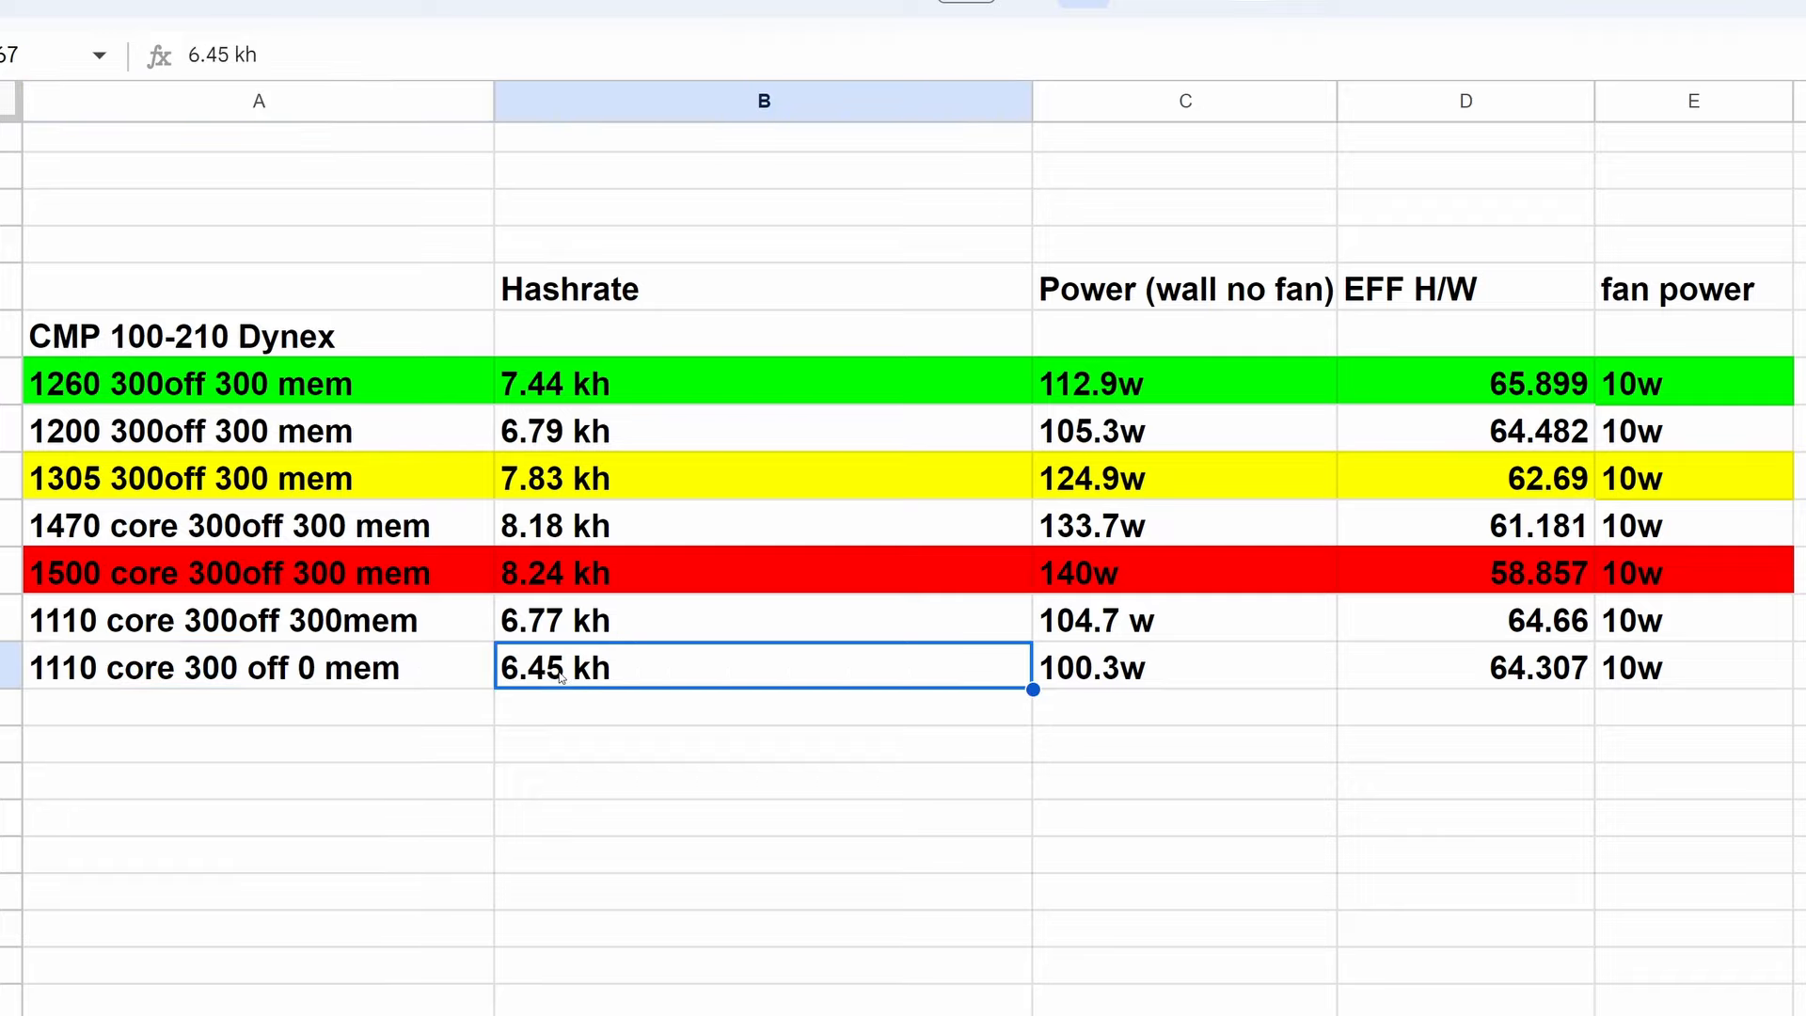
click(1184, 667)
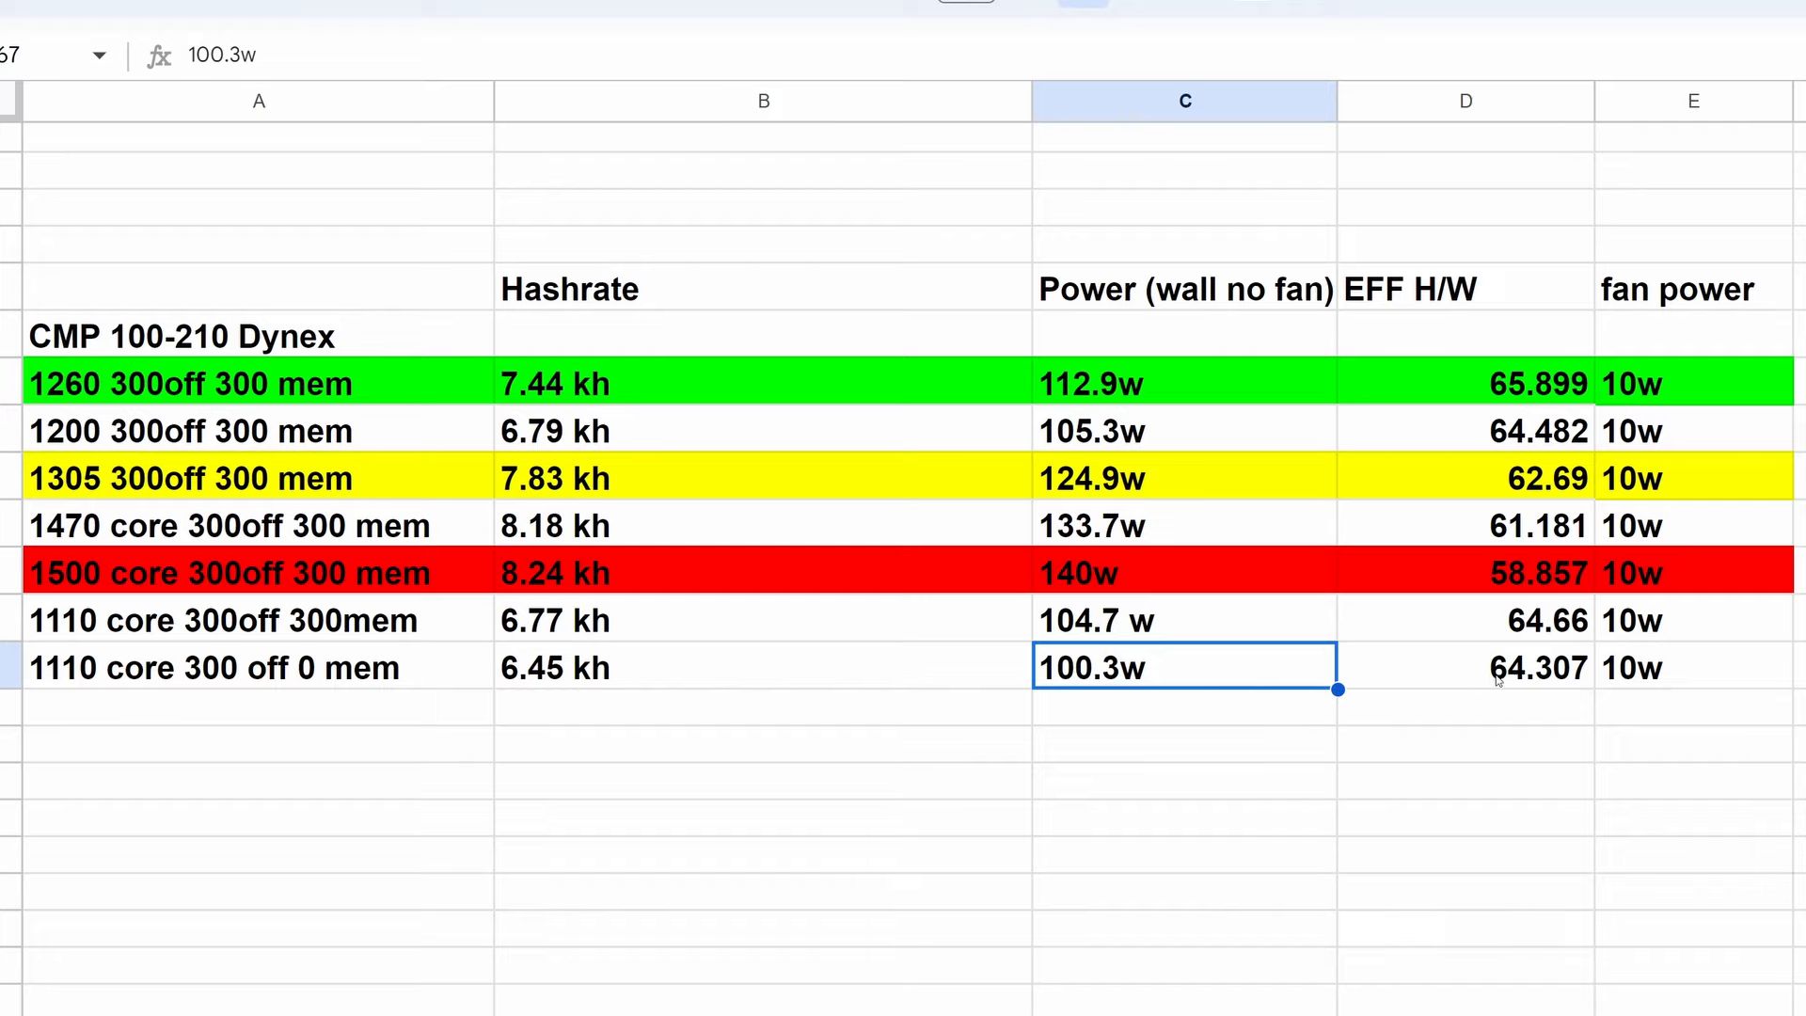
click(1466, 667)
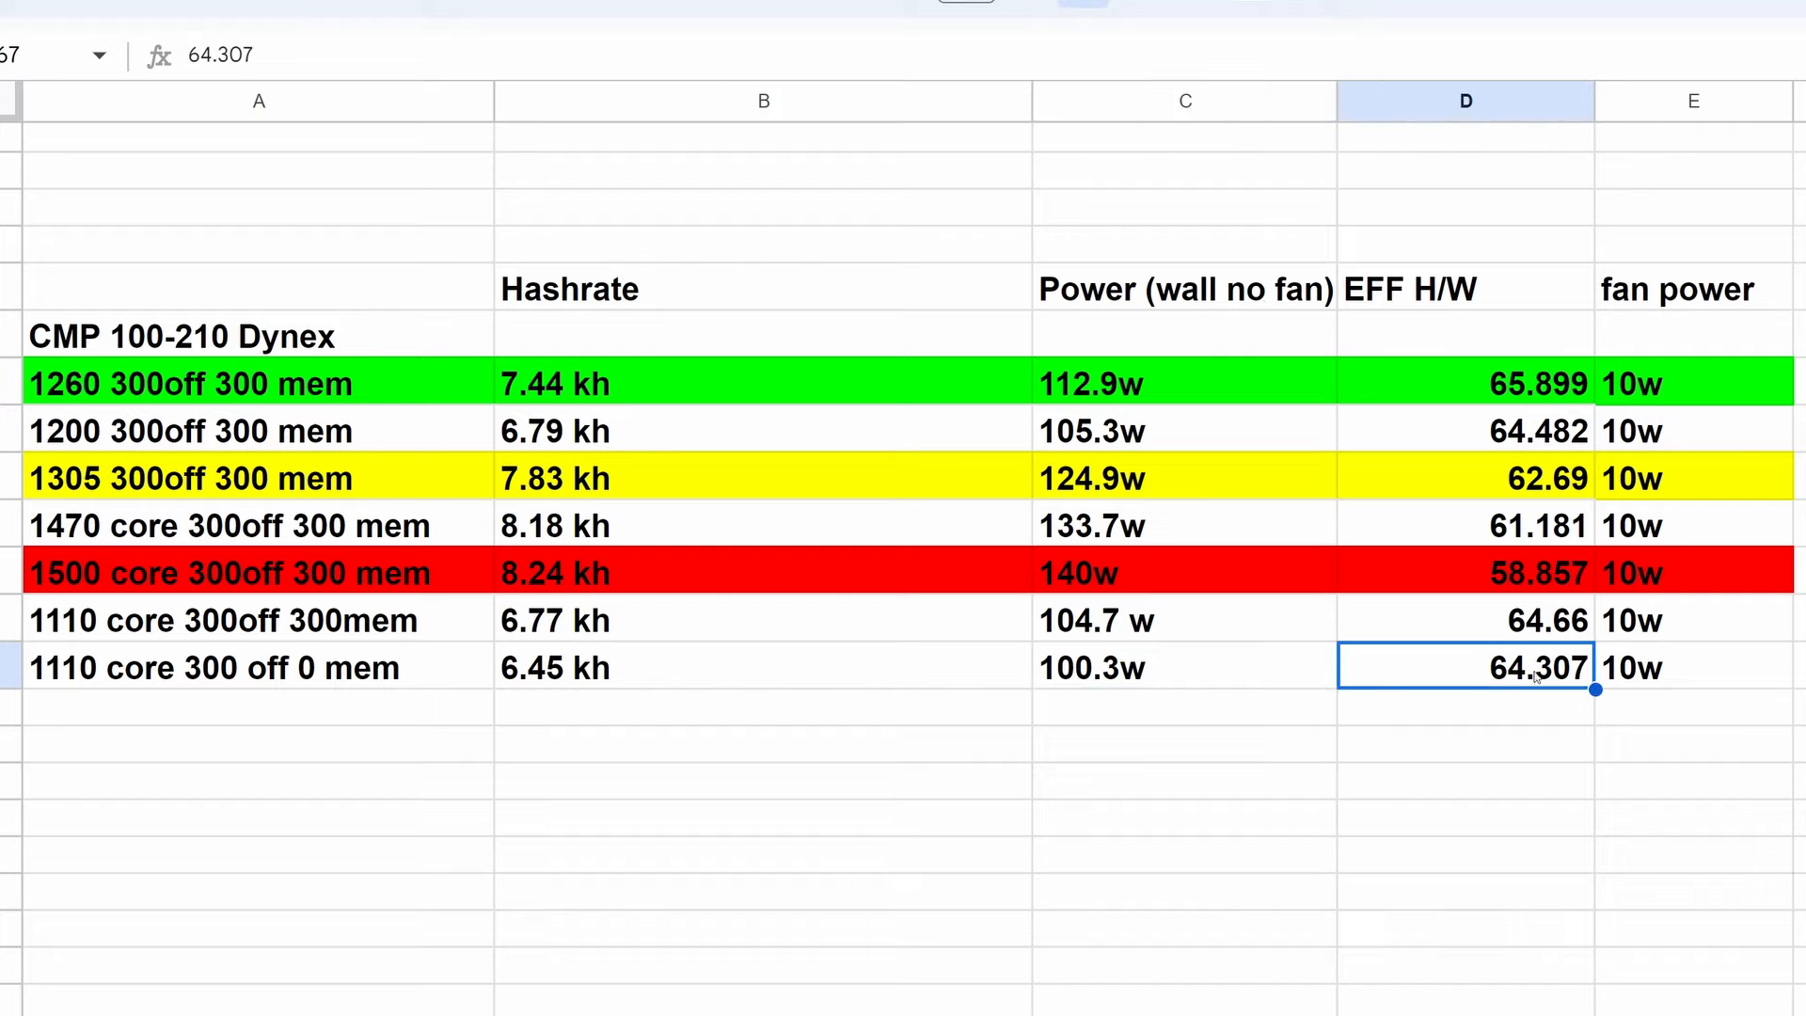
mouse_move(1250, 474)
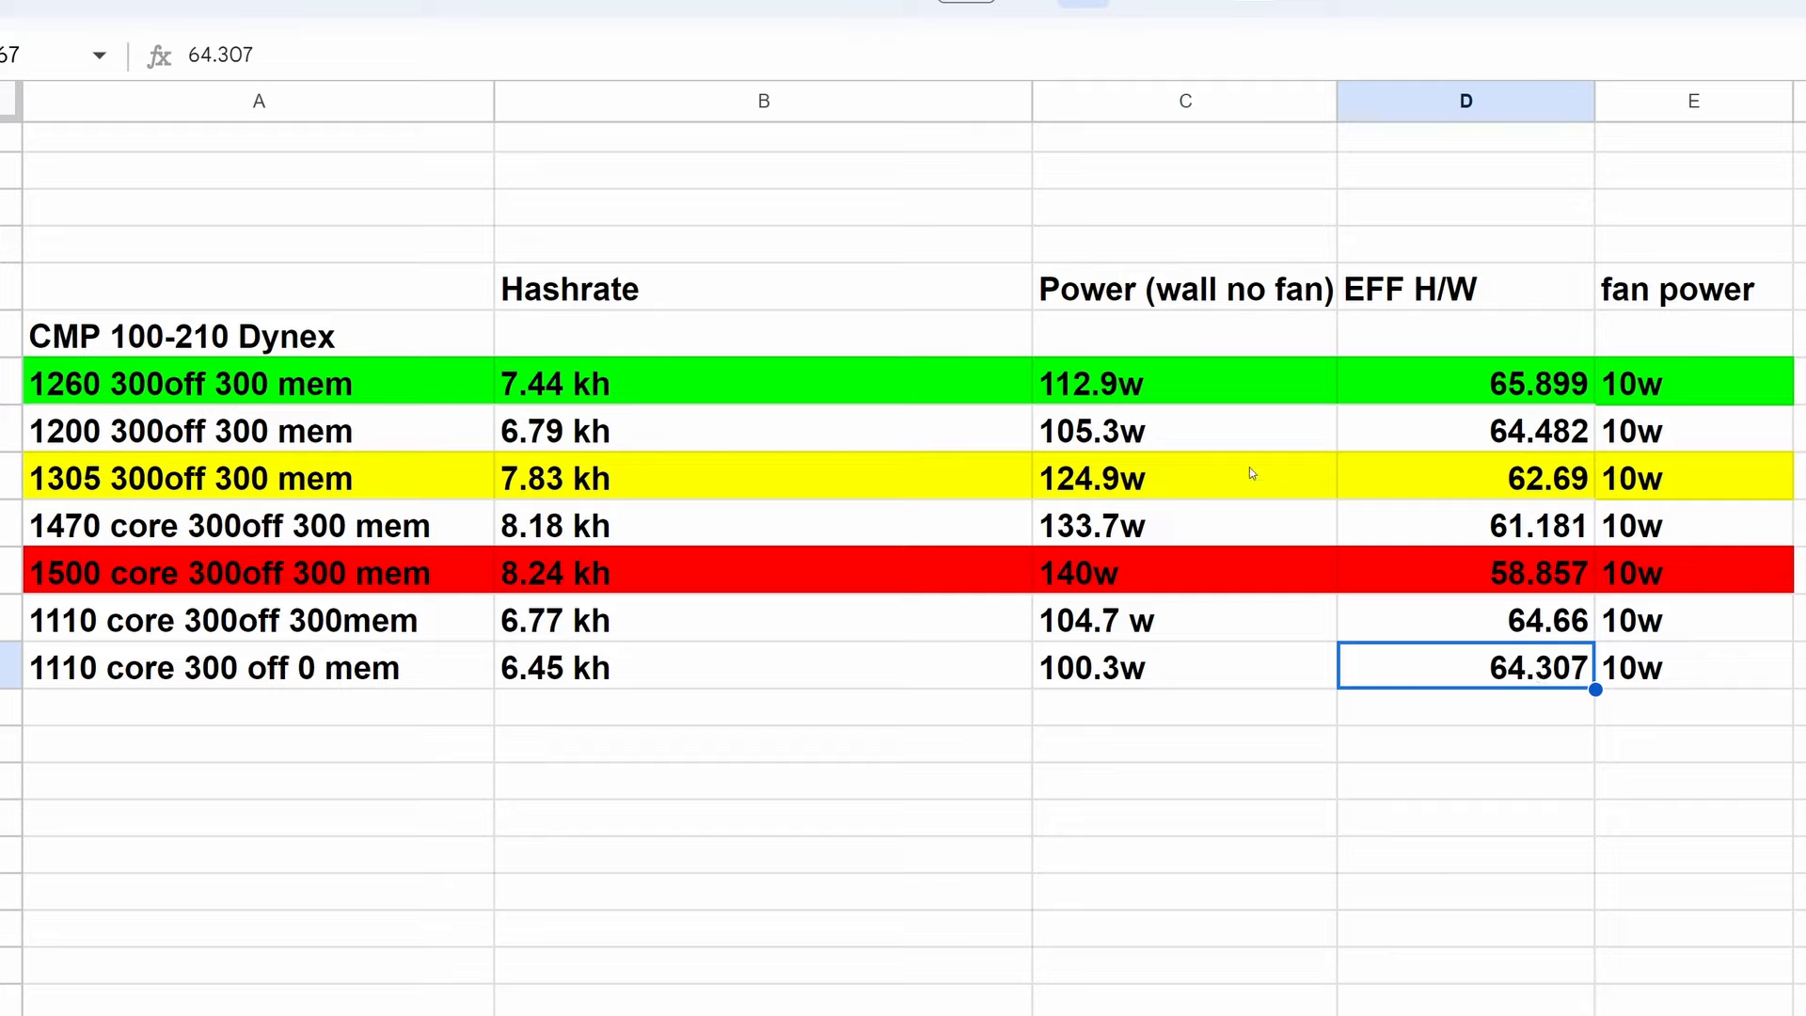
click(763, 384)
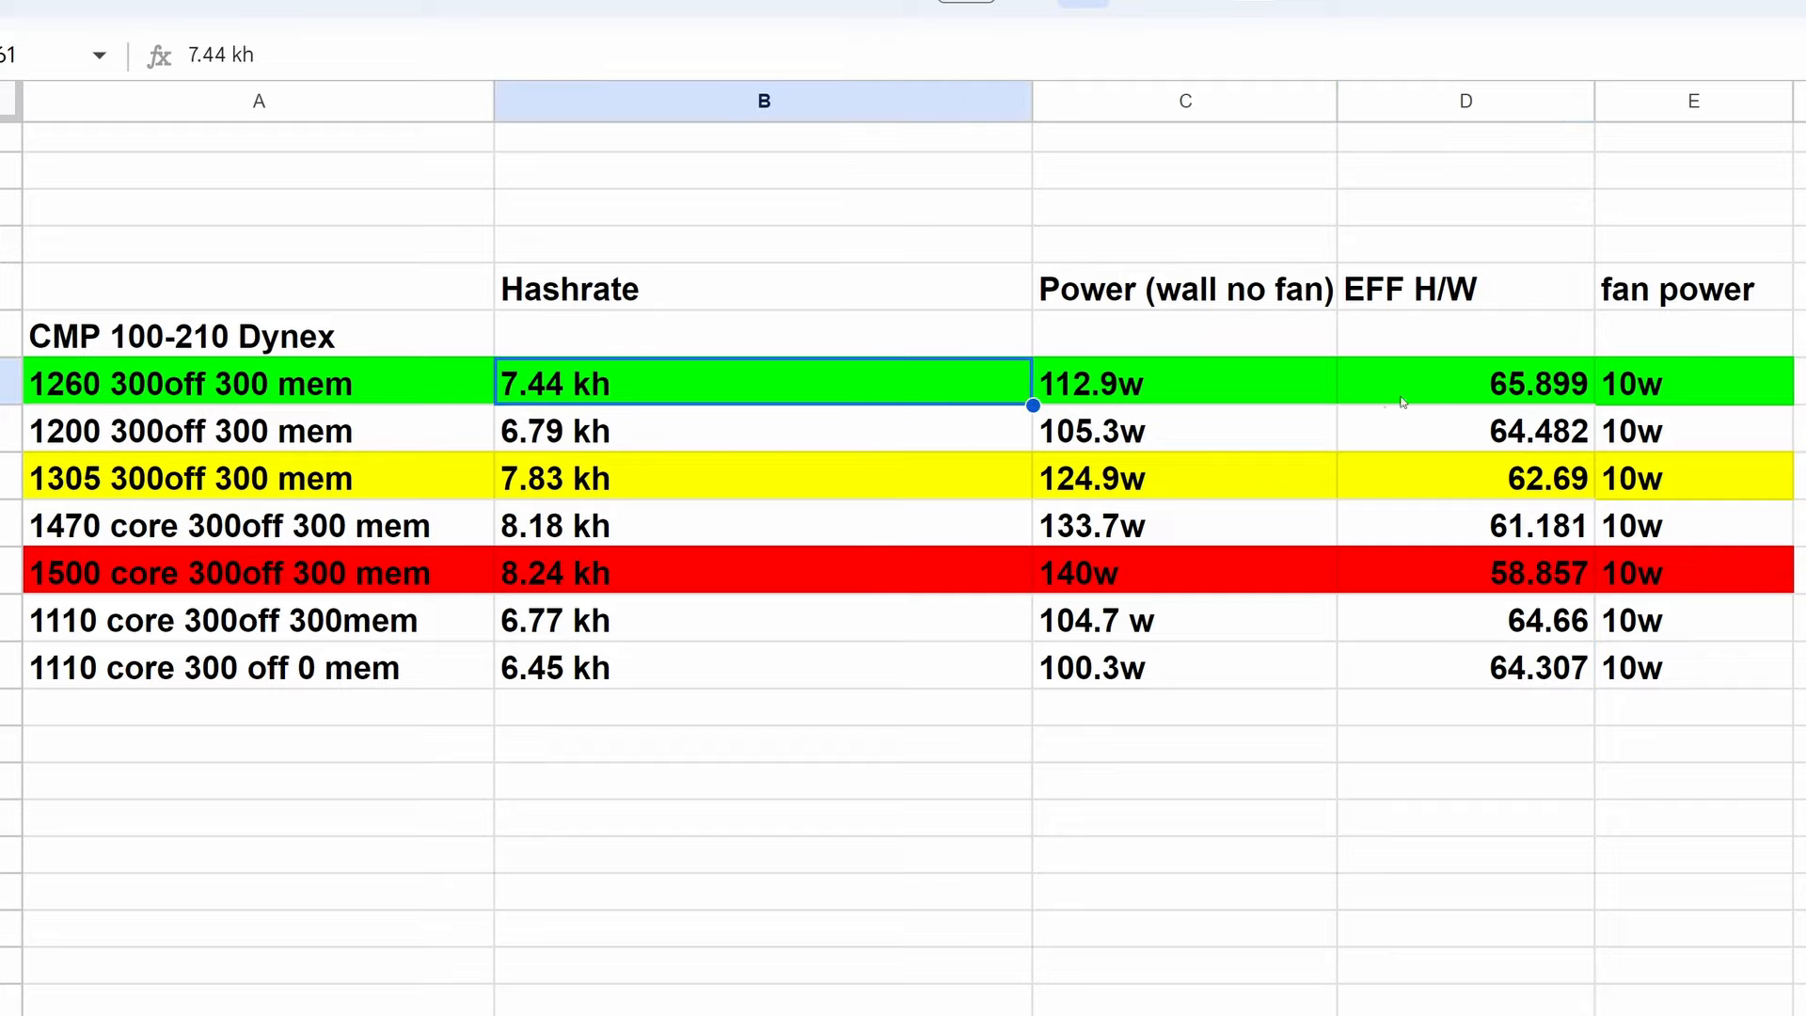
mouse_move(945, 397)
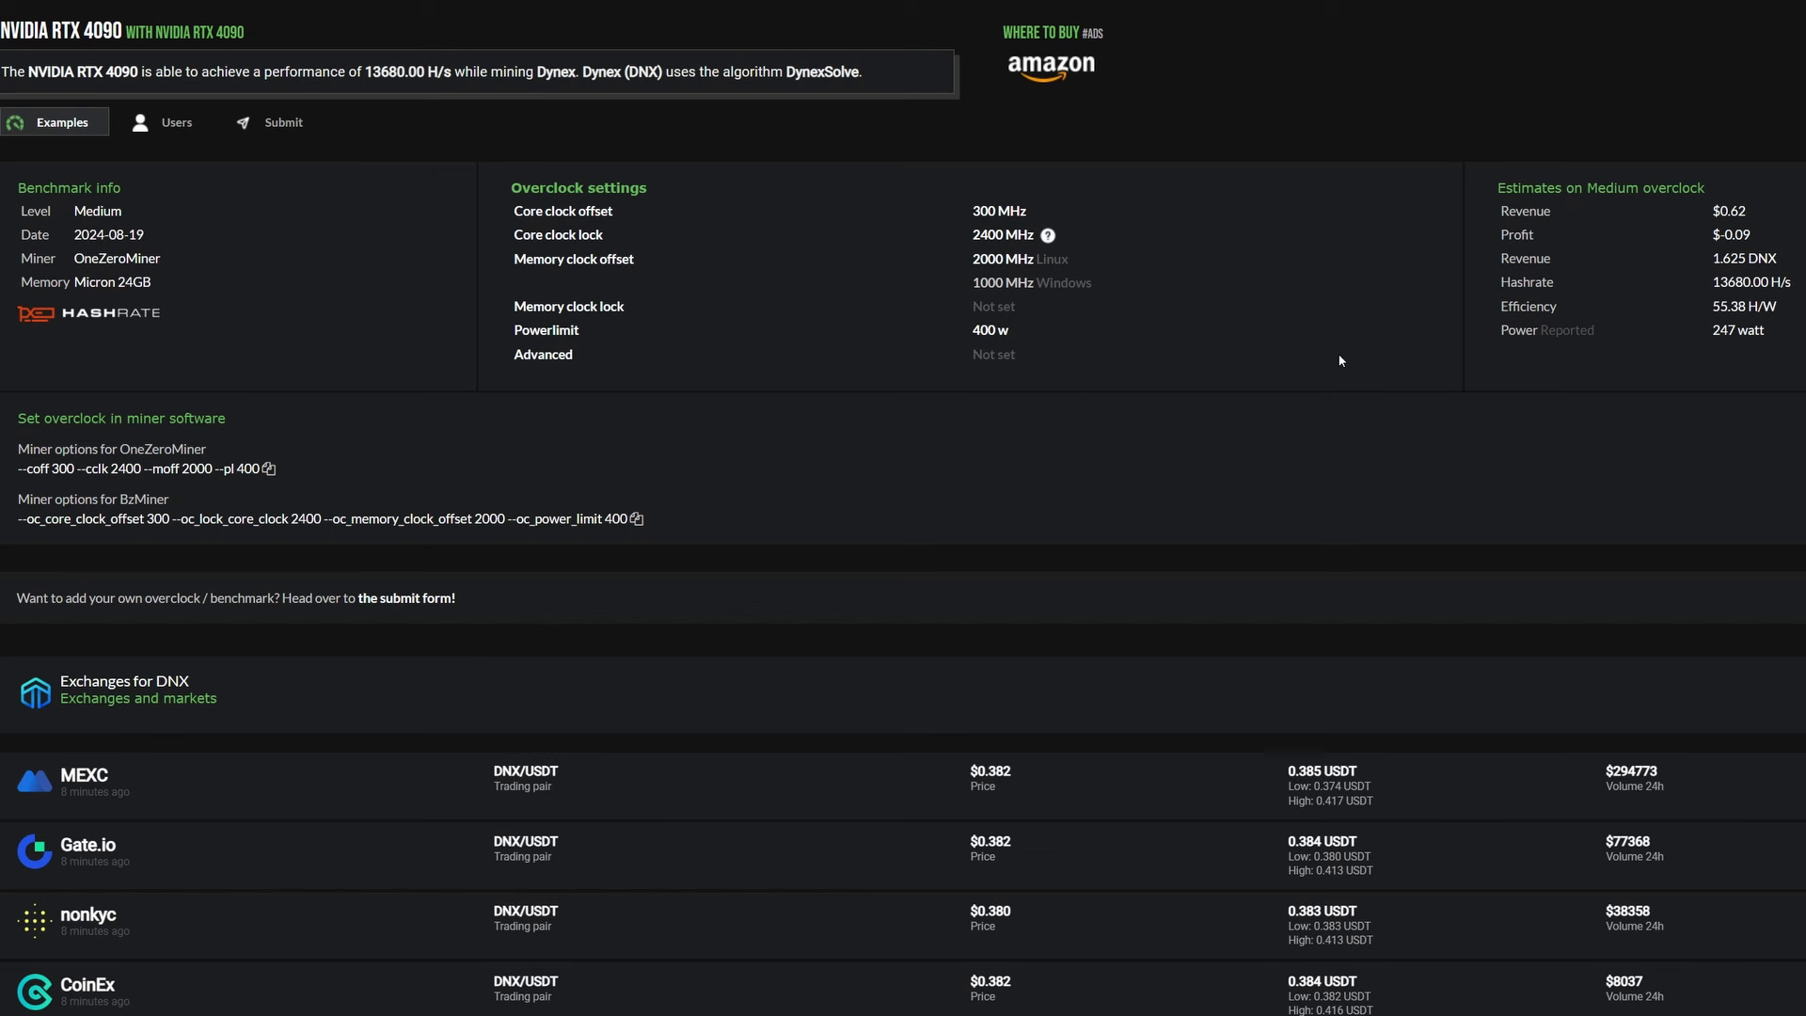
mouse_move(1599, 292)
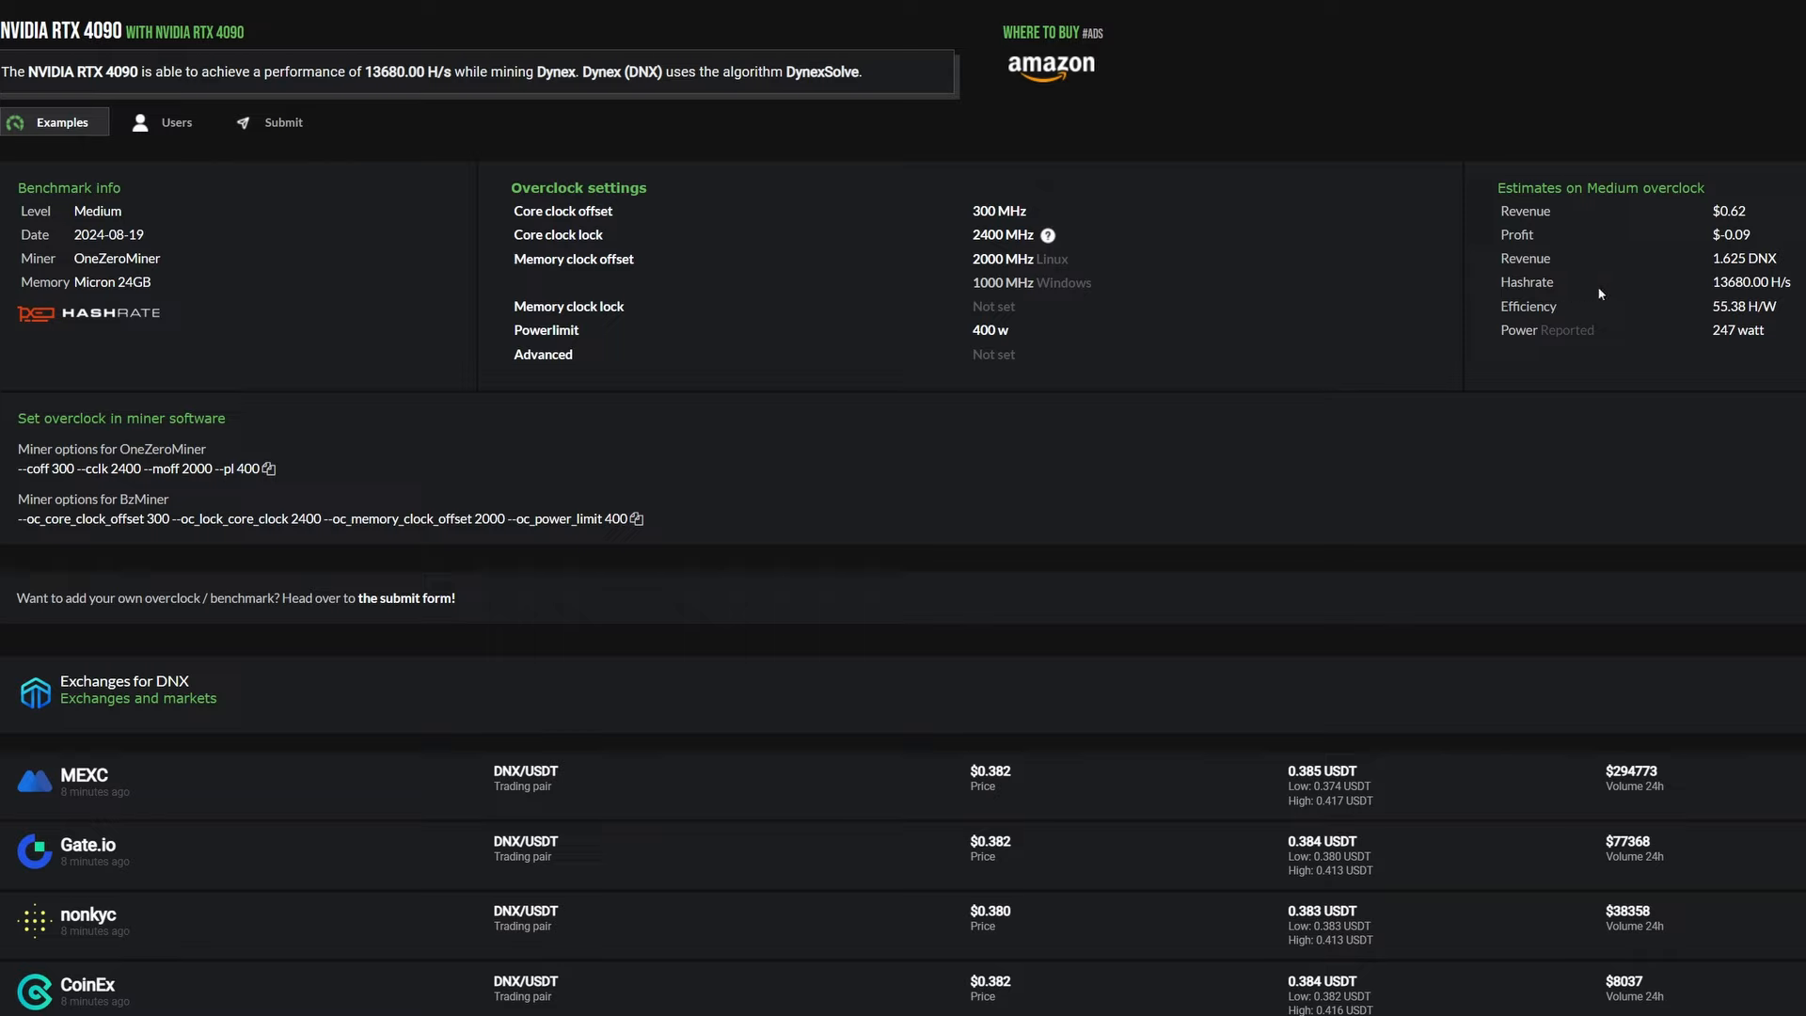
mouse_move(1728, 301)
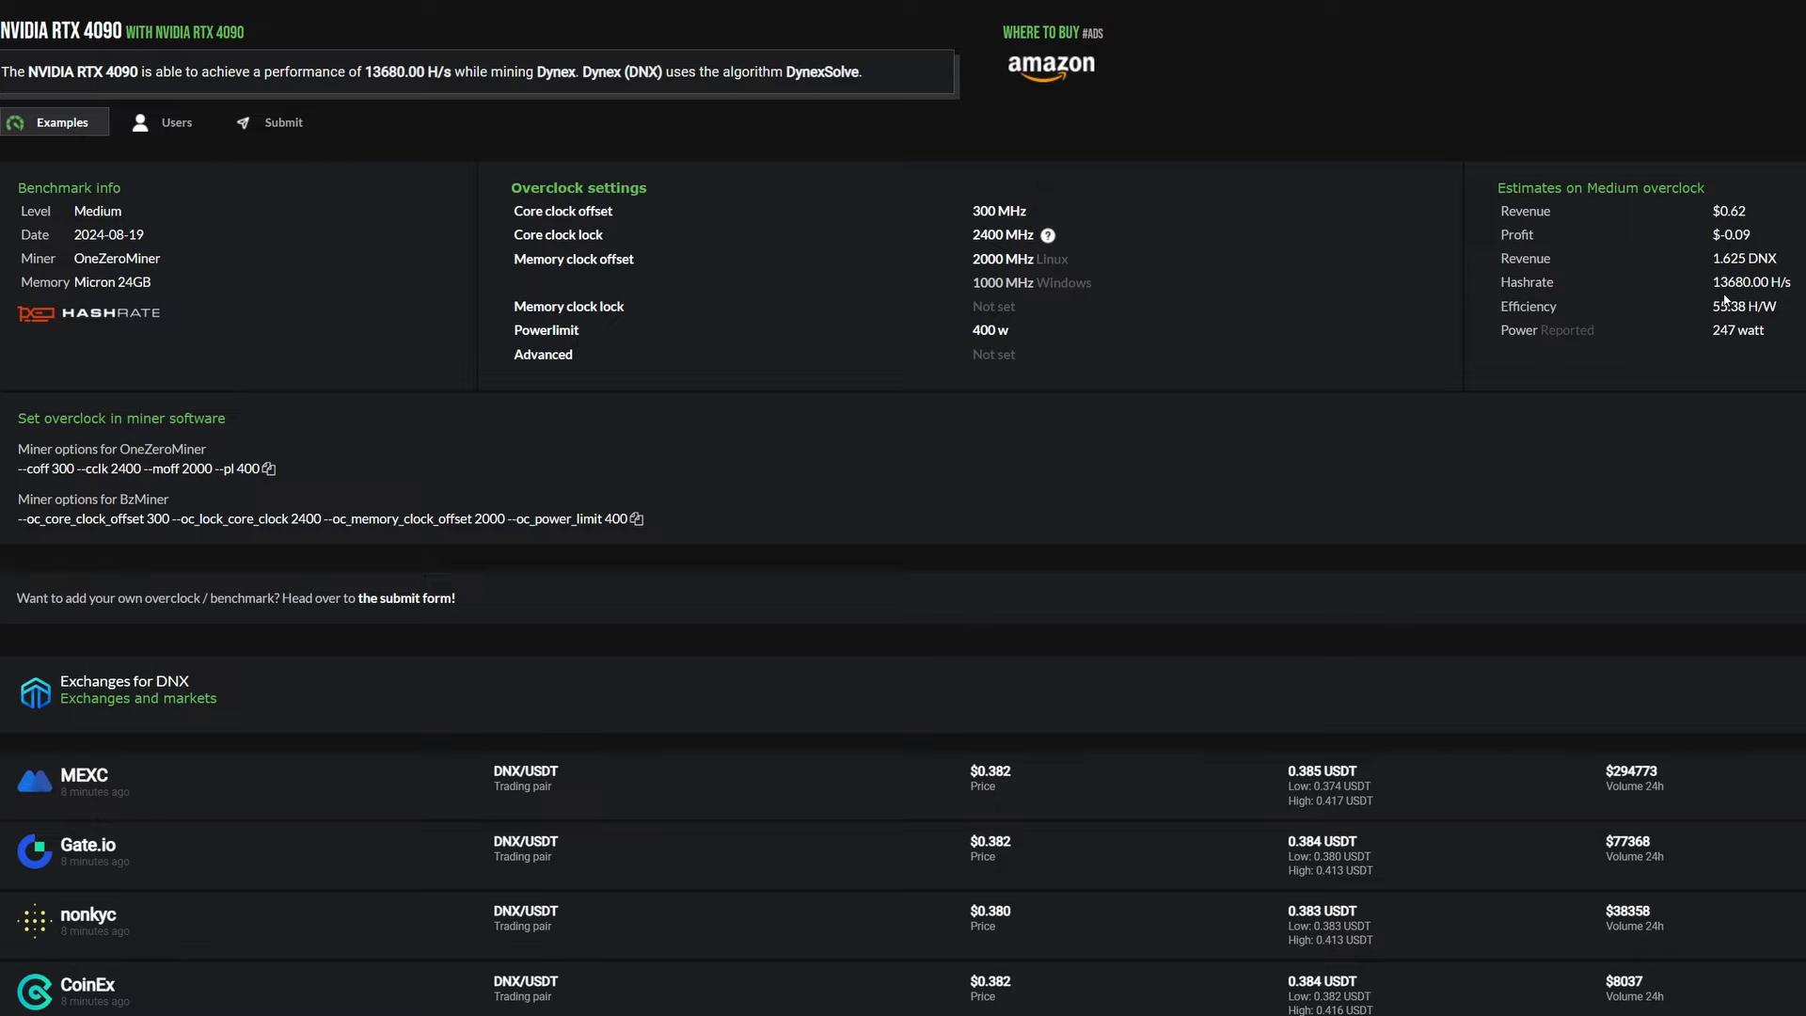
mouse_move(1606, 325)
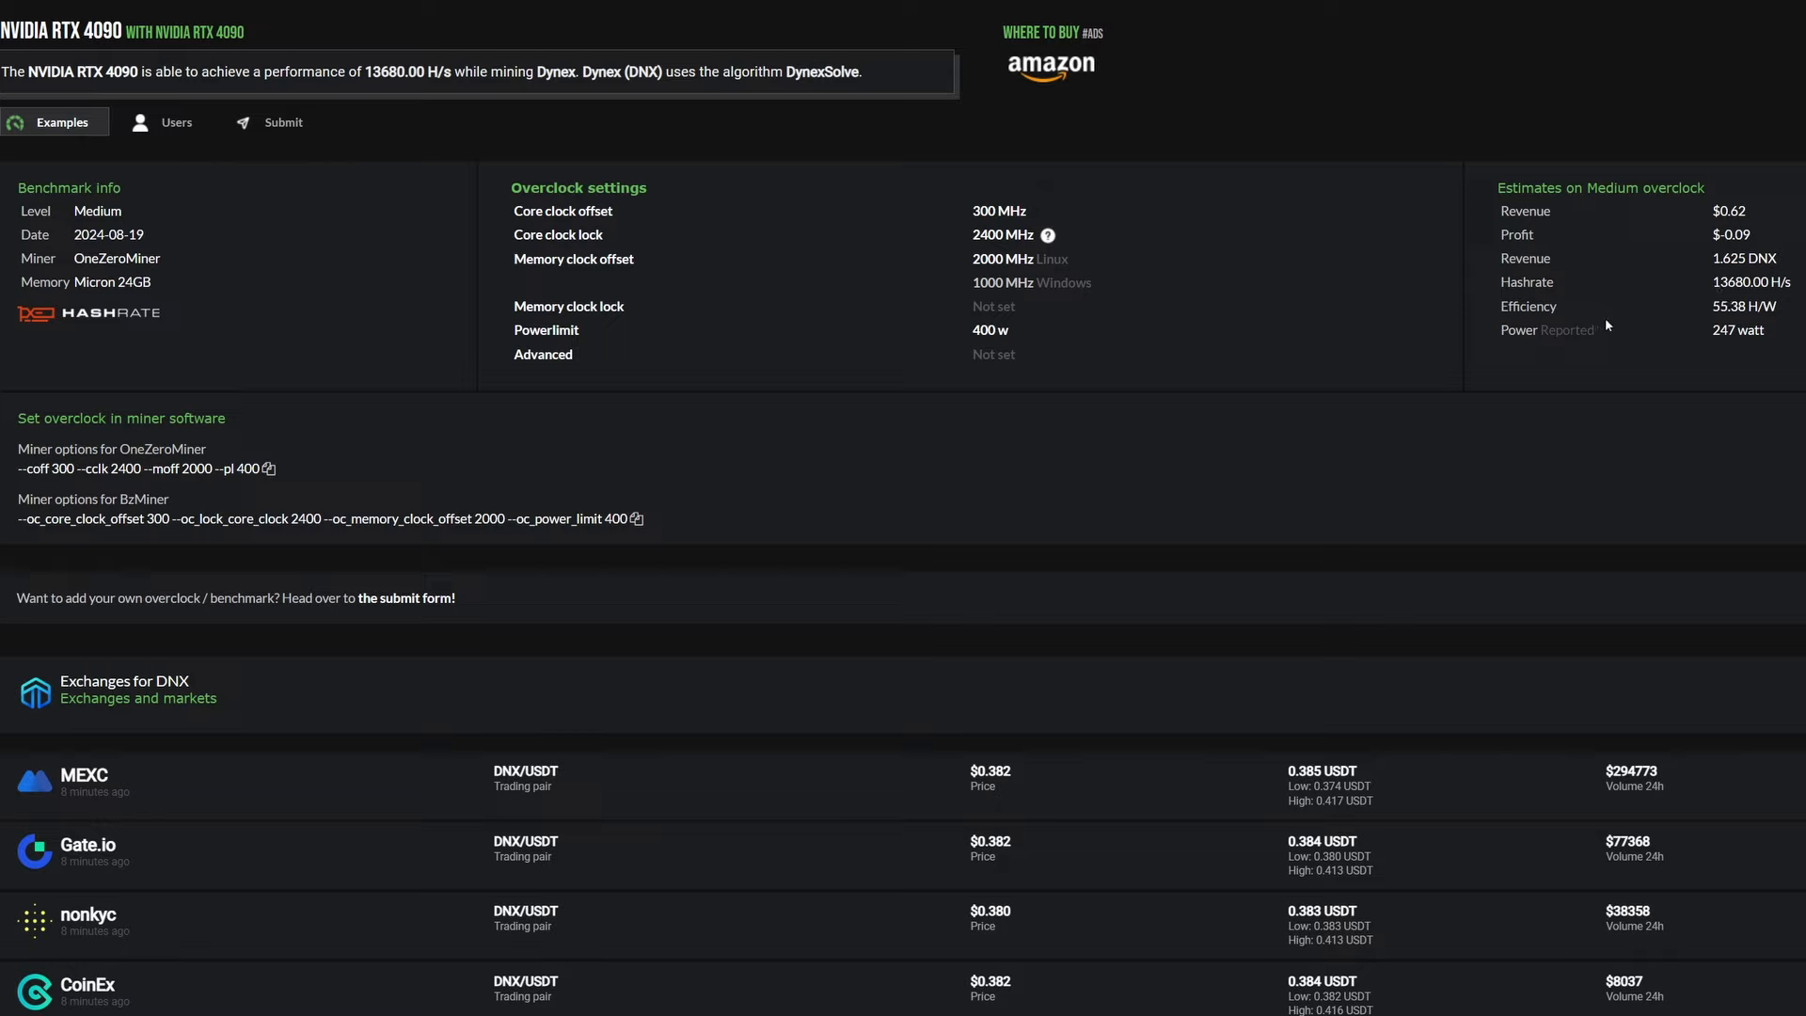
mouse_move(1733, 328)
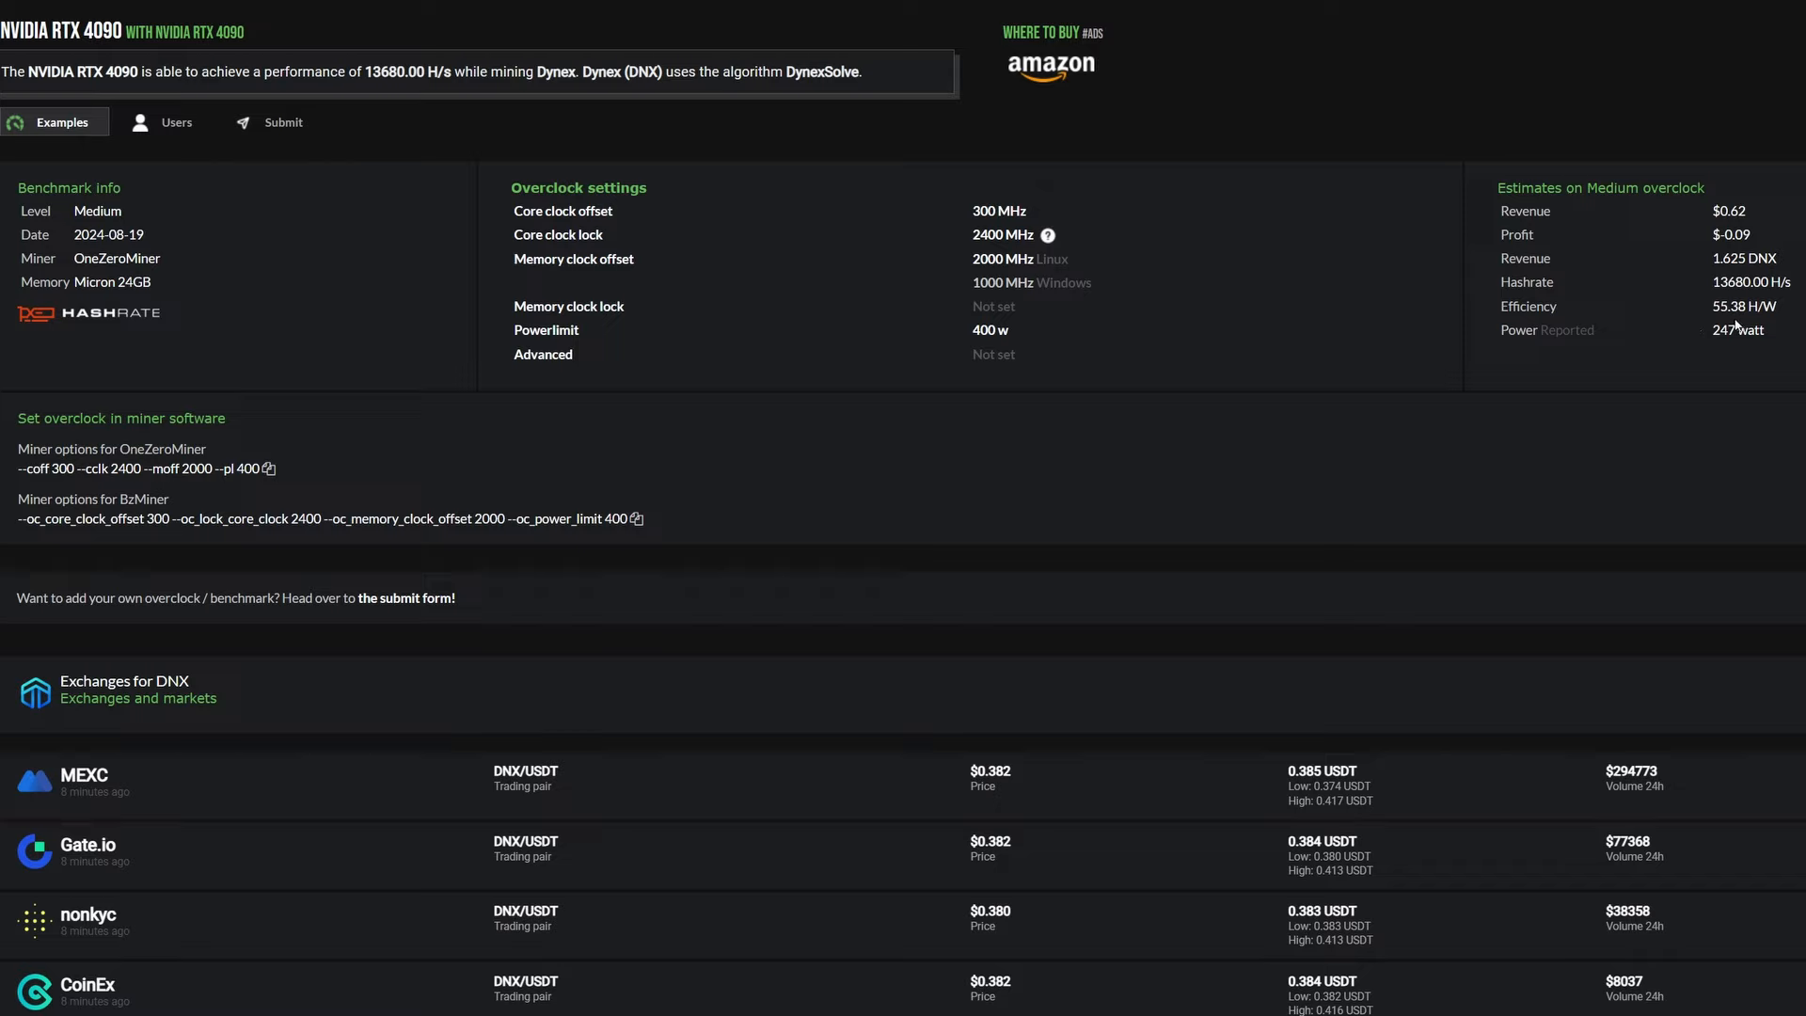
mouse_move(1725, 349)
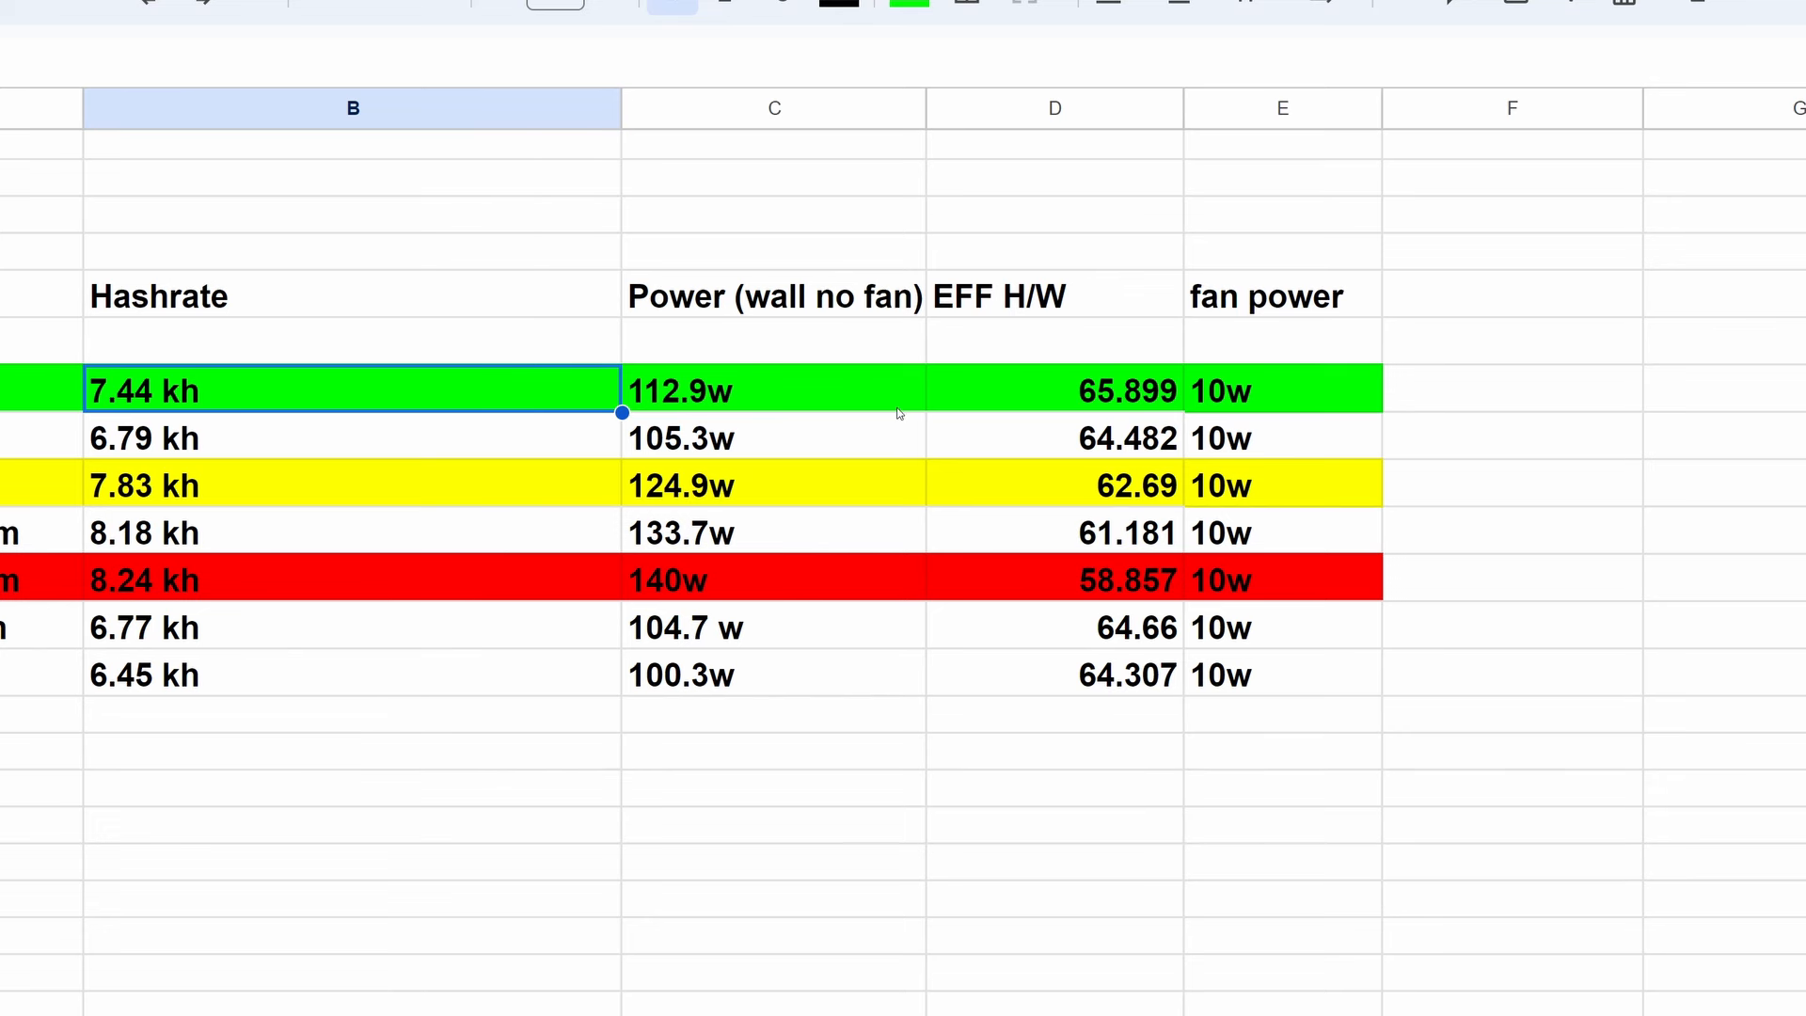
mouse_move(774, 395)
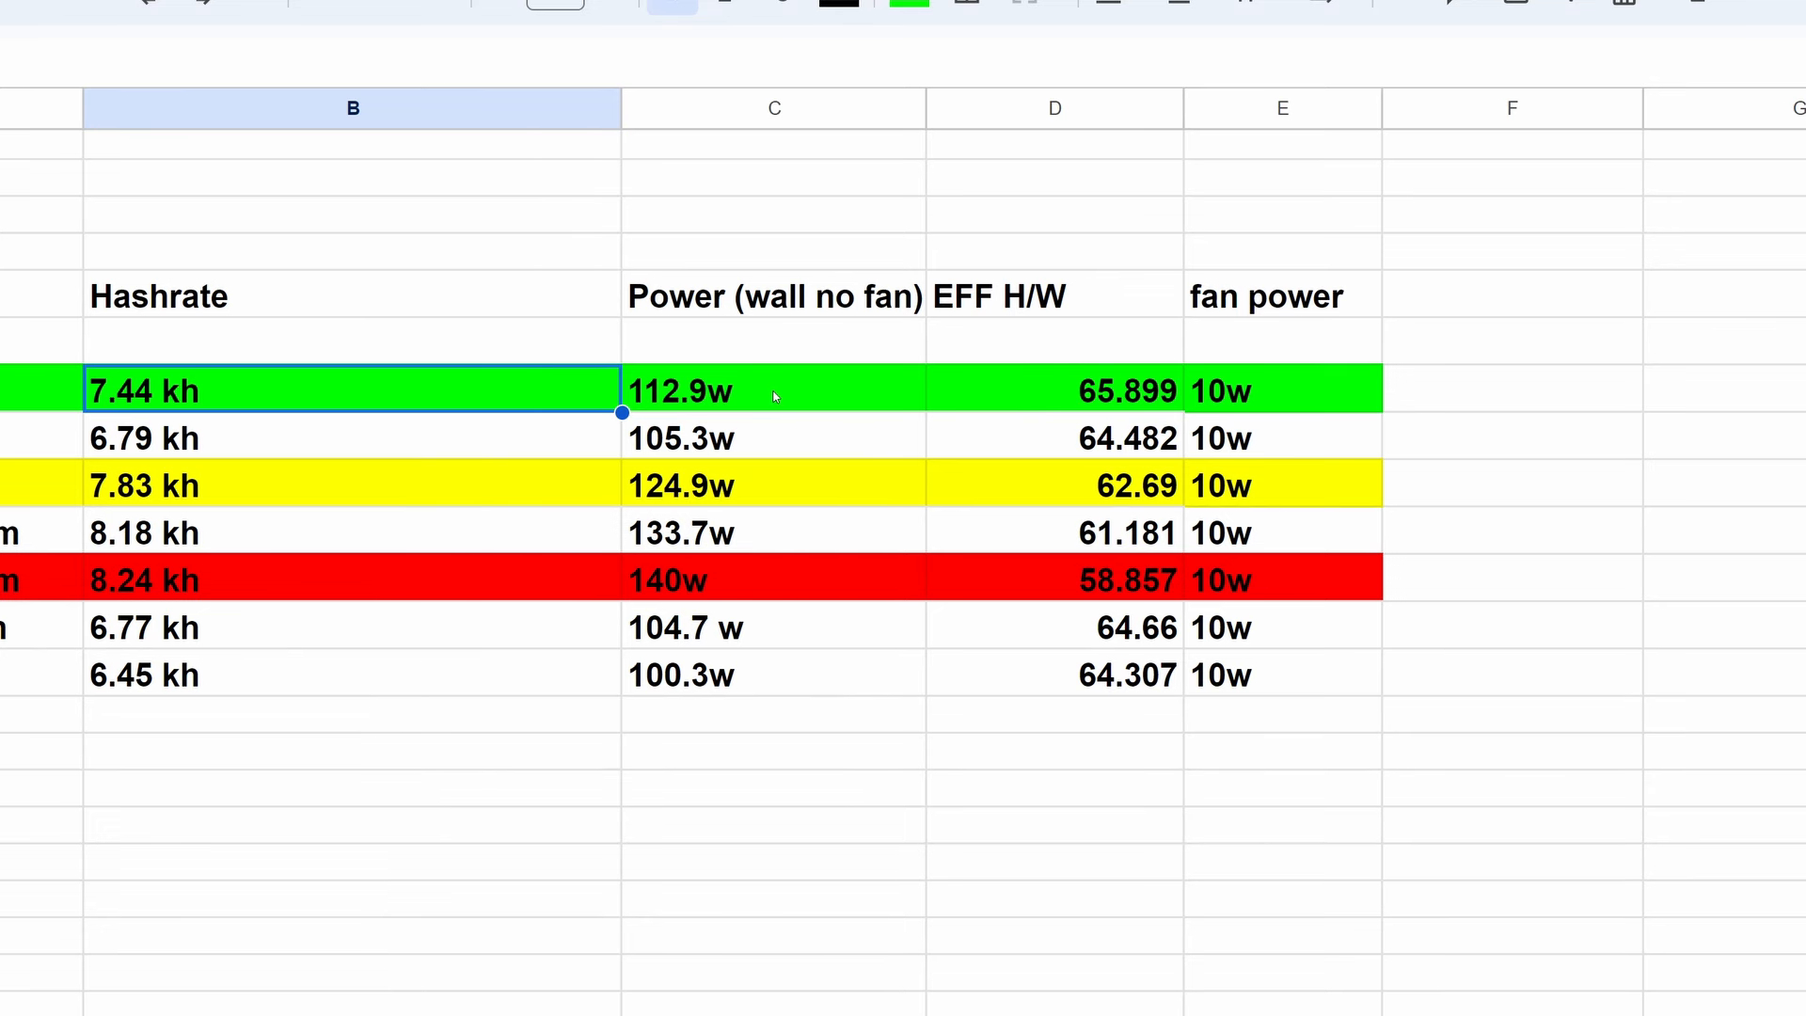
mouse_move(231, 402)
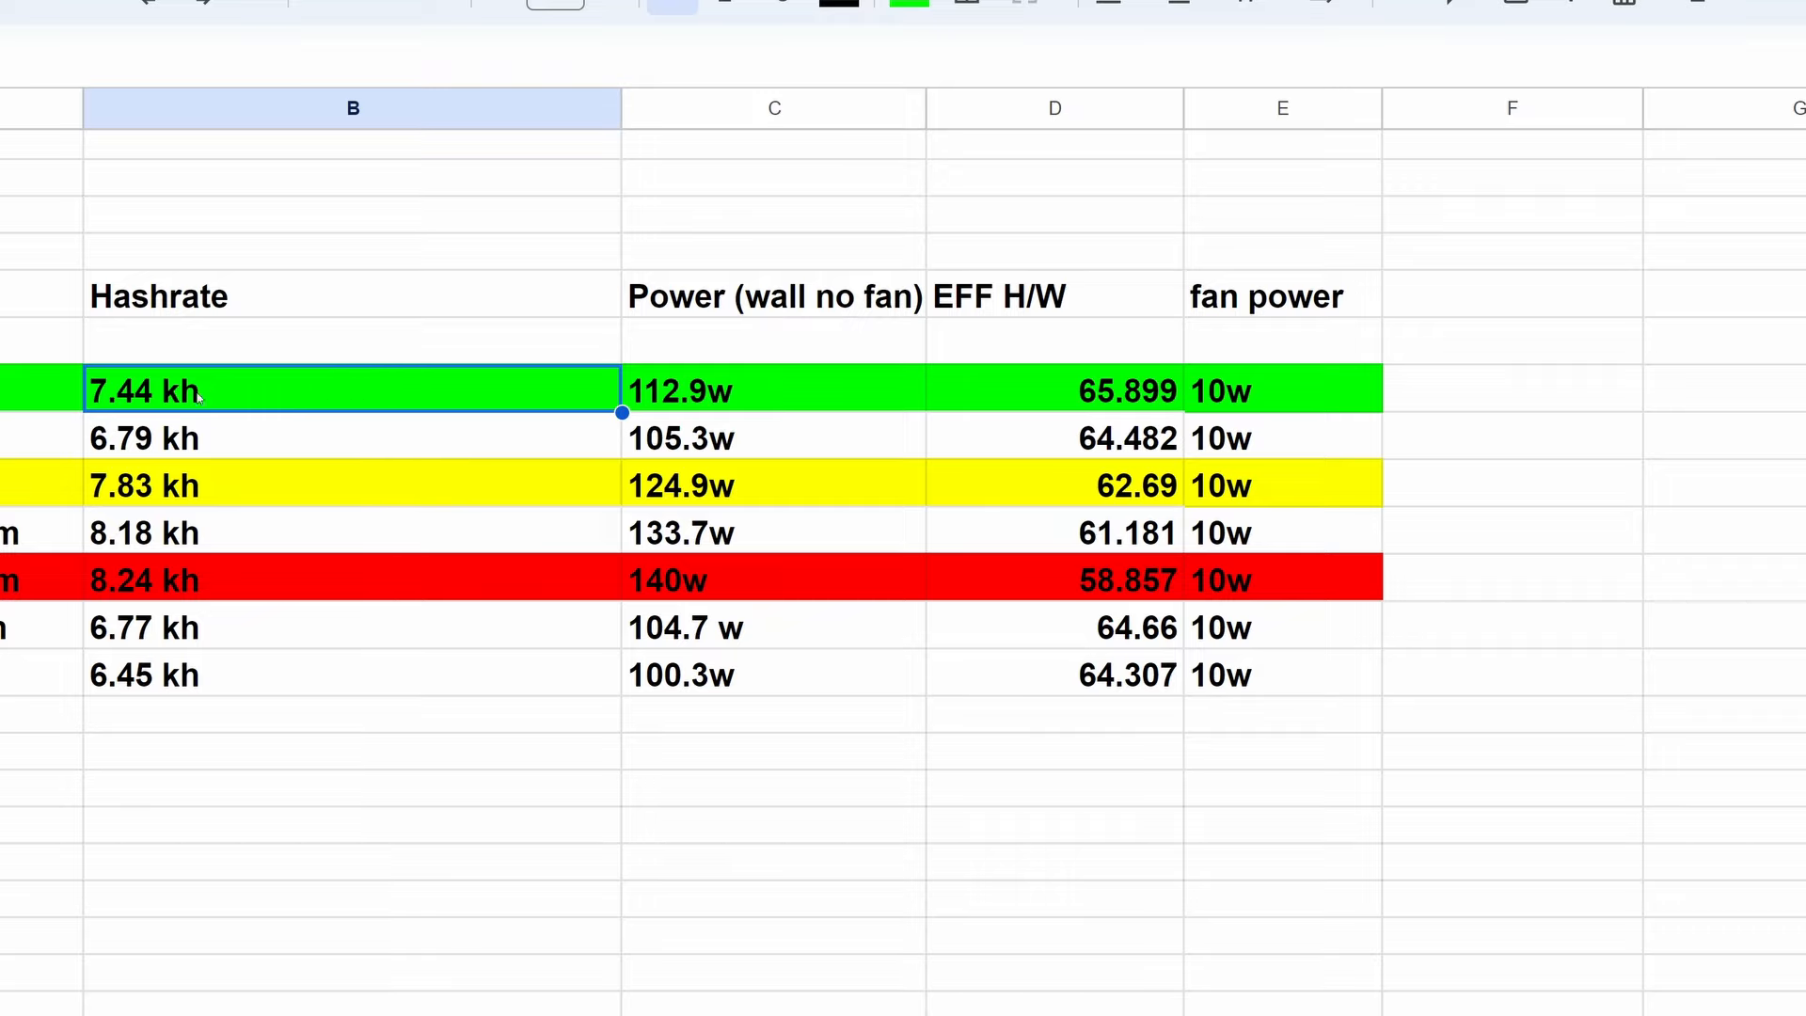
click(773, 391)
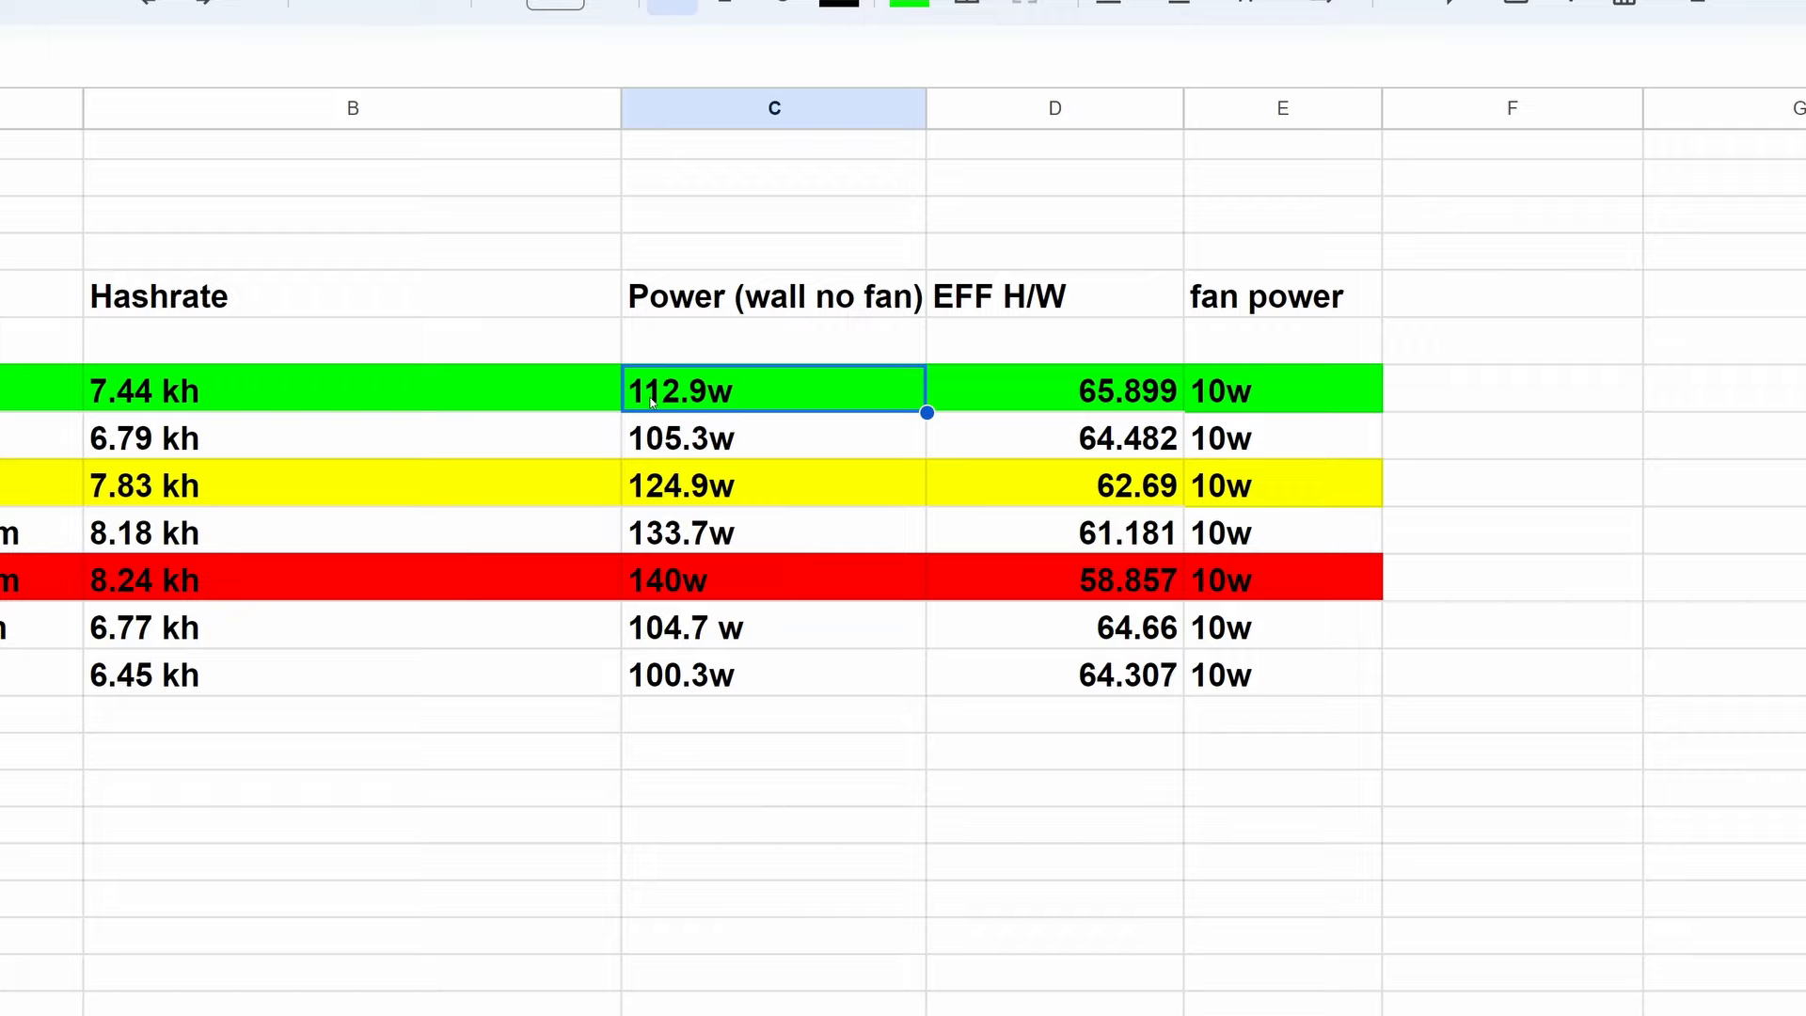
mouse_move(581, 396)
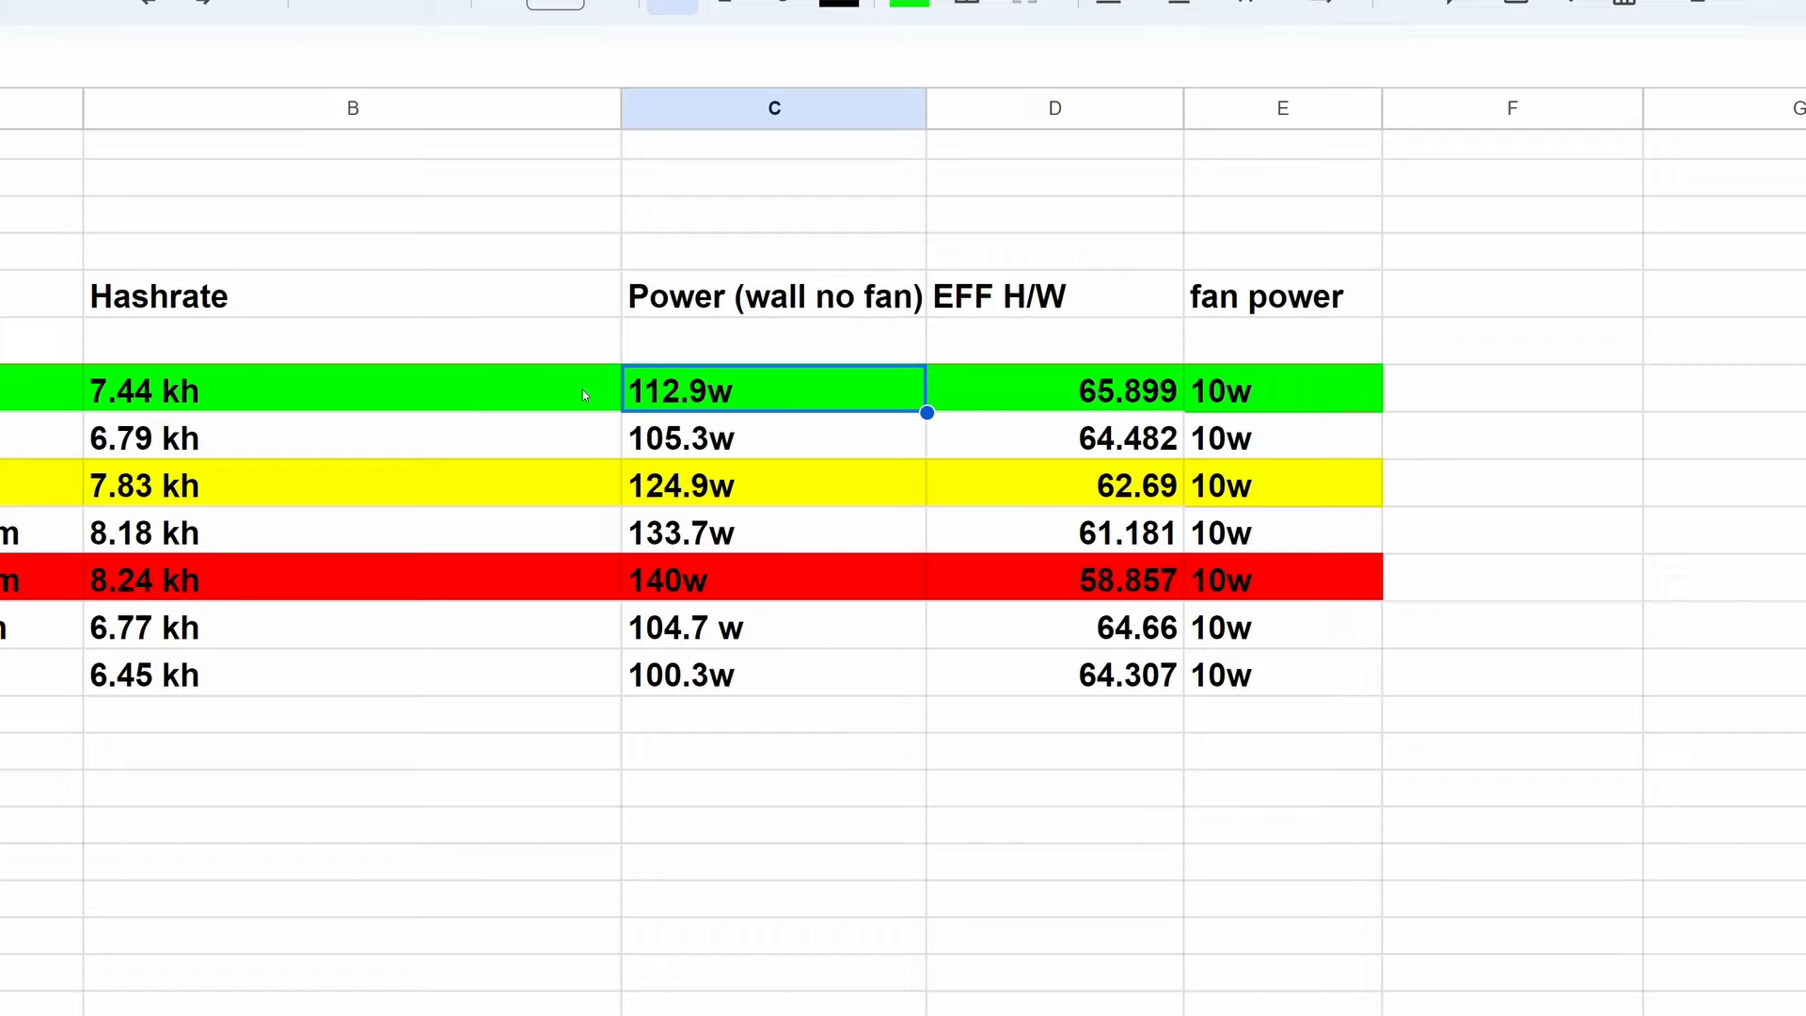
mouse_move(551, 391)
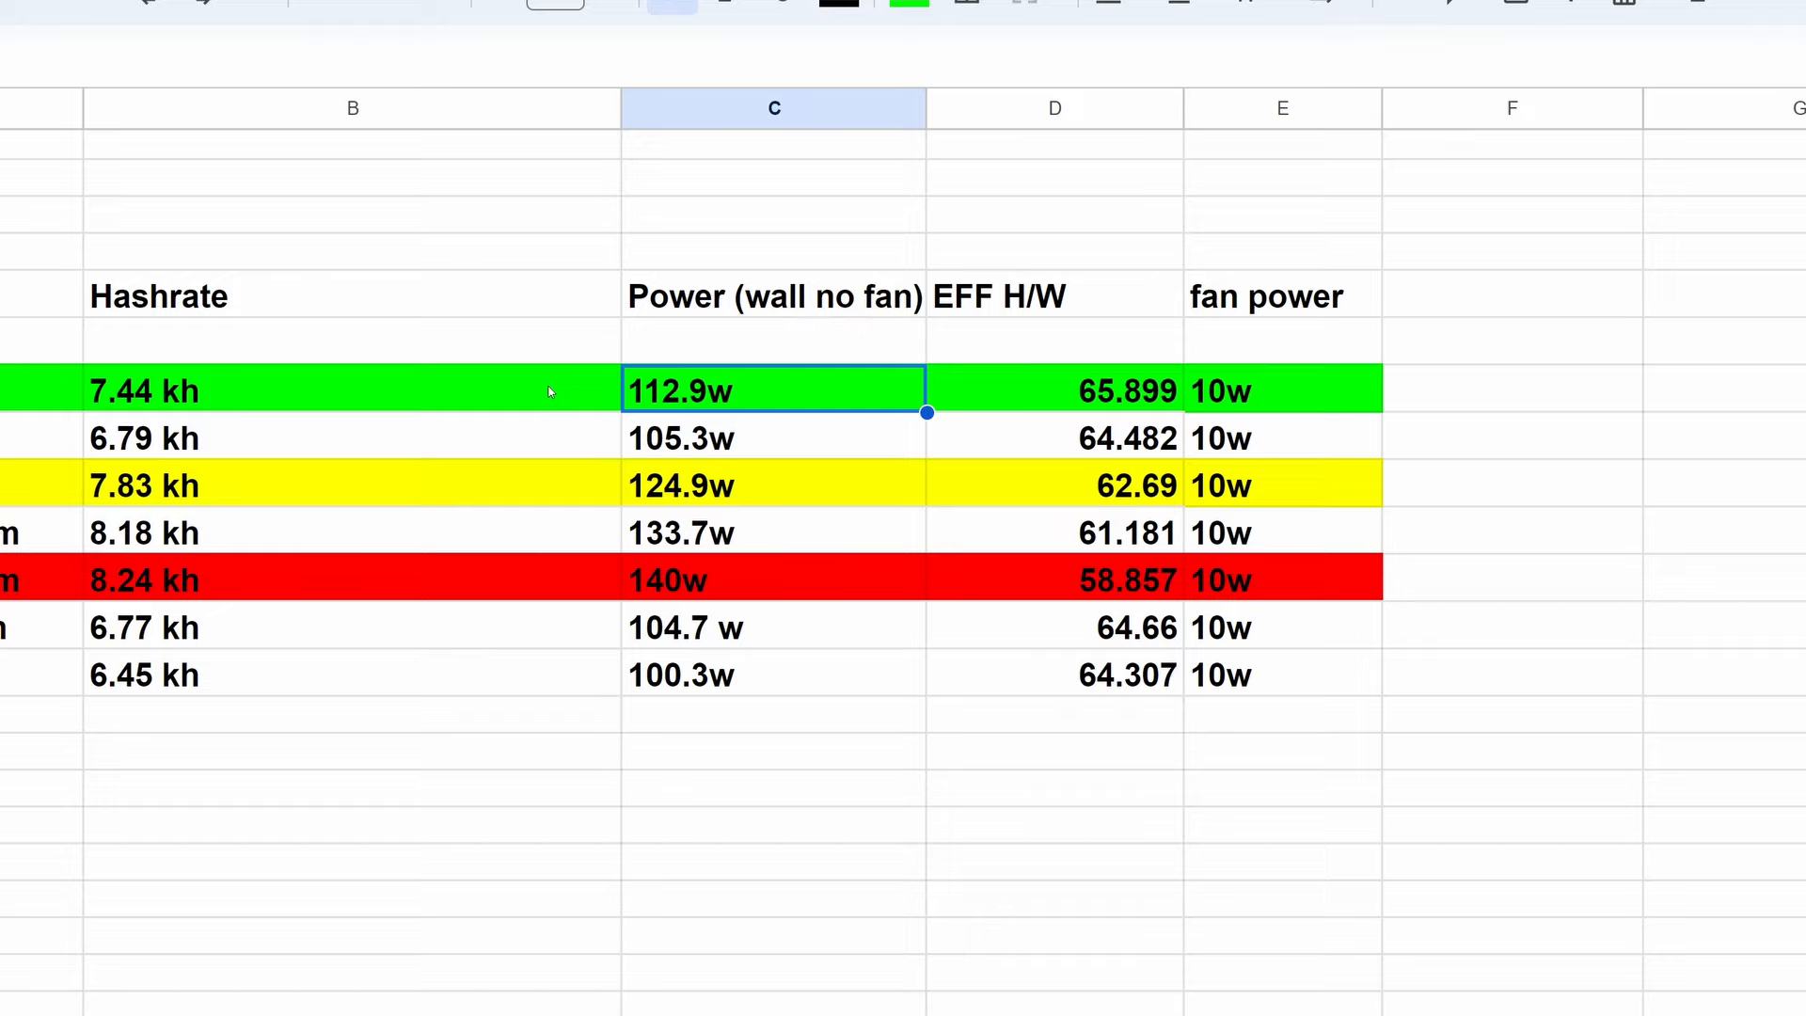
mouse_move(524, 393)
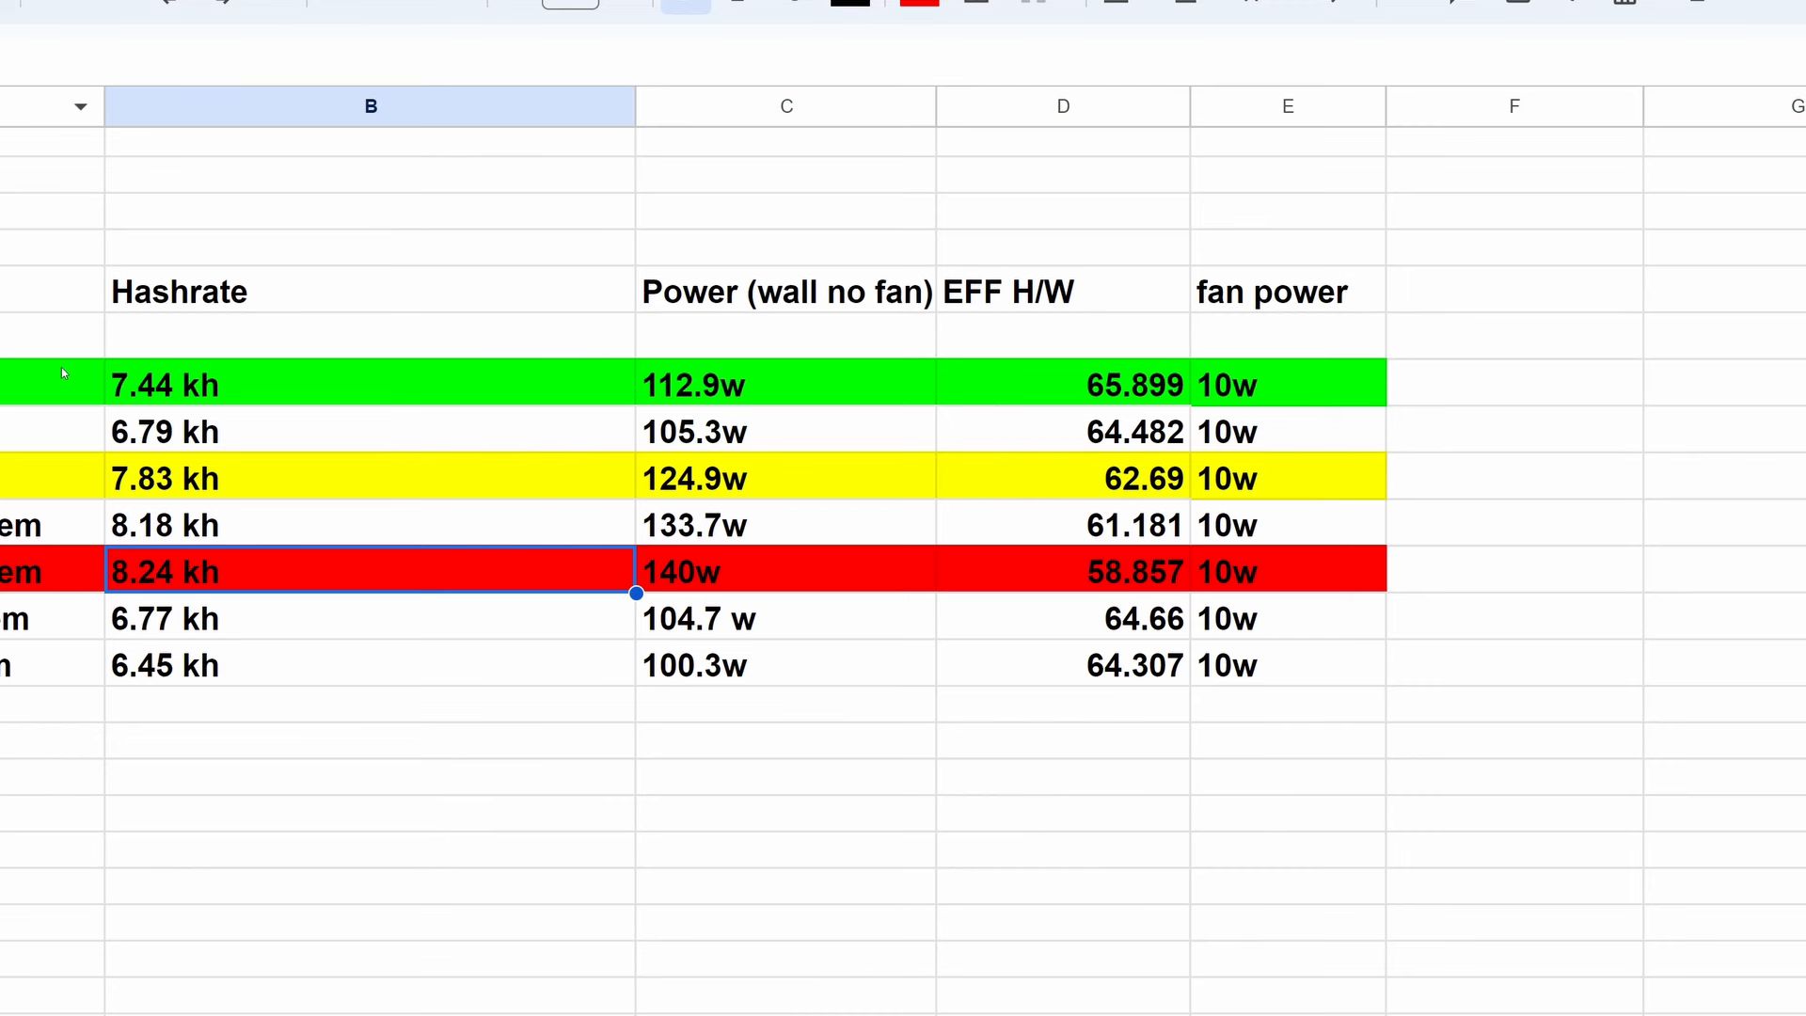
mouse_move(219, 391)
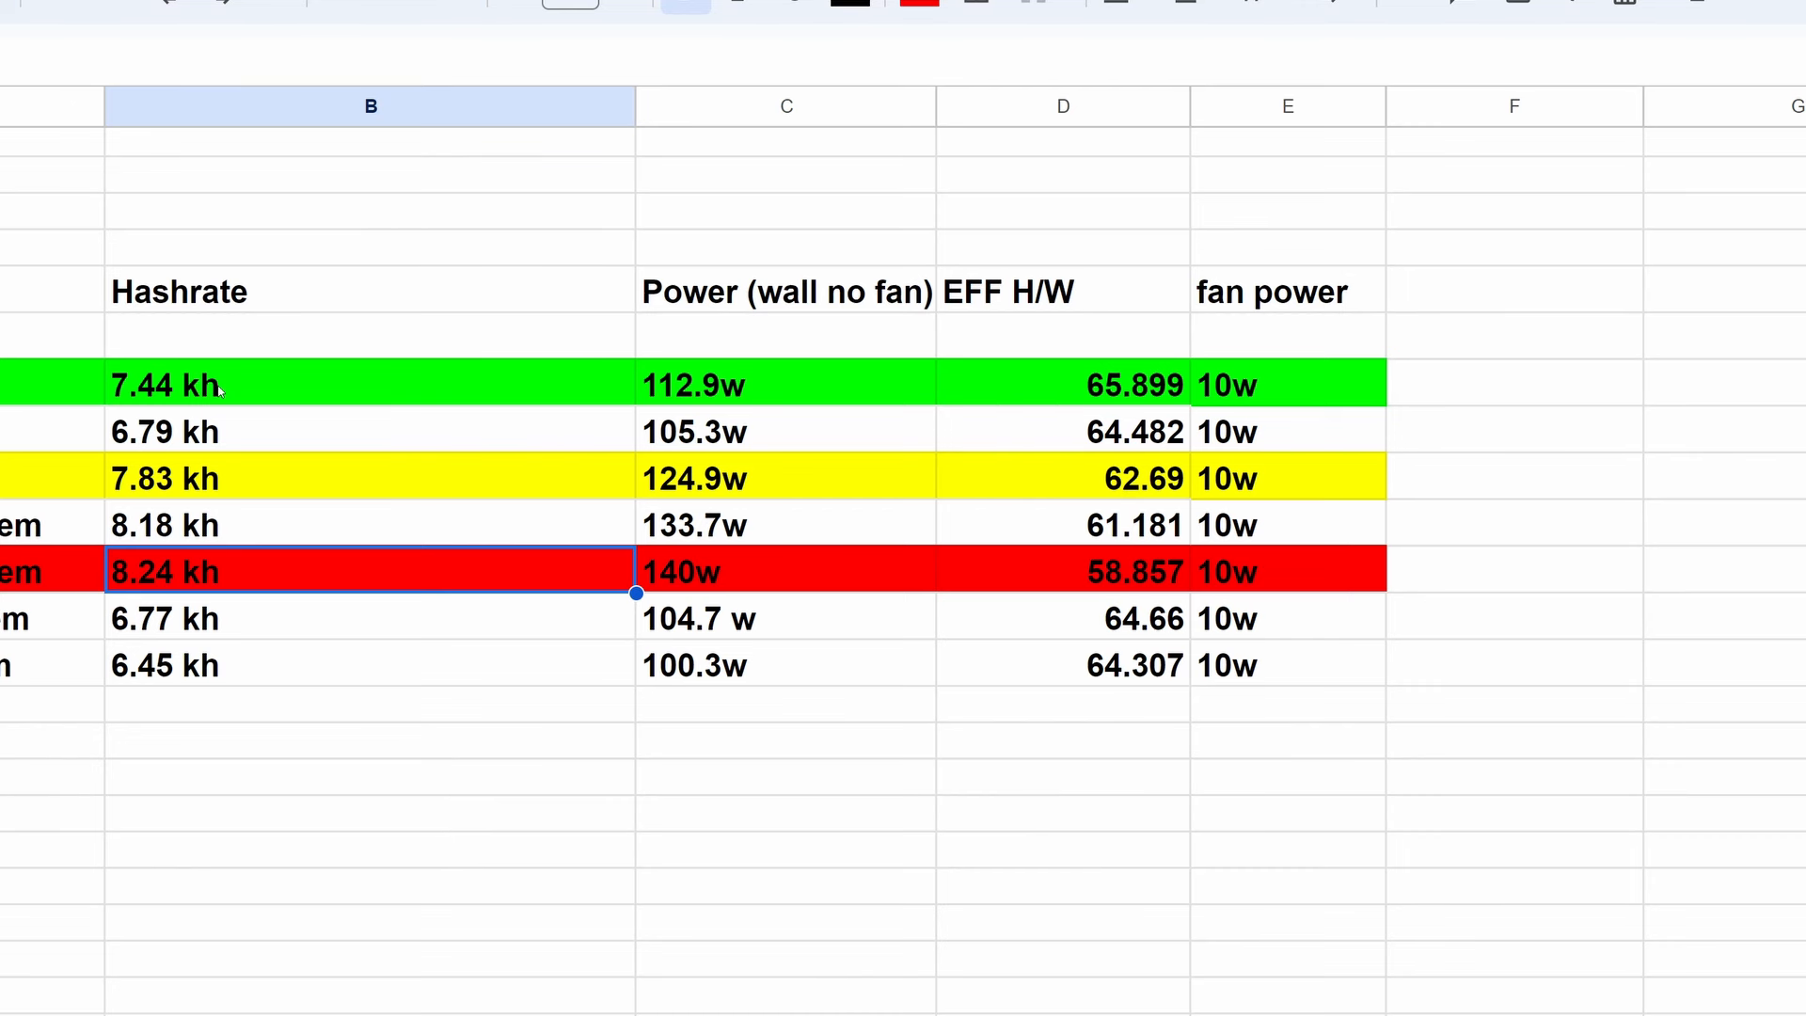
mouse_move(691, 400)
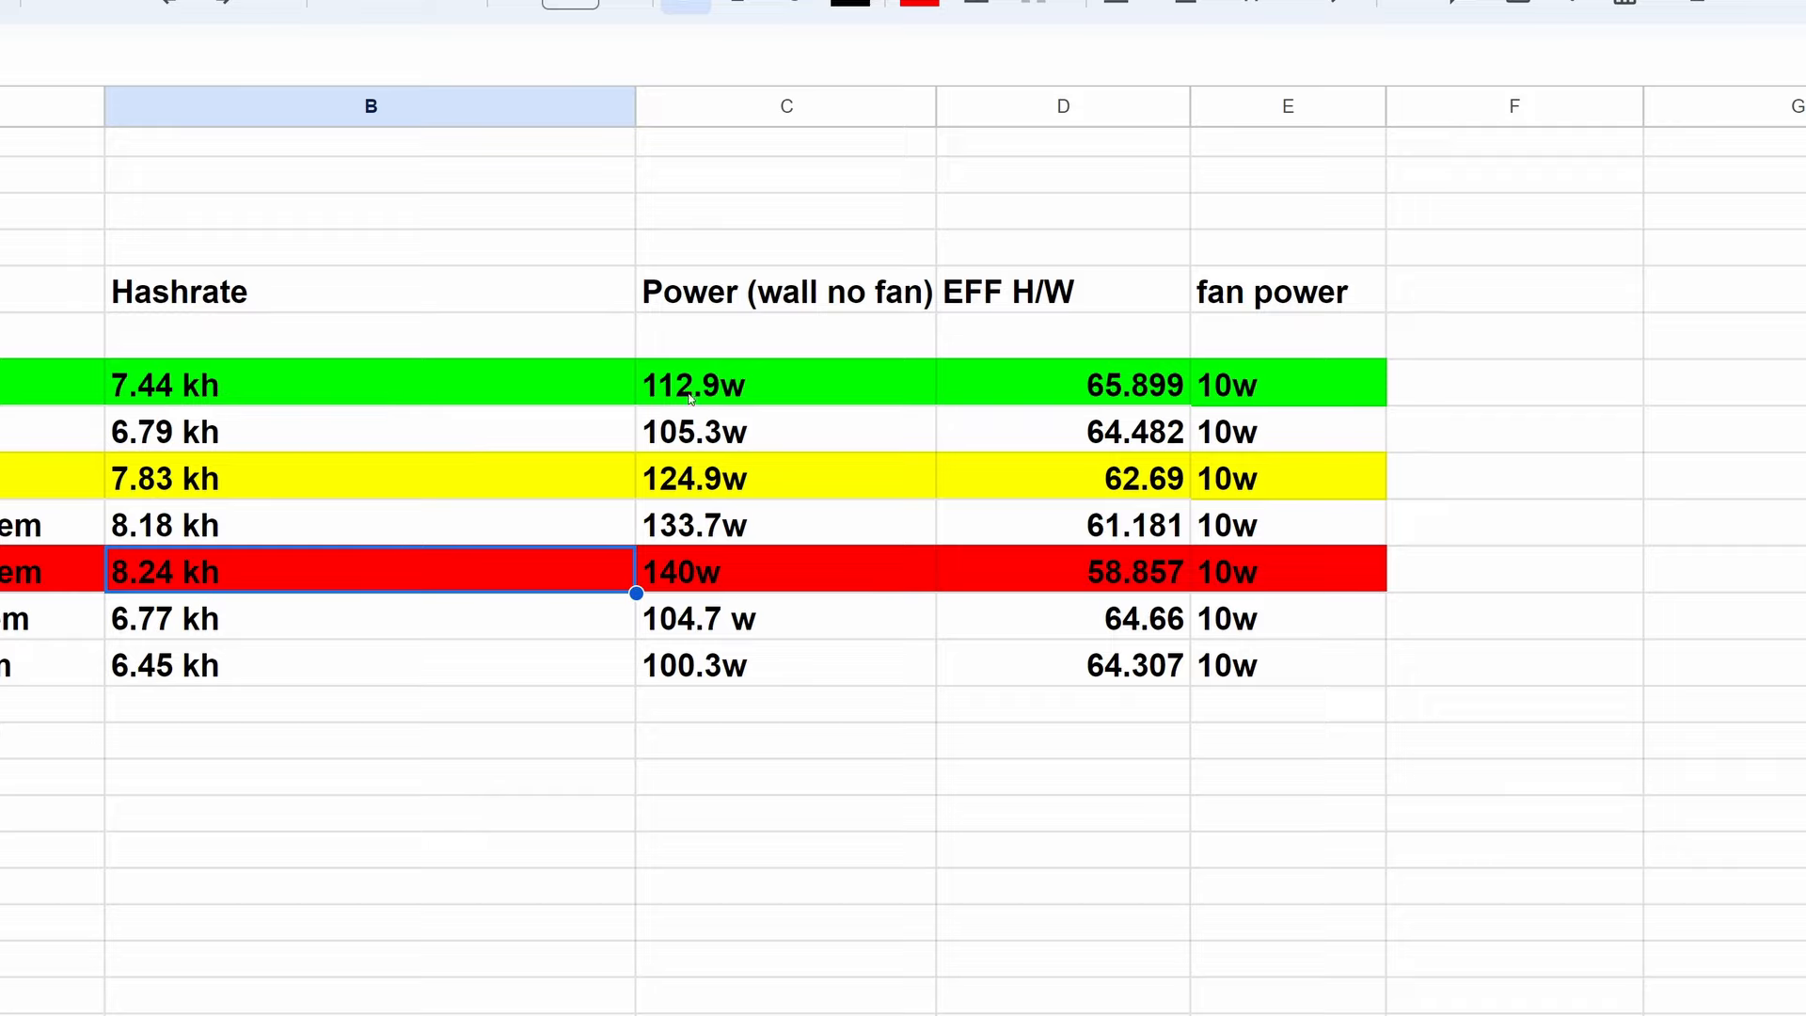
click(1062, 385)
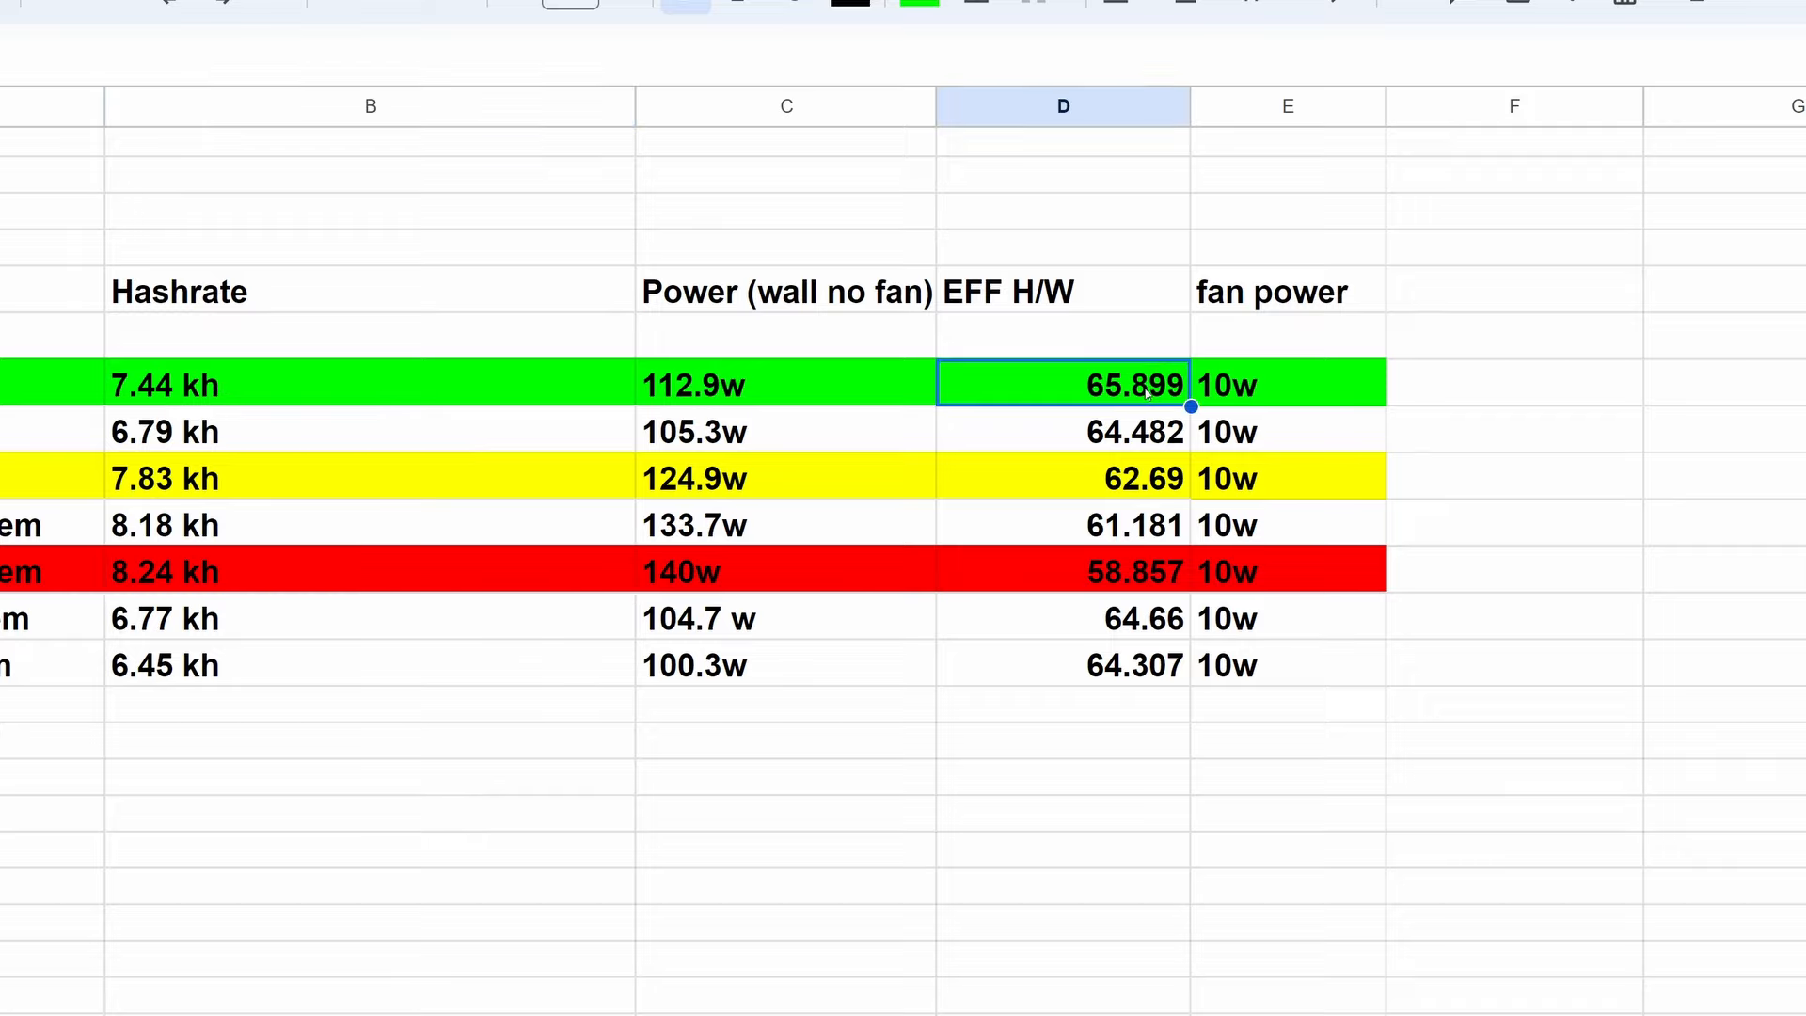